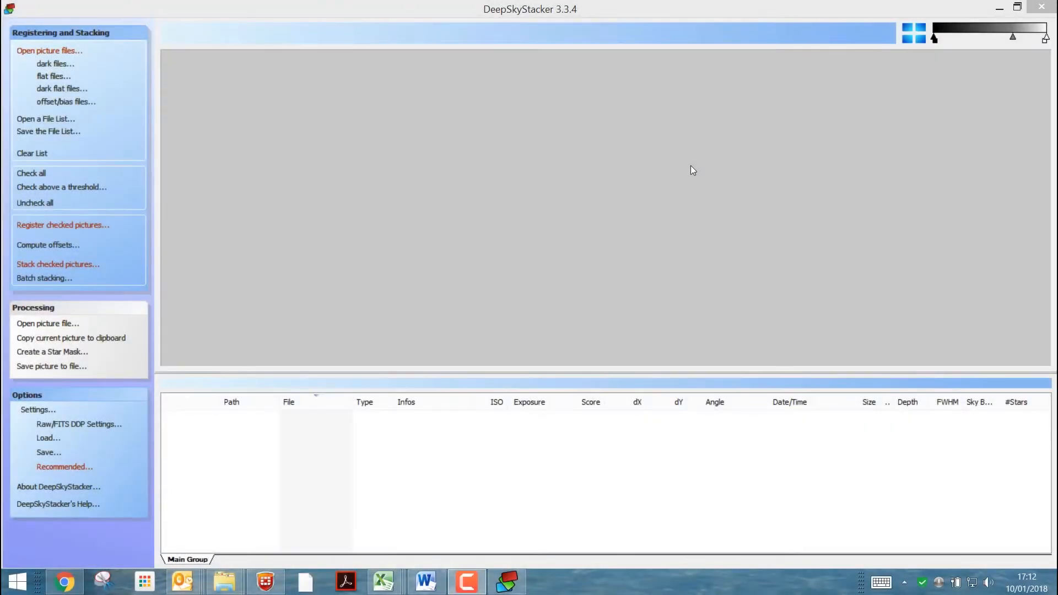
{"action": "mouse_move", "coordinate": [569, 18]}
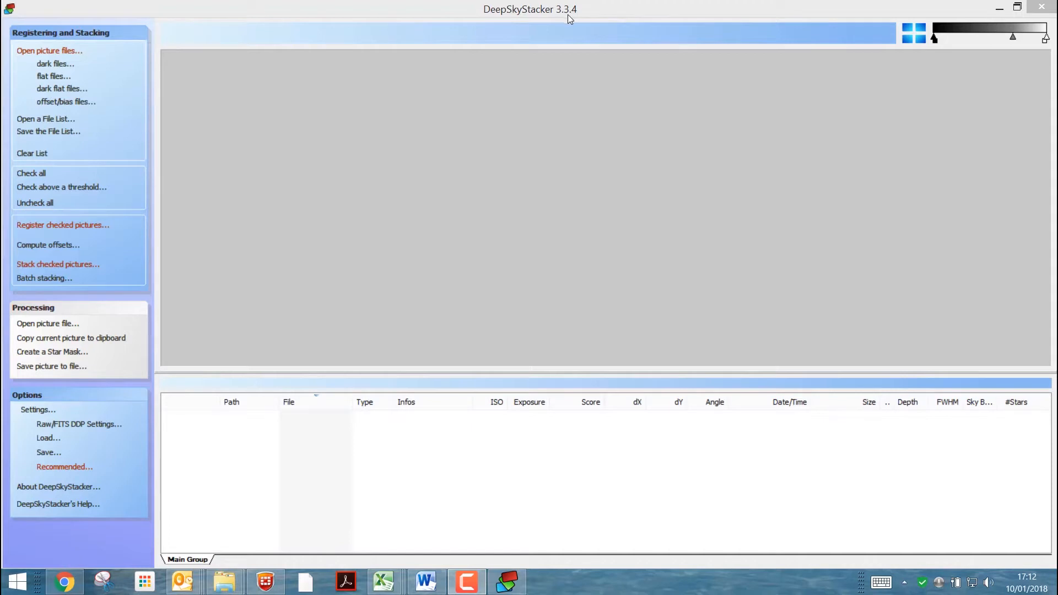
{"action": "mouse_move", "coordinate": [546, 18]}
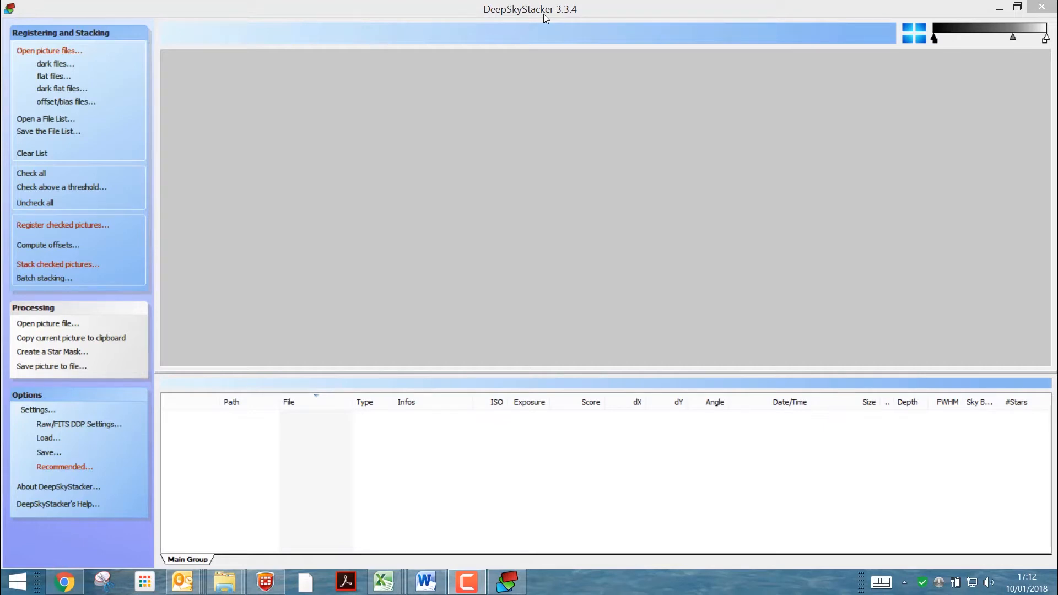
{"action": "mouse_move", "coordinate": [359, 124]}
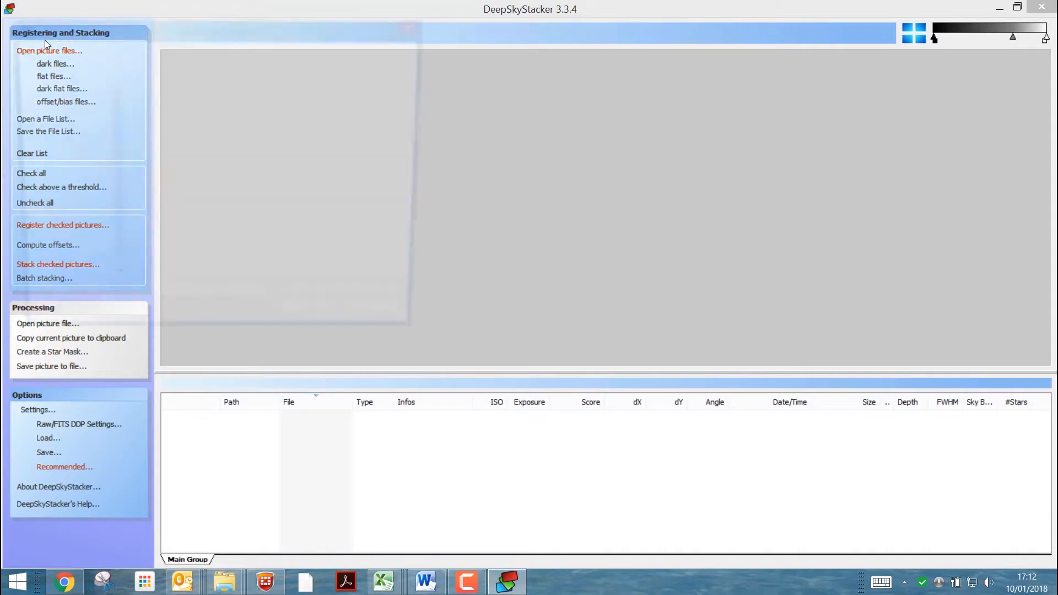
Load the Rosette light frames IMG_9070 through IMG_9150 CR2 raws into the file list
{"action": "left_click", "coordinate": [49, 50]}
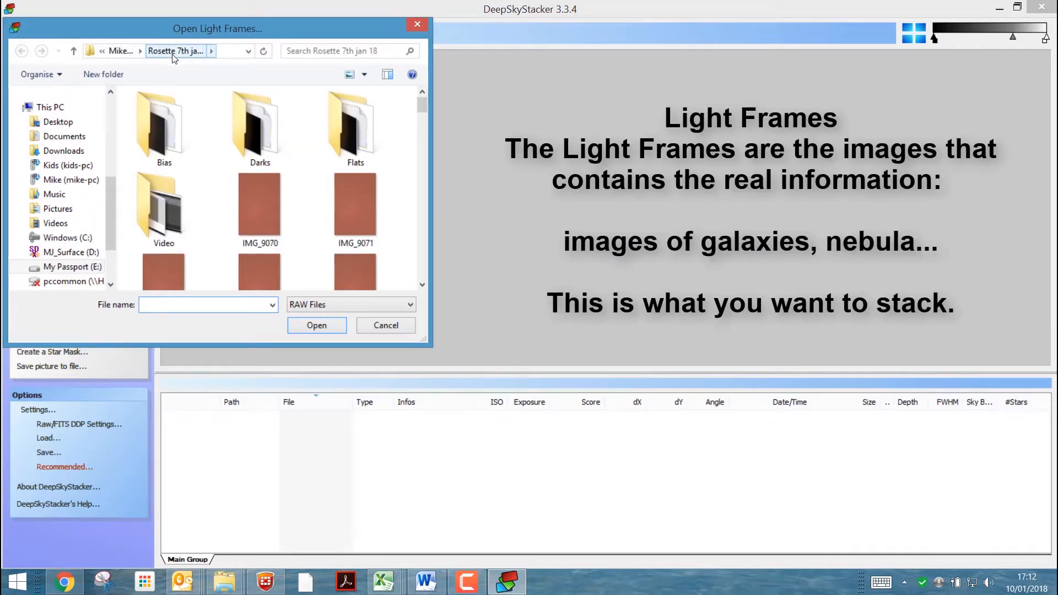
{"action": "left_click", "coordinate": [208, 304]}
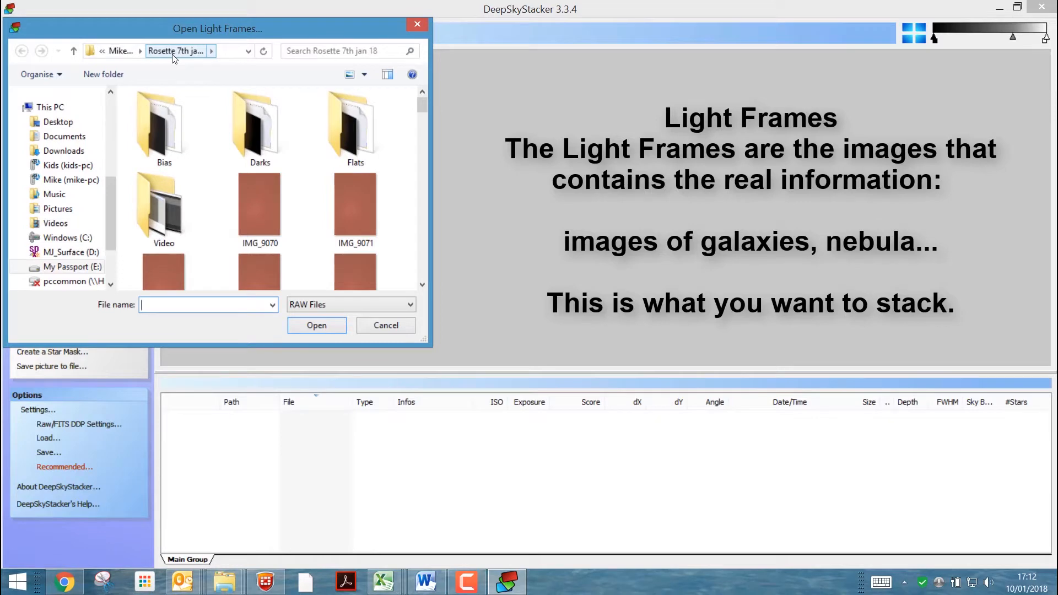
{"action": "mouse_move", "coordinate": [205, 219]}
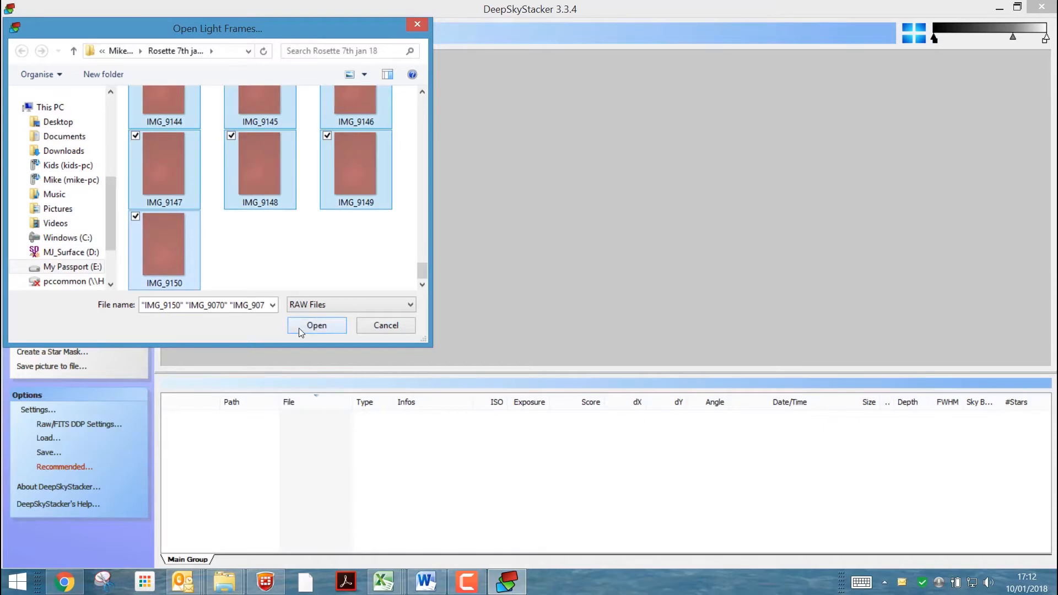
{"action": "left_click", "coordinate": [316, 325]}
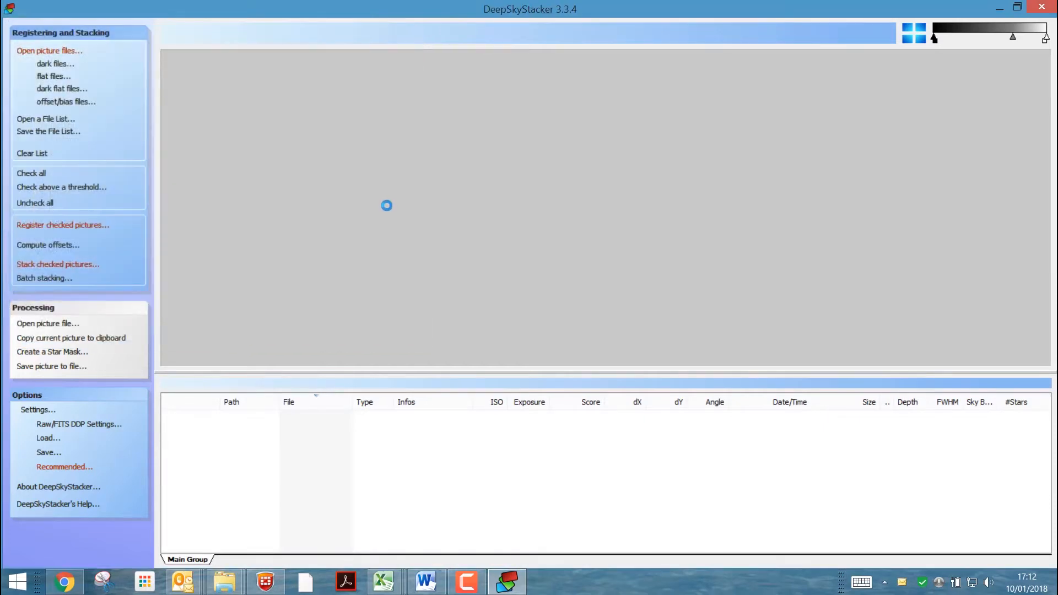
{"action": "left_click", "coordinate": [50, 51]}
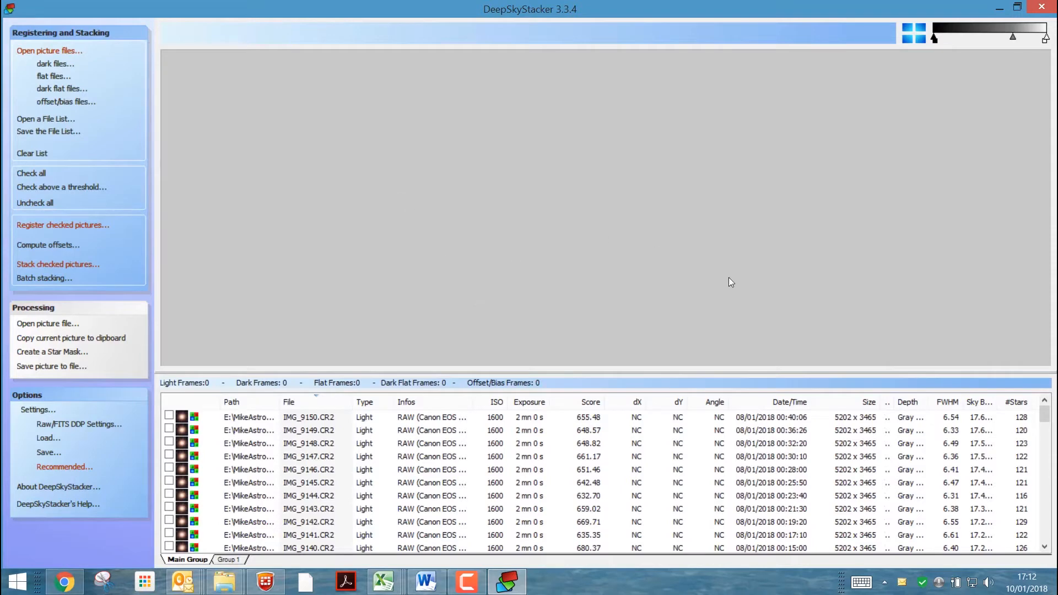
{"action": "mouse_move", "coordinate": [722, 284]}
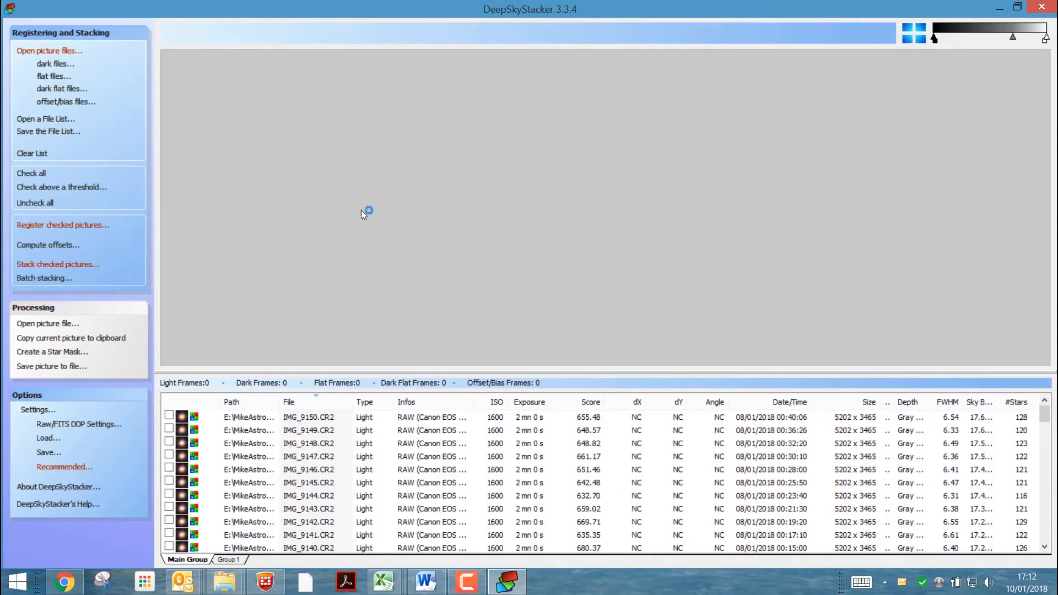
{"action": "mouse_move", "coordinate": [55, 64]}
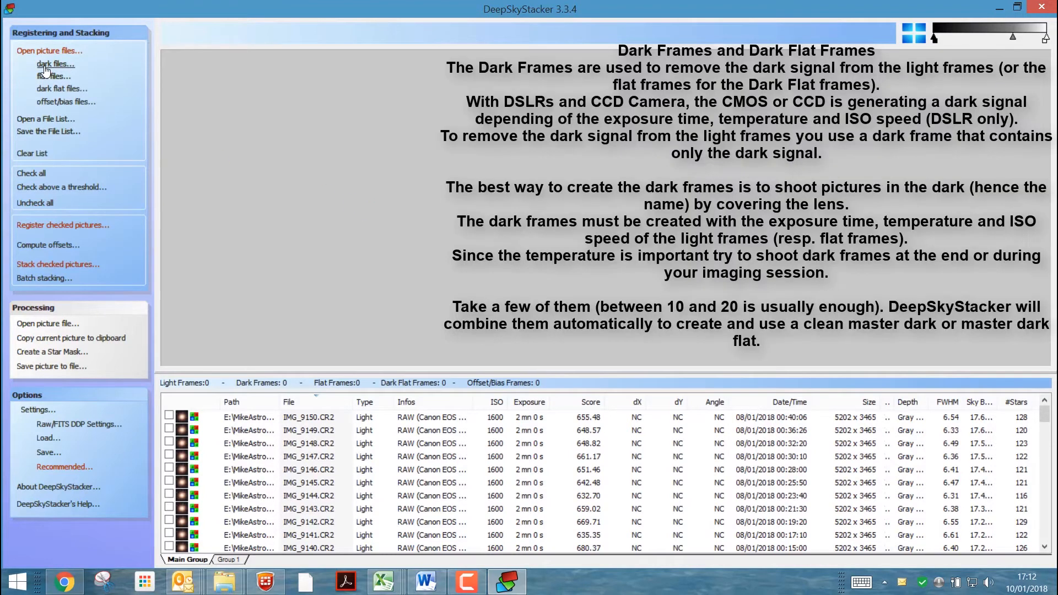
Add the MasterDark_ISO1600_120s master dark frame to the file list
{"action": "left_click", "coordinate": [55, 64]}
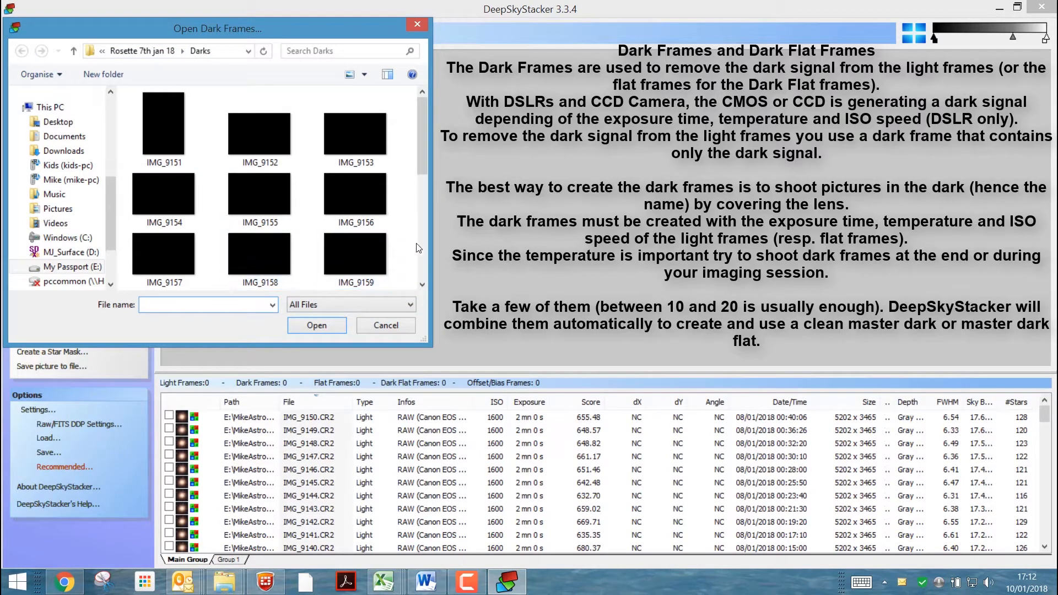
{"action": "scroll", "scroll_direction": "down", "scroll_amount": 3}
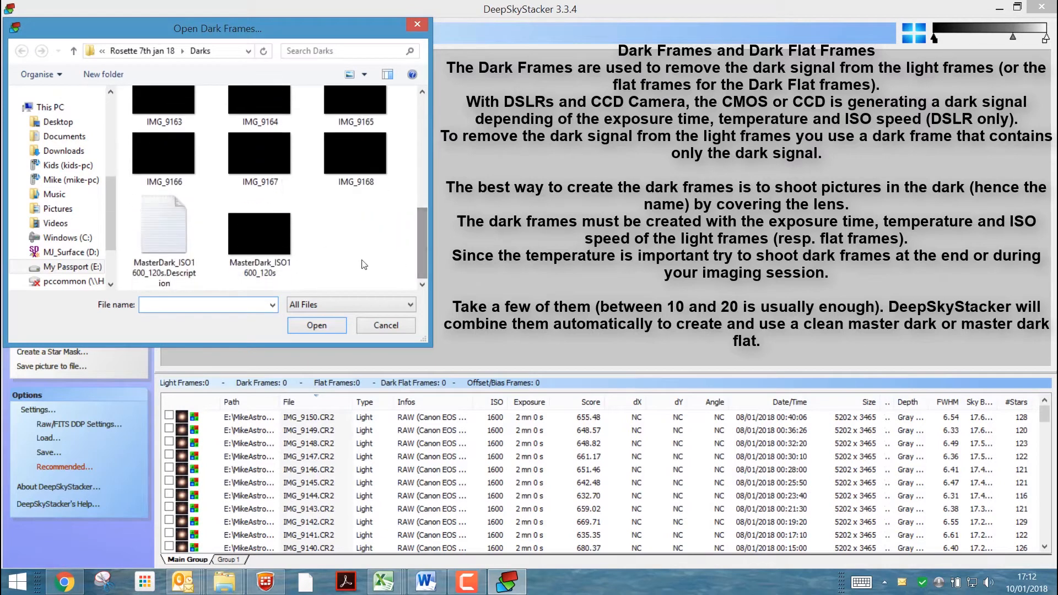
{"action": "left_click", "coordinate": [259, 232]}
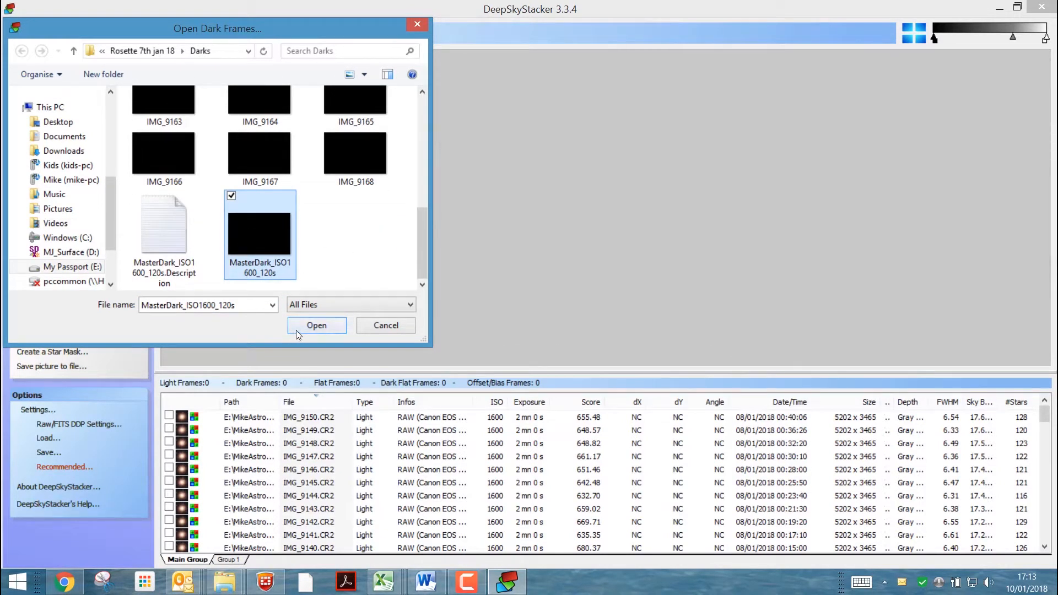
{"action": "left_click", "coordinate": [315, 325]}
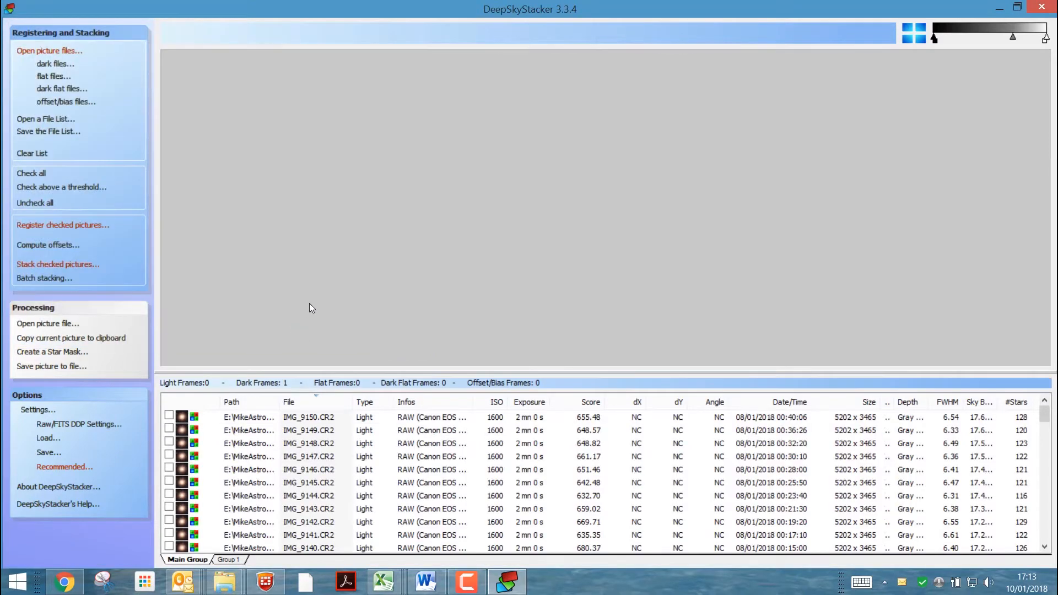
Add the MasterFlat master flat frame to the file list
{"action": "left_click", "coordinate": [54, 75]}
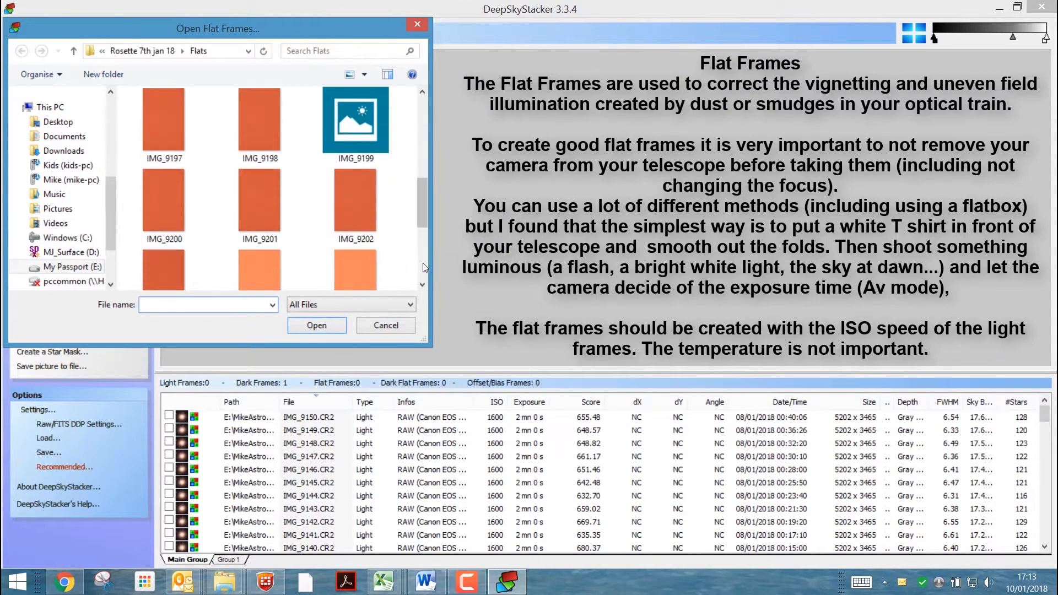
{"action": "scroll", "scroll_direction": "down", "scroll_amount": 3}
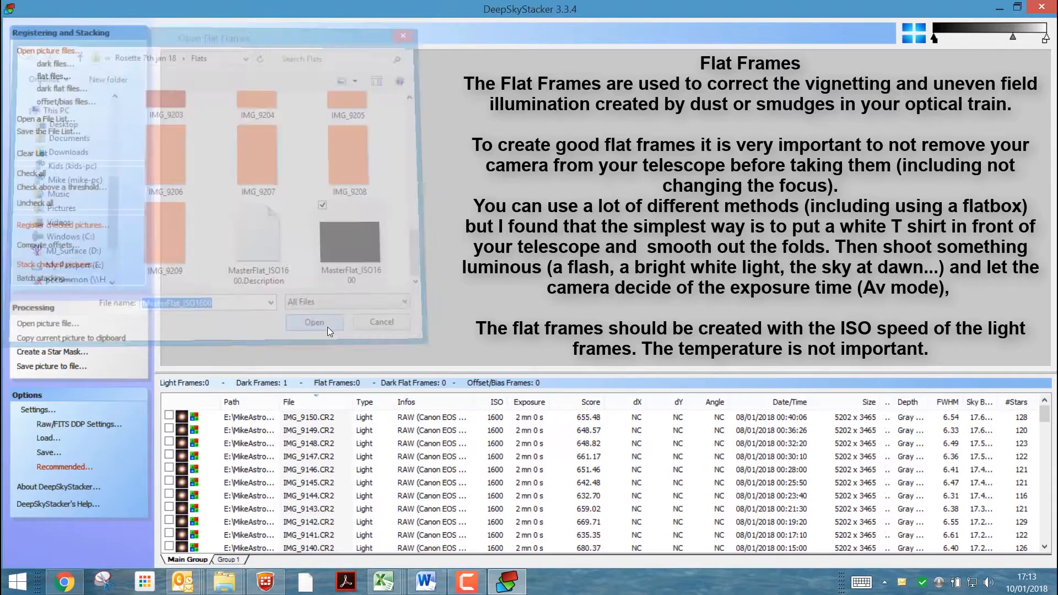
{"action": "left_click", "coordinate": [313, 322]}
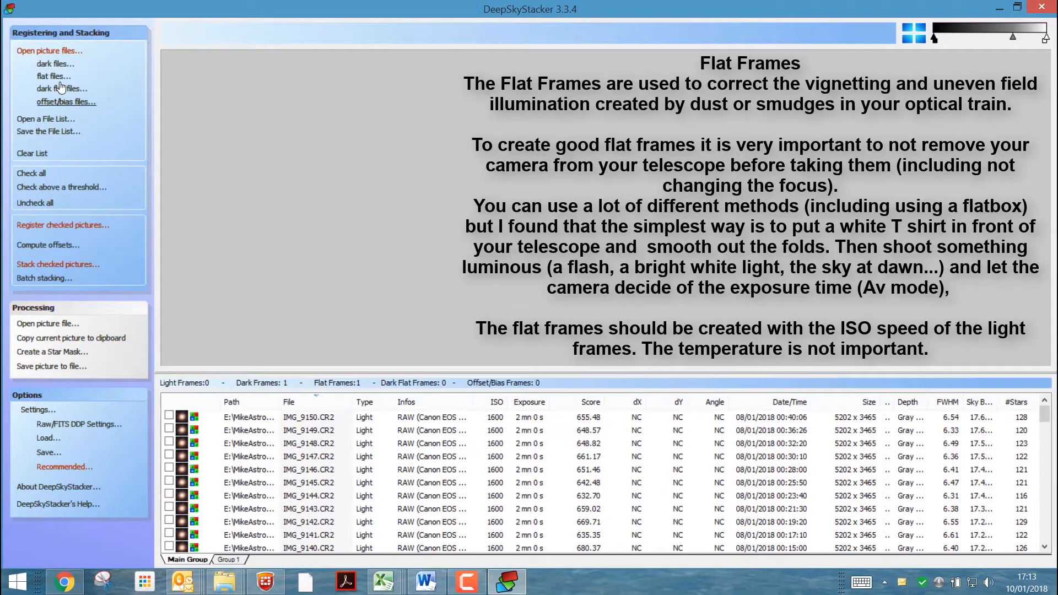
Add the MasterOffset master bias frame to the file list
{"action": "left_click", "coordinate": [66, 102]}
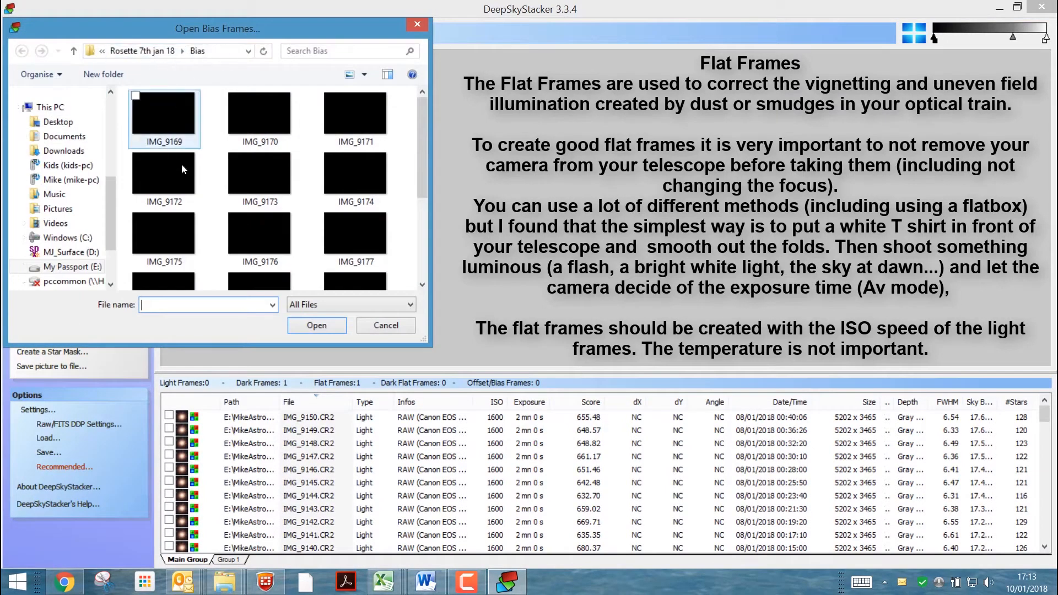
{"action": "scroll", "scroll_direction": "down", "scroll_amount": 3}
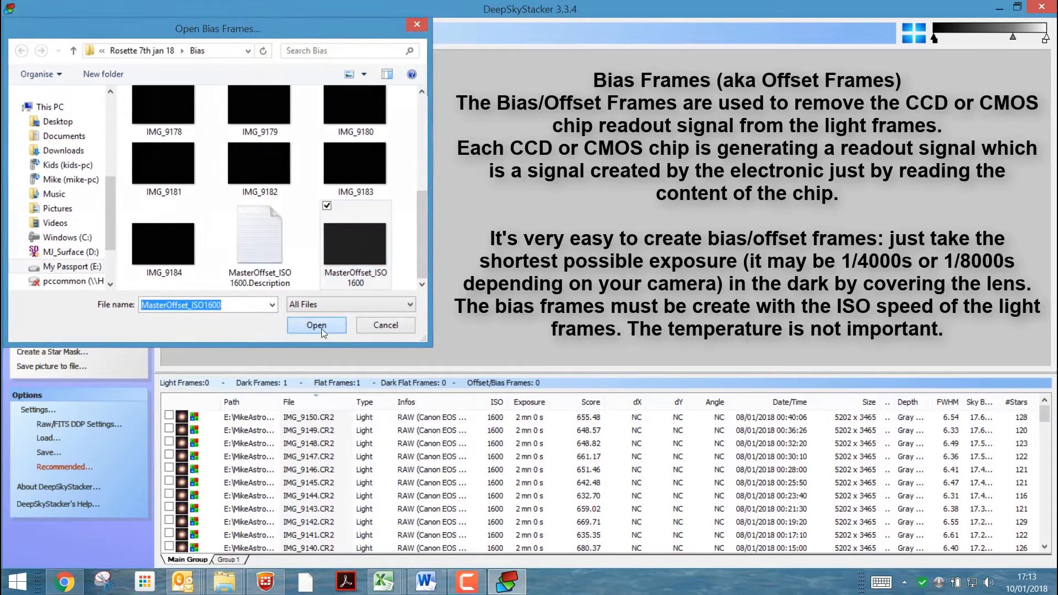
{"action": "left_click", "coordinate": [316, 325]}
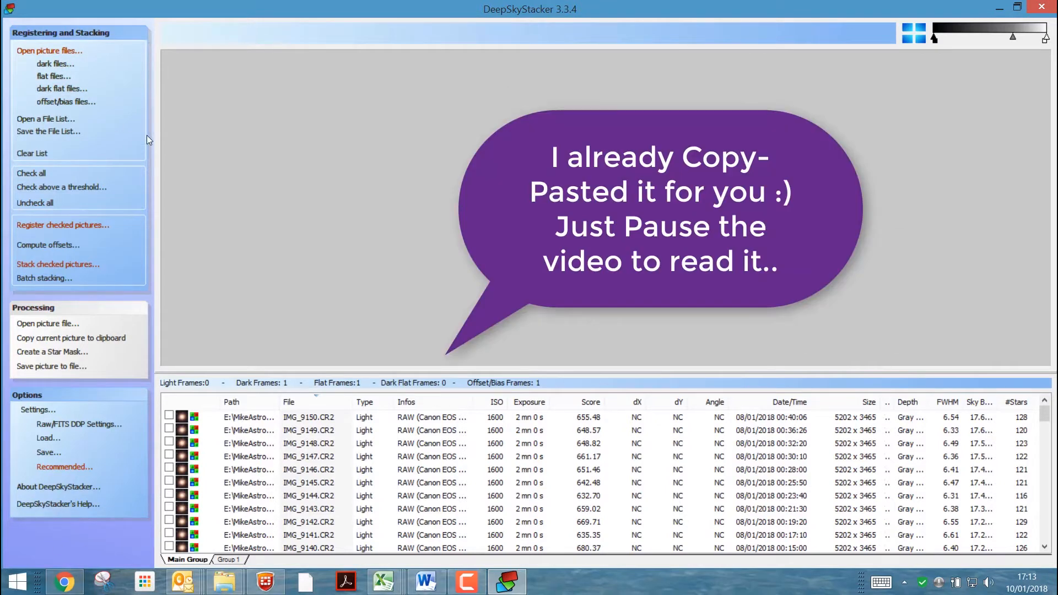
{"action": "mouse_move", "coordinate": [334, 155]}
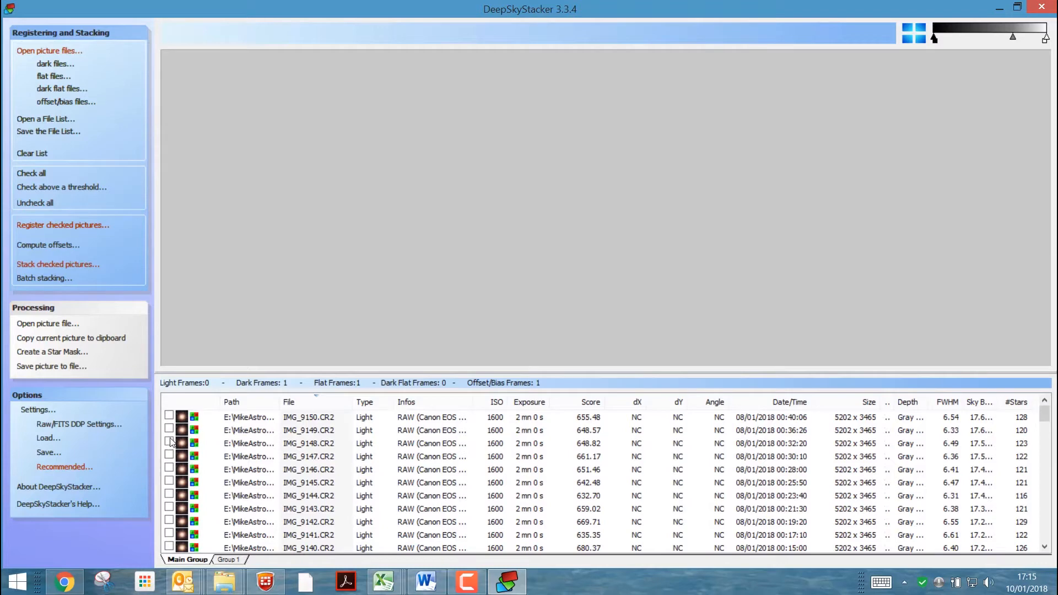
{"action": "mouse_move", "coordinate": [1024, 433]}
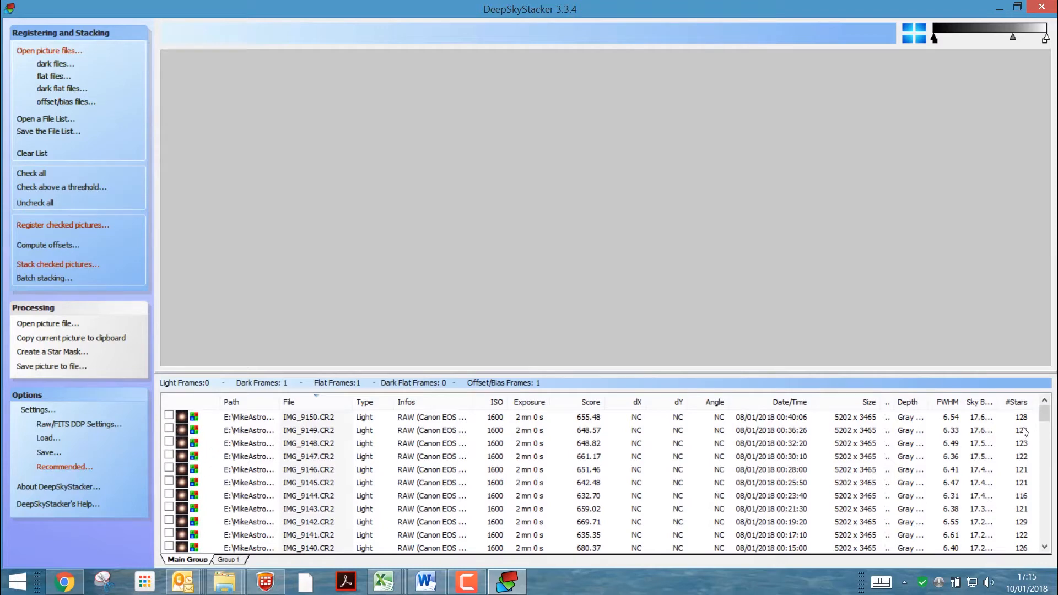
Check all 81 light frames plus the three master frames, then start registration
{"action": "scroll", "scroll_direction": "down", "scroll_amount": 3}
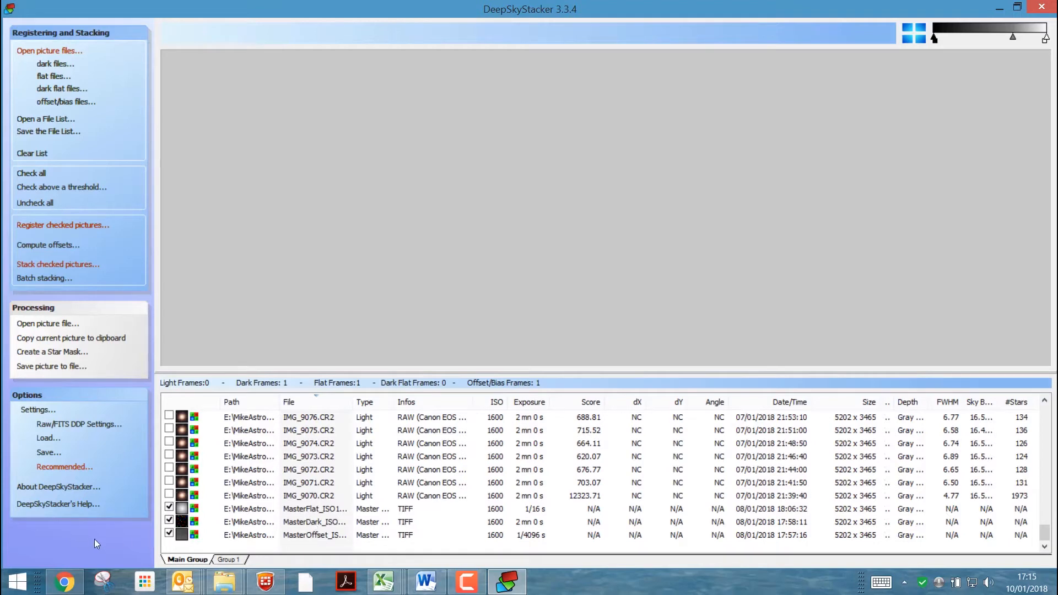
{"action": "left_click", "coordinate": [169, 508]}
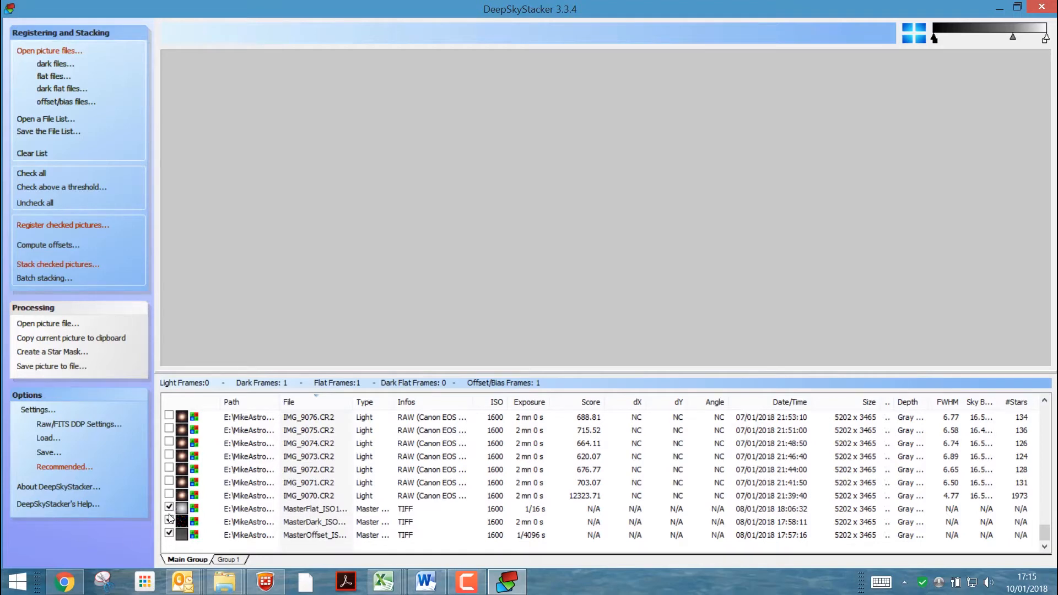
{"action": "left_click", "coordinate": [168, 522]}
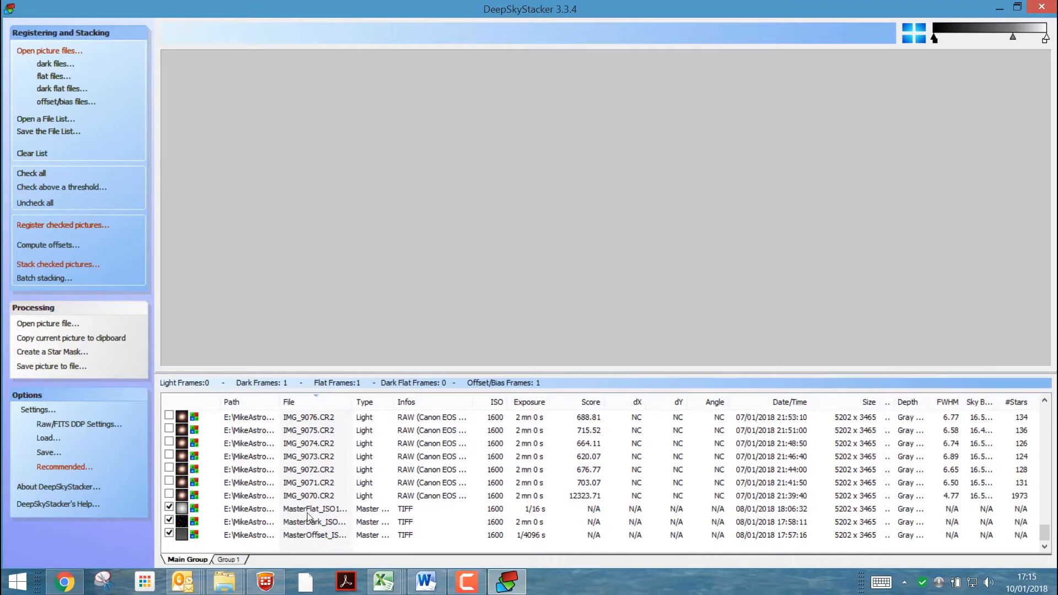
{"action": "mouse_move", "coordinate": [315, 522]}
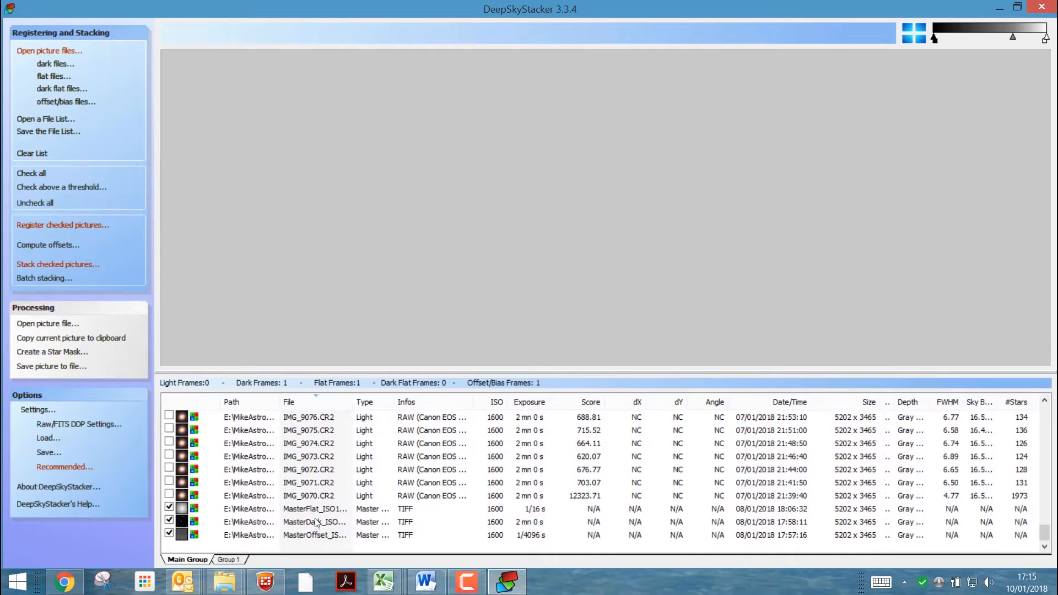
{"action": "mouse_move", "coordinate": [31, 173]}
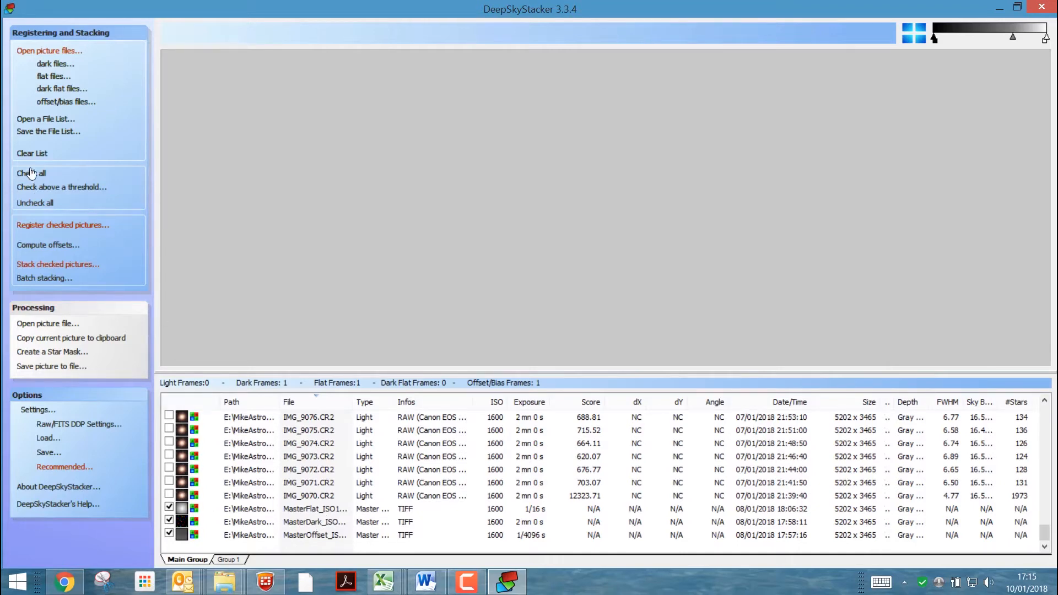
{"action": "left_click", "coordinate": [30, 172]}
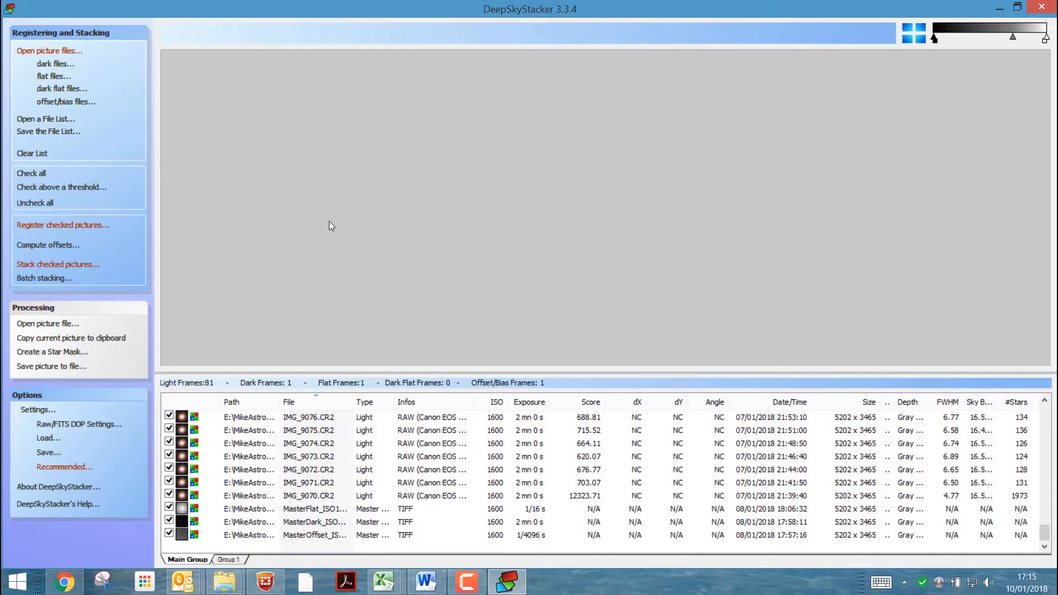
{"action": "left_click", "coordinate": [62, 225]}
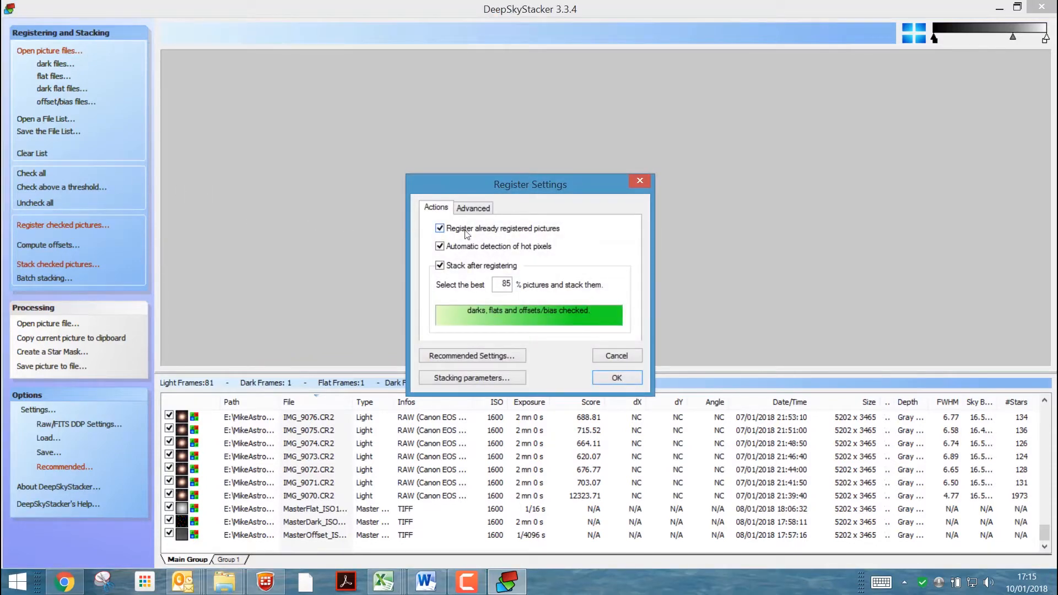
Disable re-registering, count 109 stars at 77% threshold, and view recommended settings
{"action": "left_click", "coordinate": [440, 228]}
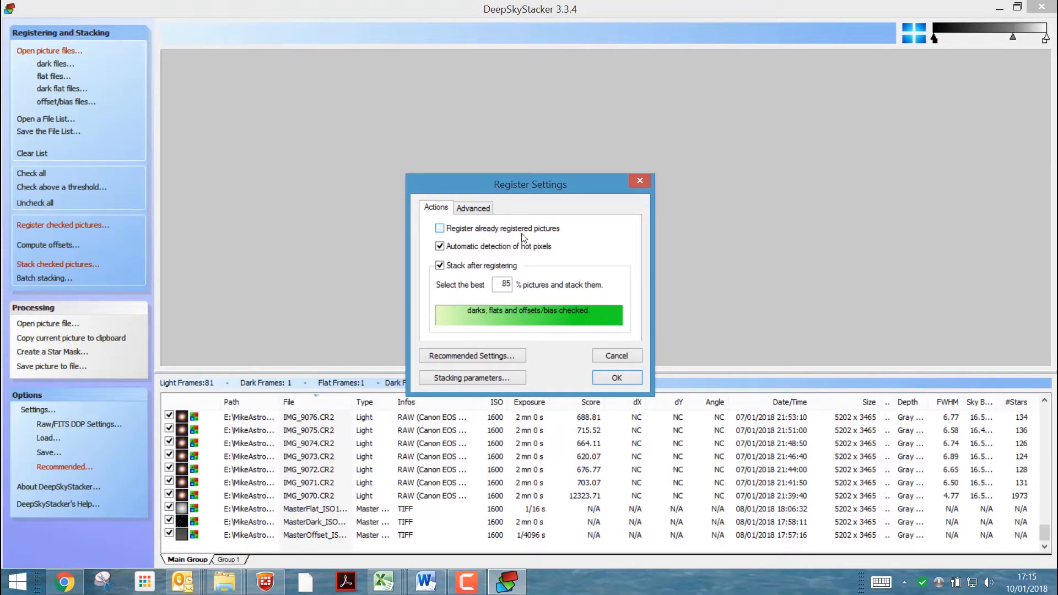
{"action": "left_click", "coordinate": [473, 207]}
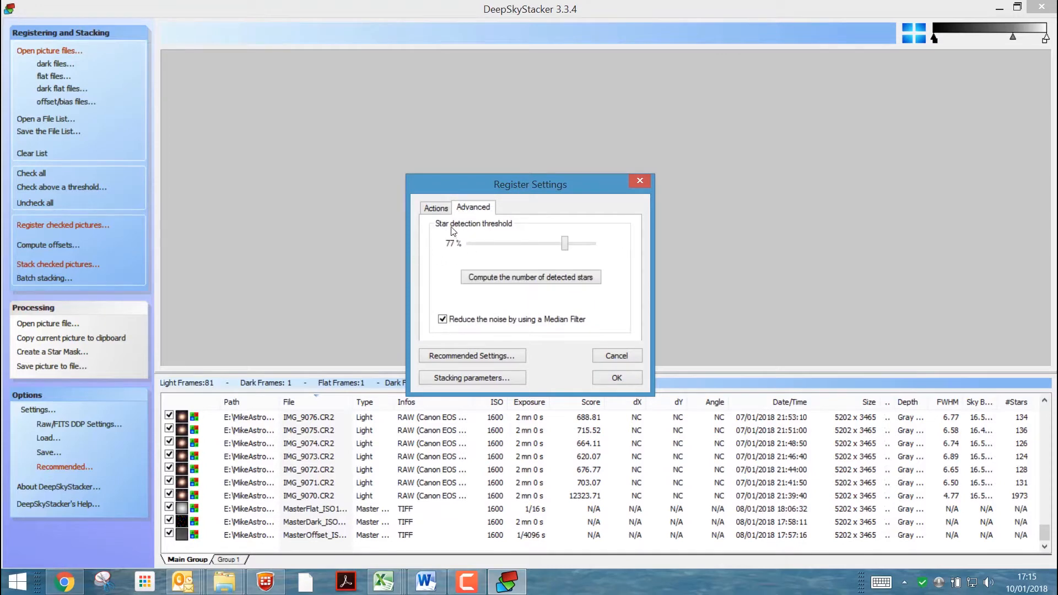
{"action": "mouse_move", "coordinate": [501, 234]}
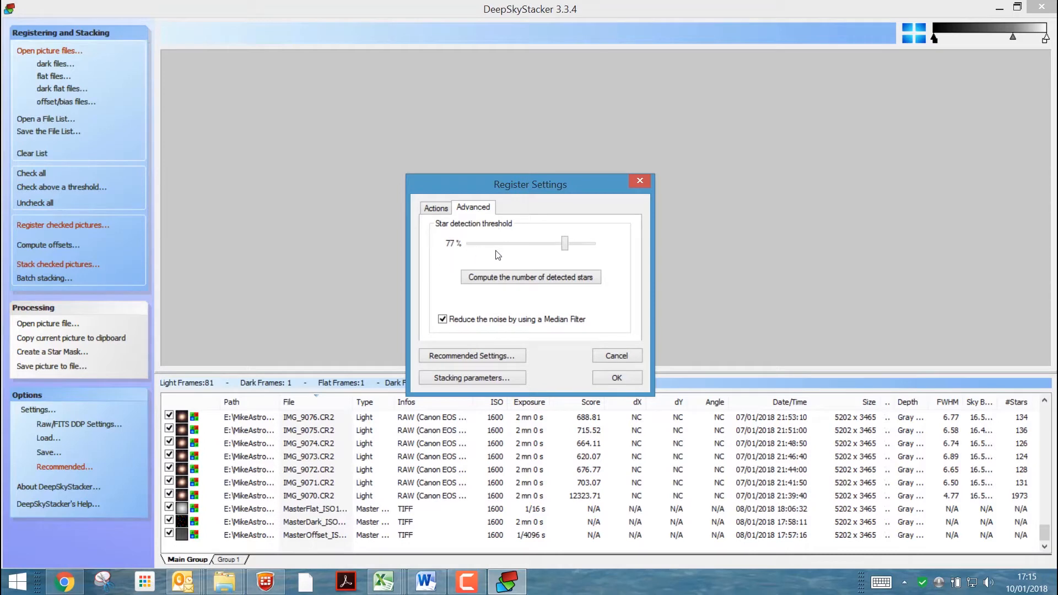
{"action": "mouse_move", "coordinate": [487, 246]}
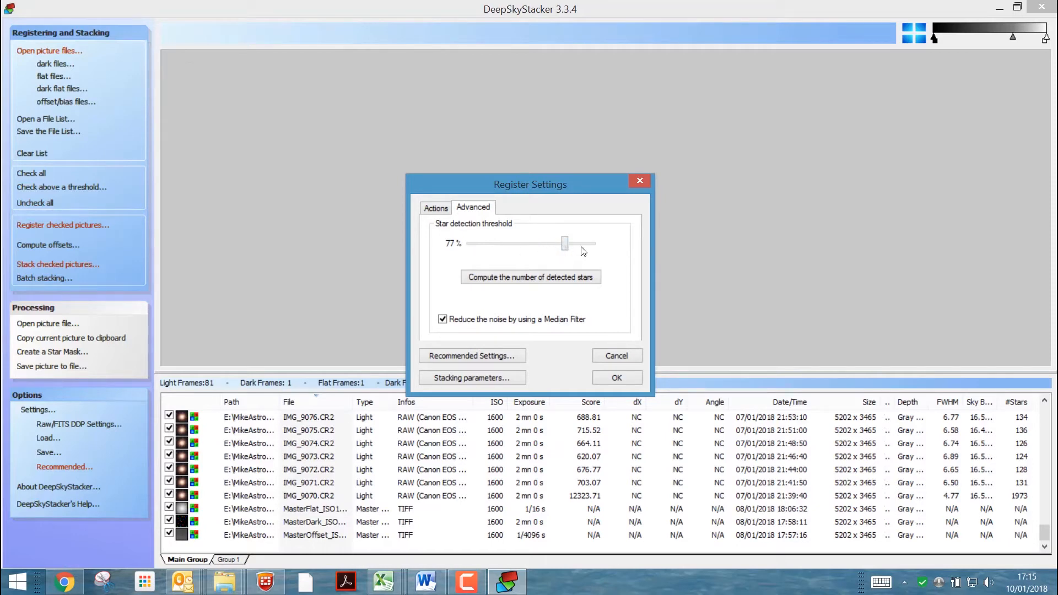
{"action": "mouse_move", "coordinate": [451, 259]}
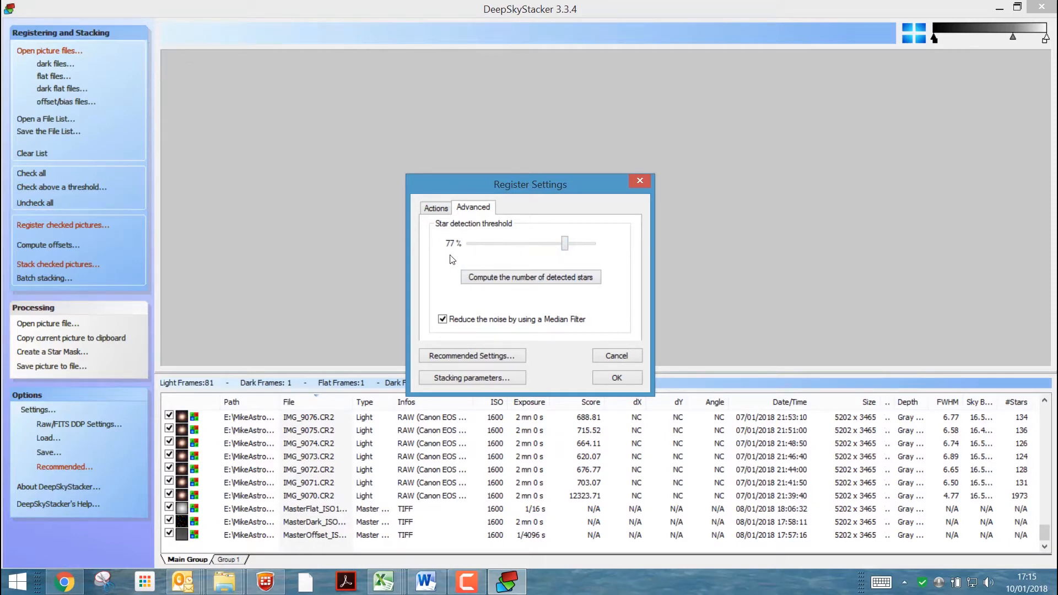
{"action": "left_click", "coordinate": [530, 277]}
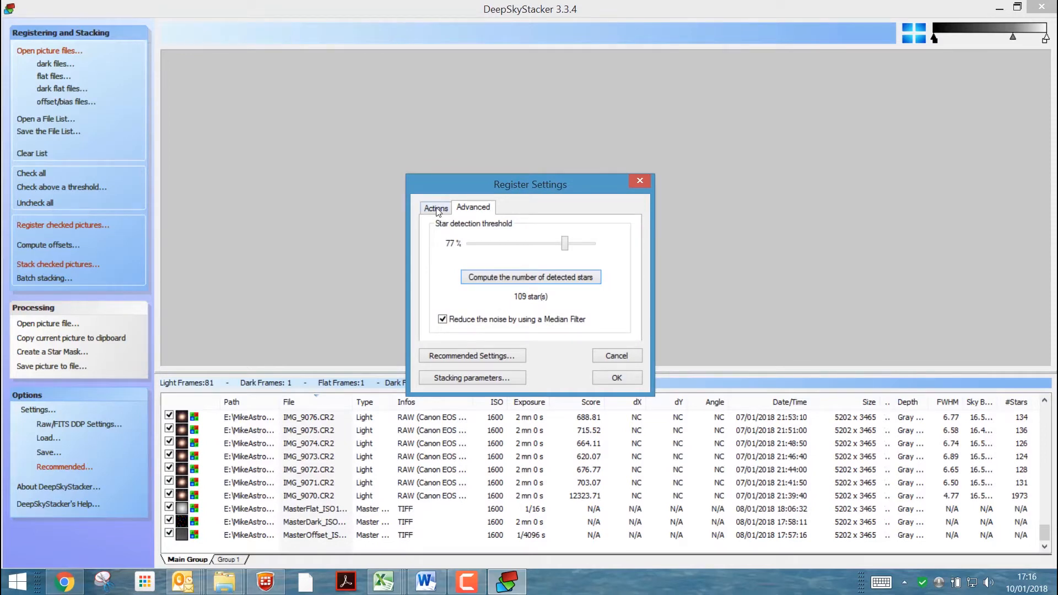
{"action": "left_click", "coordinate": [471, 355]}
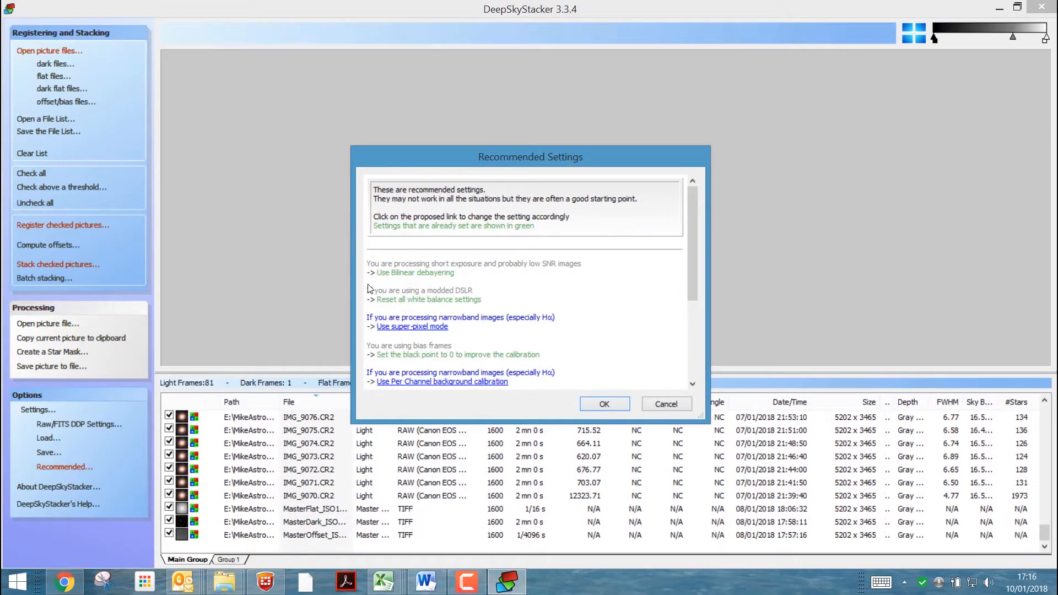
{"action": "mouse_move", "coordinate": [376, 234]}
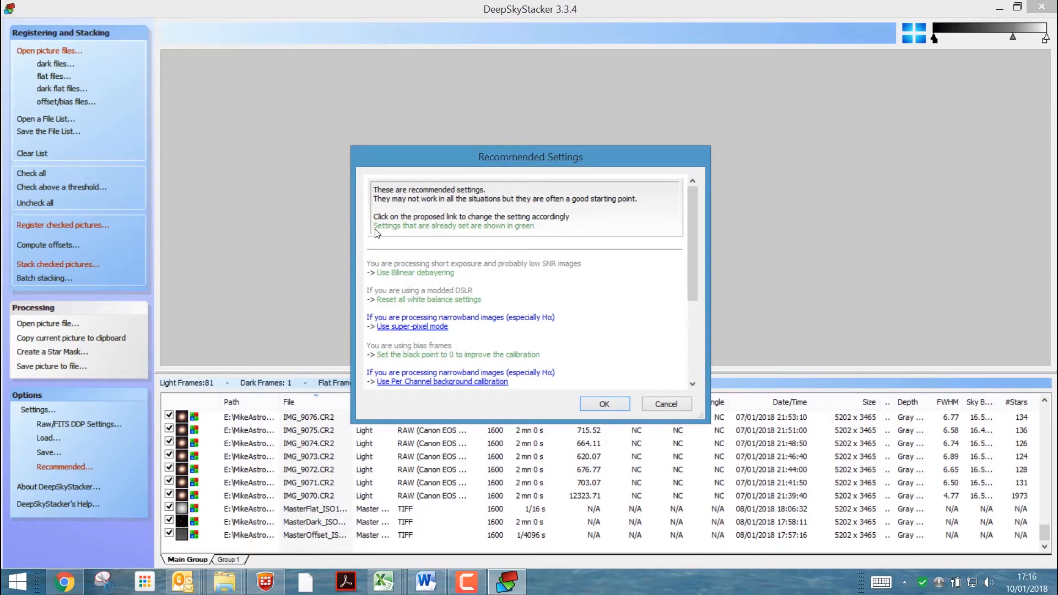
{"action": "mouse_move", "coordinate": [400, 235]}
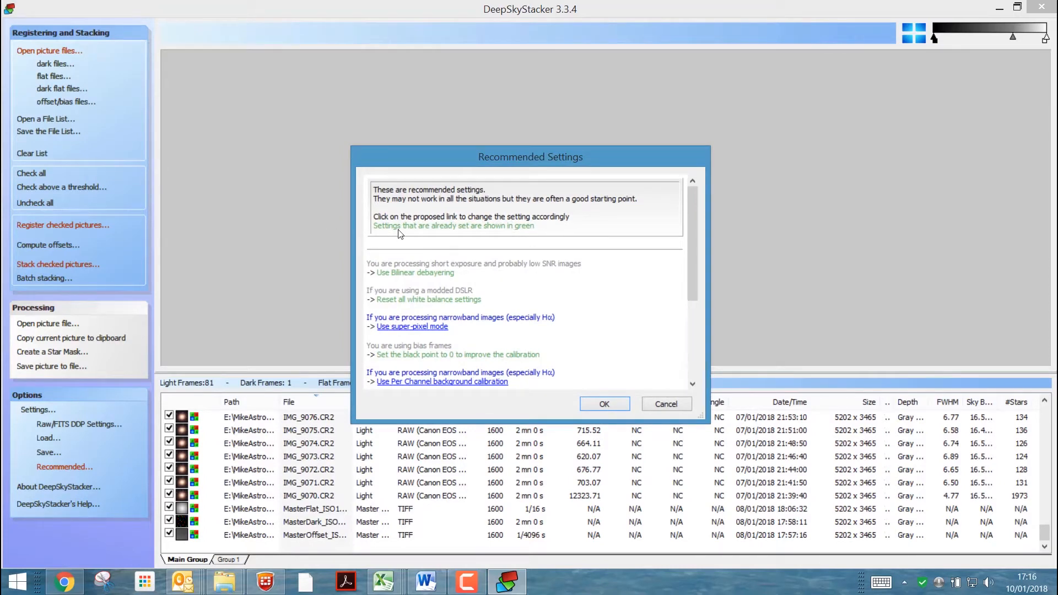
{"action": "mouse_move", "coordinate": [702, 252]}
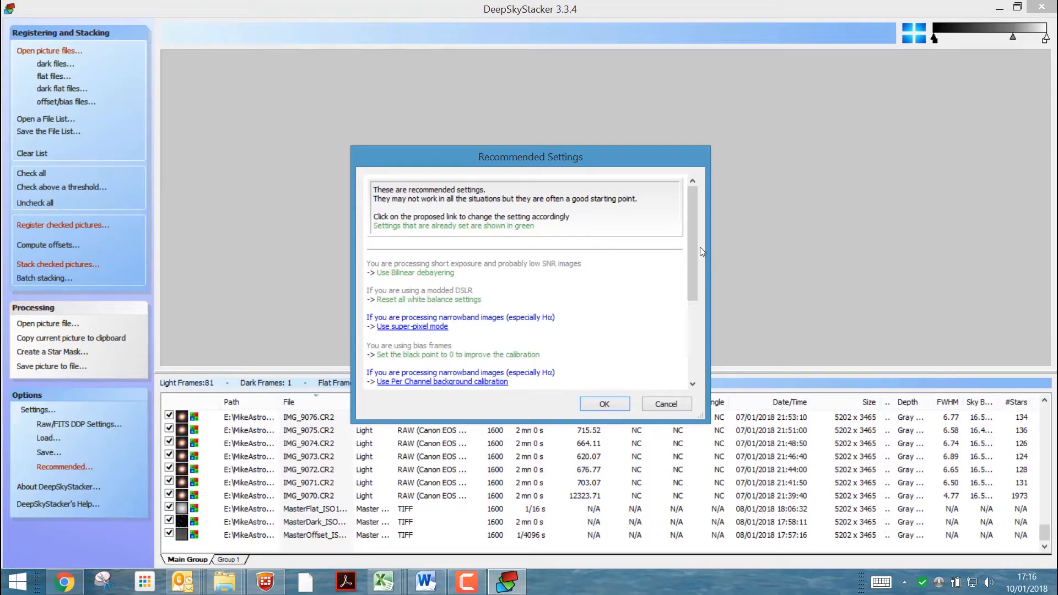
Scroll through the recommended settings list to review it
{"action": "scroll", "scroll_direction": "down", "scroll_amount": 3}
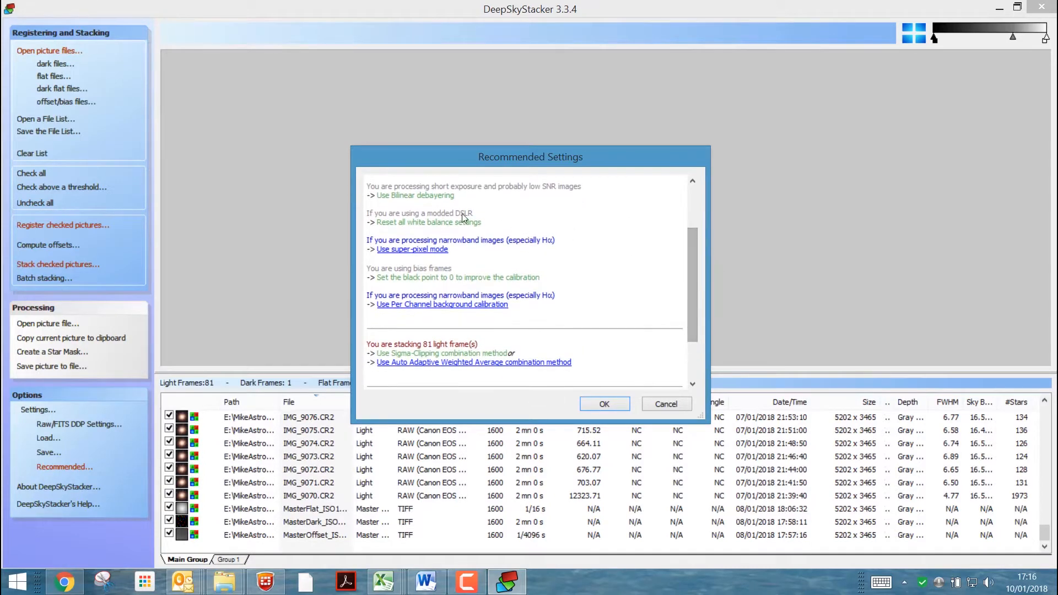
{"action": "mouse_move", "coordinate": [555, 196]}
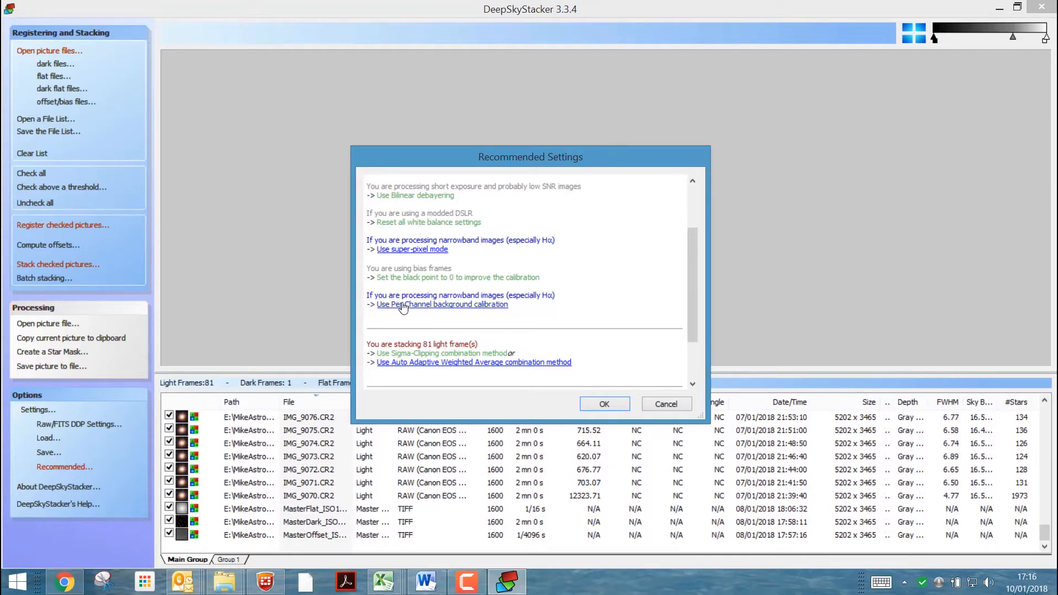
{"action": "scroll", "scroll_direction": "down", "scroll_amount": 3}
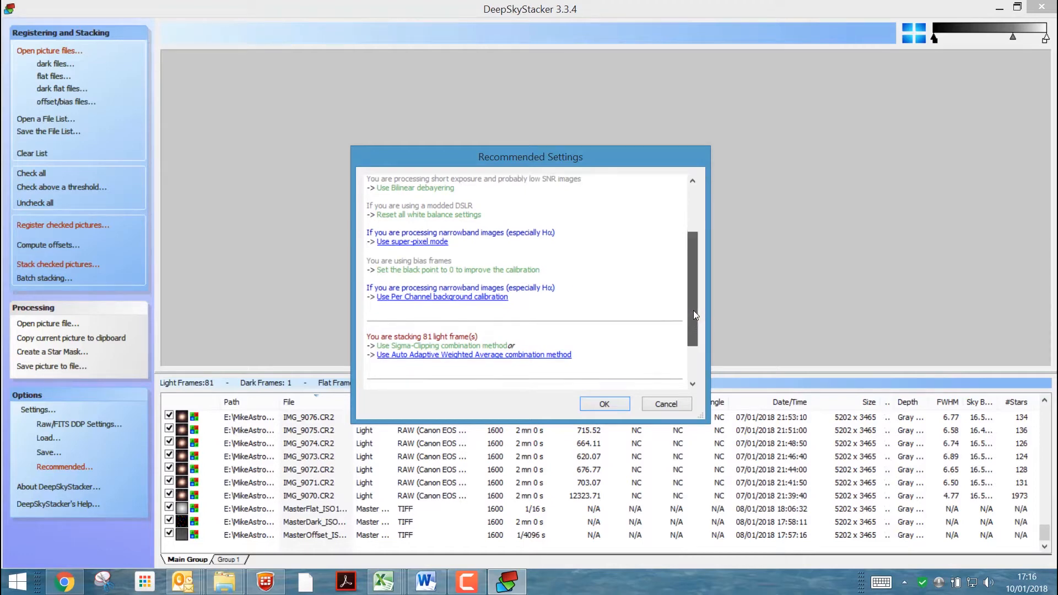
{"action": "scroll", "scroll_direction": "down", "scroll_amount": 3}
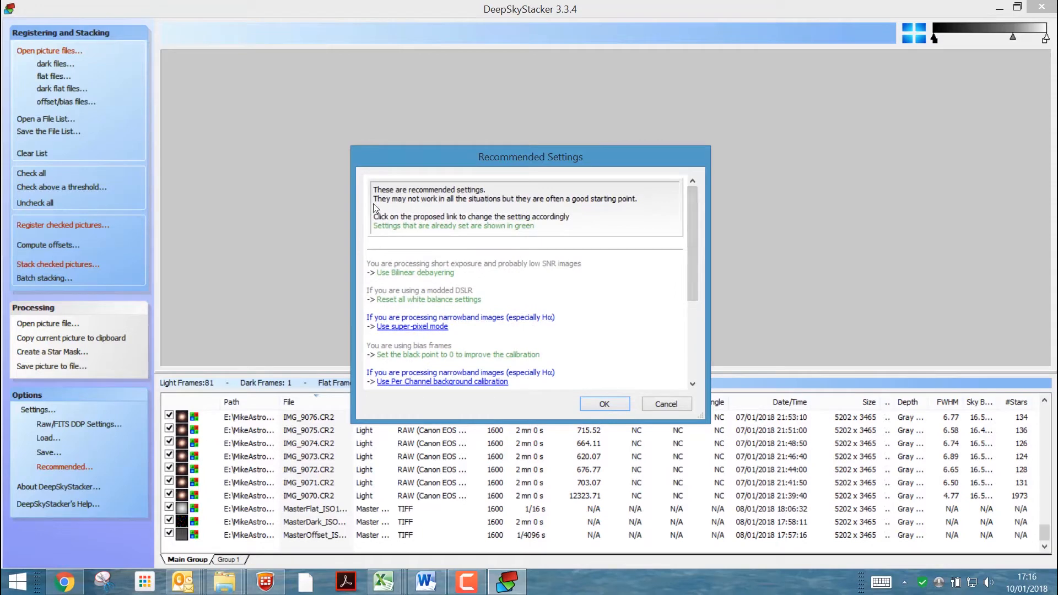
{"action": "mouse_move", "coordinate": [533, 208]}
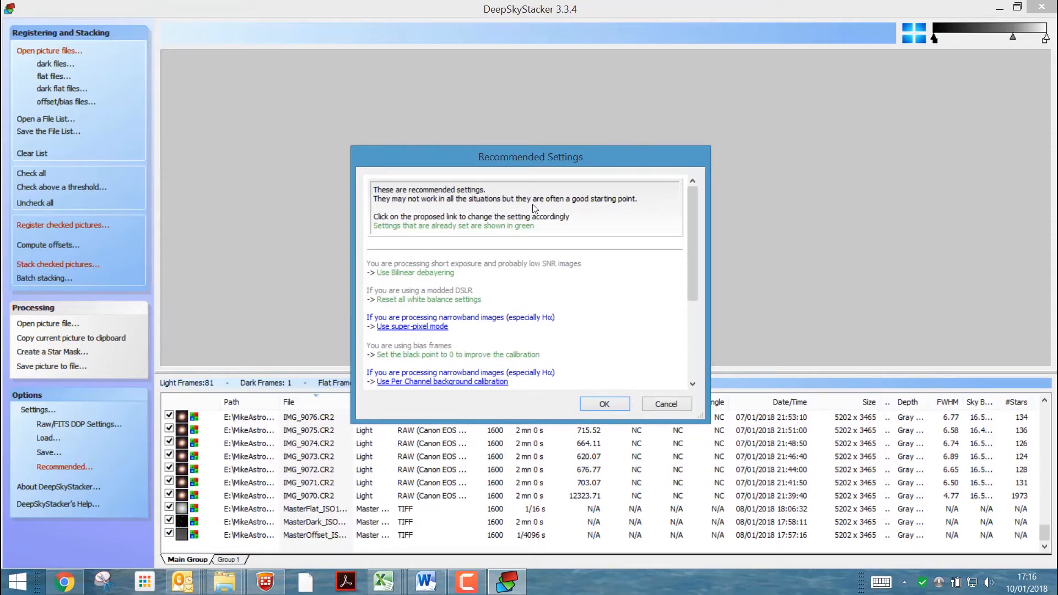
{"action": "mouse_move", "coordinate": [602, 402]}
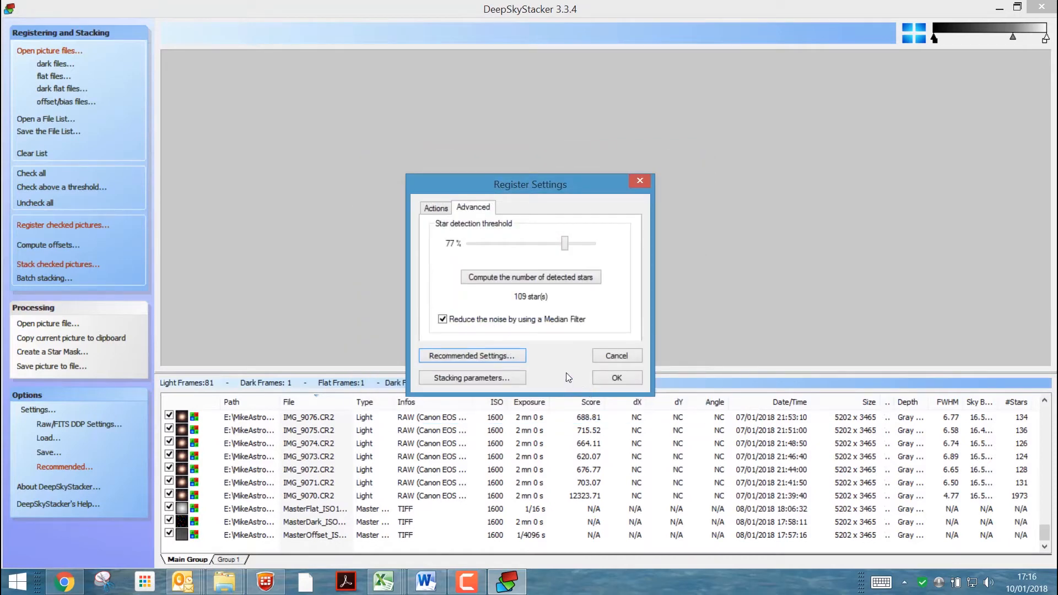
{"action": "mouse_move", "coordinate": [471, 376]}
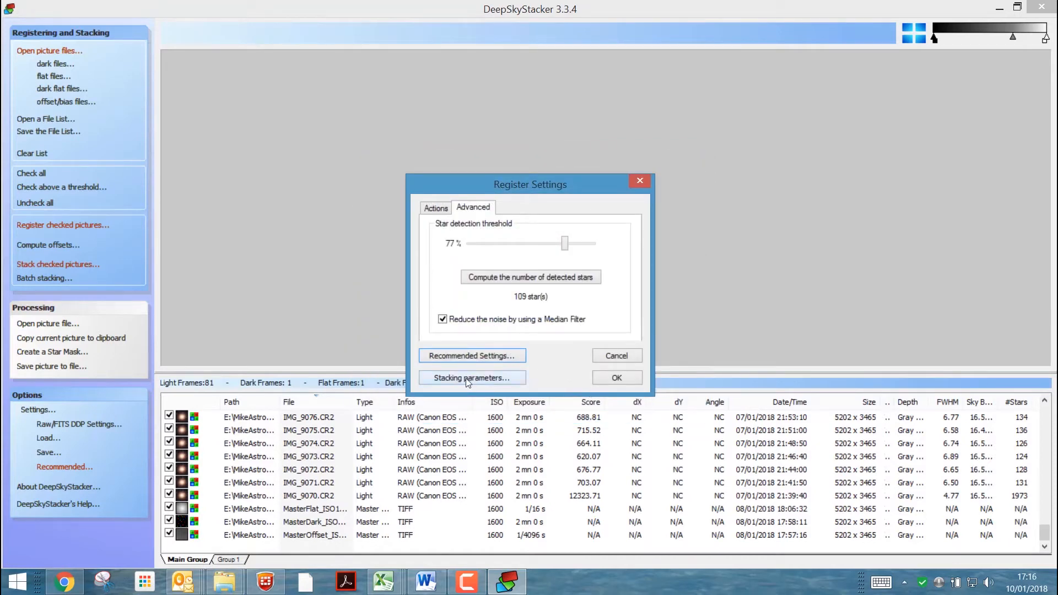
Review stacking parameters: Kappa-Sigma for lights, Median Kappa-Sigma for flats
{"action": "left_click", "coordinate": [471, 377]}
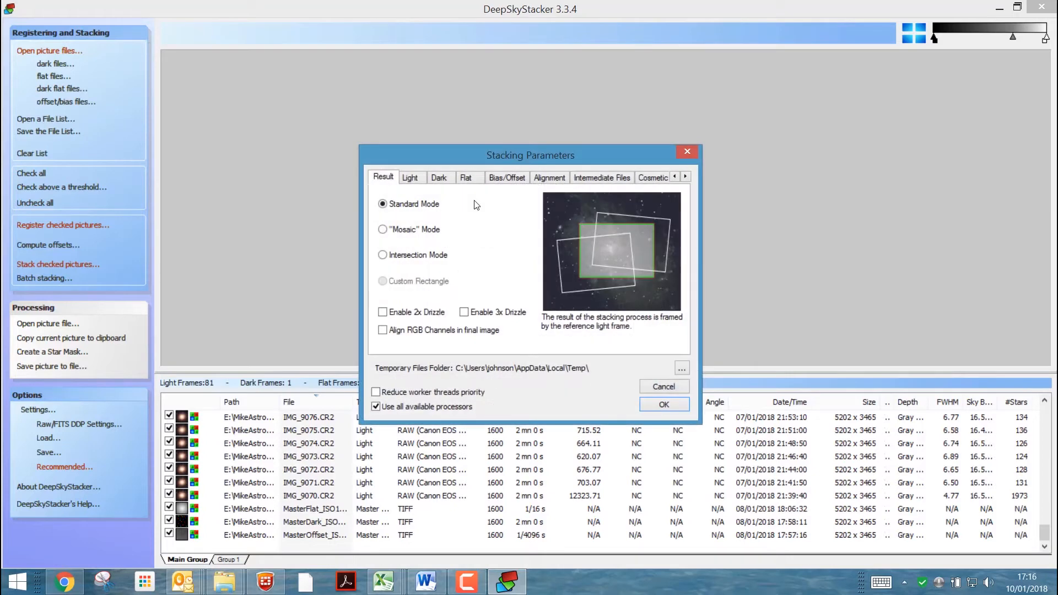
{"action": "left_click", "coordinate": [409, 177]}
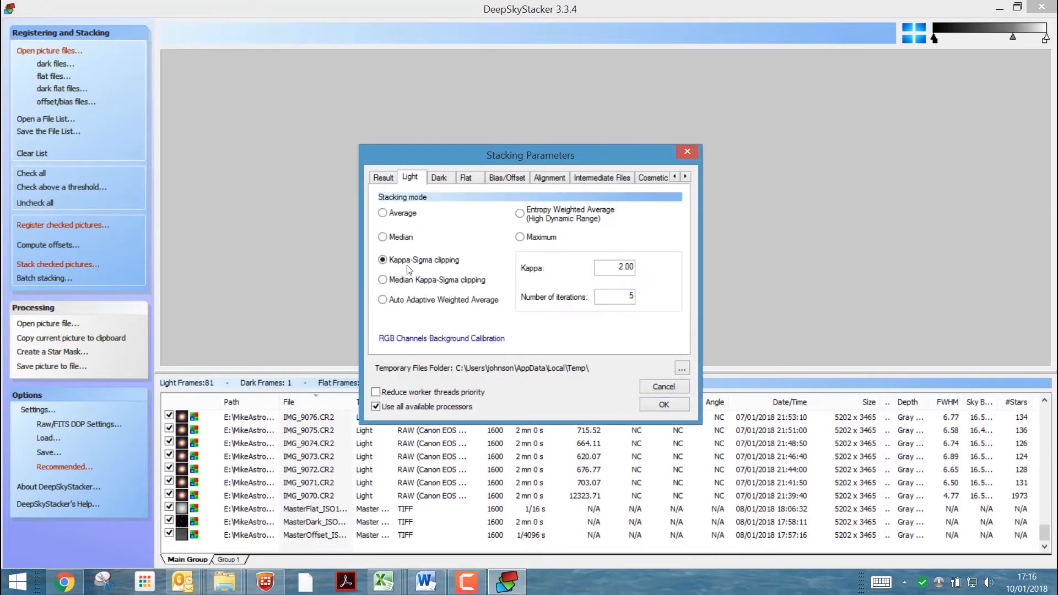
{"action": "left_click", "coordinate": [465, 178]}
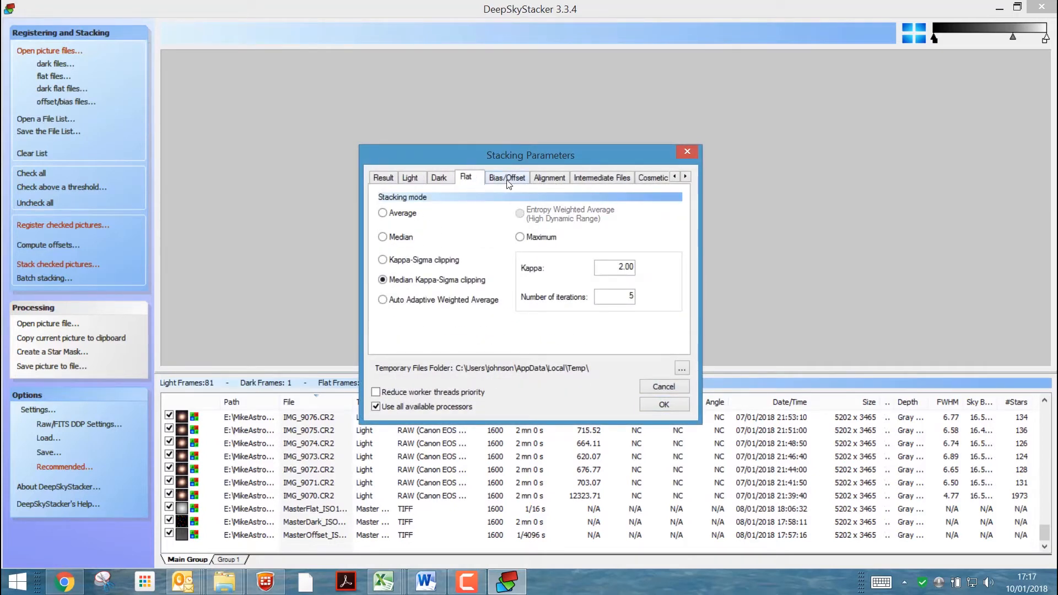
{"action": "left_click", "coordinate": [549, 177]}
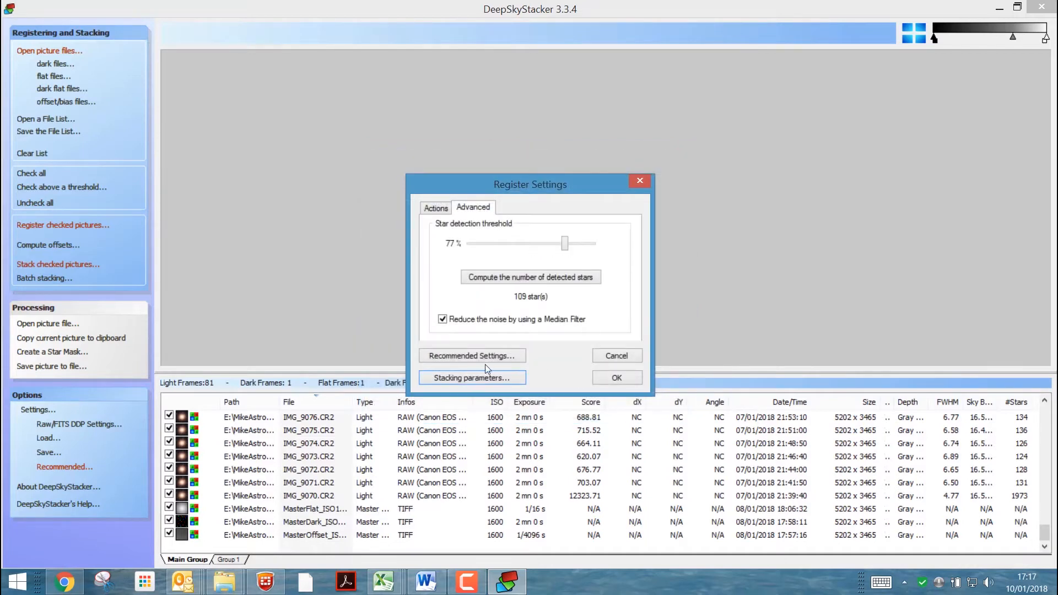
{"action": "mouse_move", "coordinate": [530, 378]}
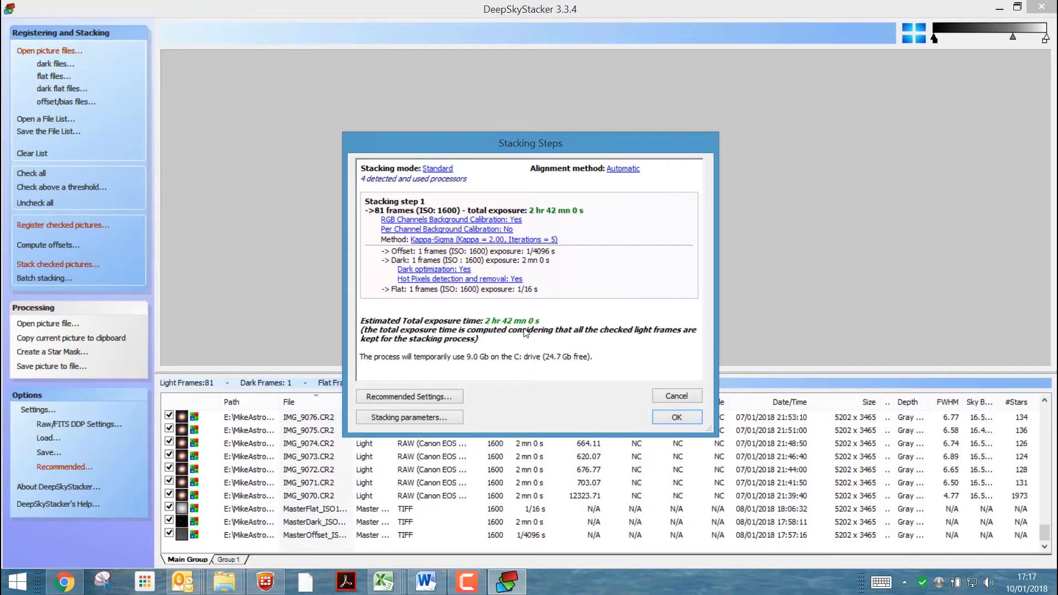
{"action": "mouse_move", "coordinate": [640, 327]}
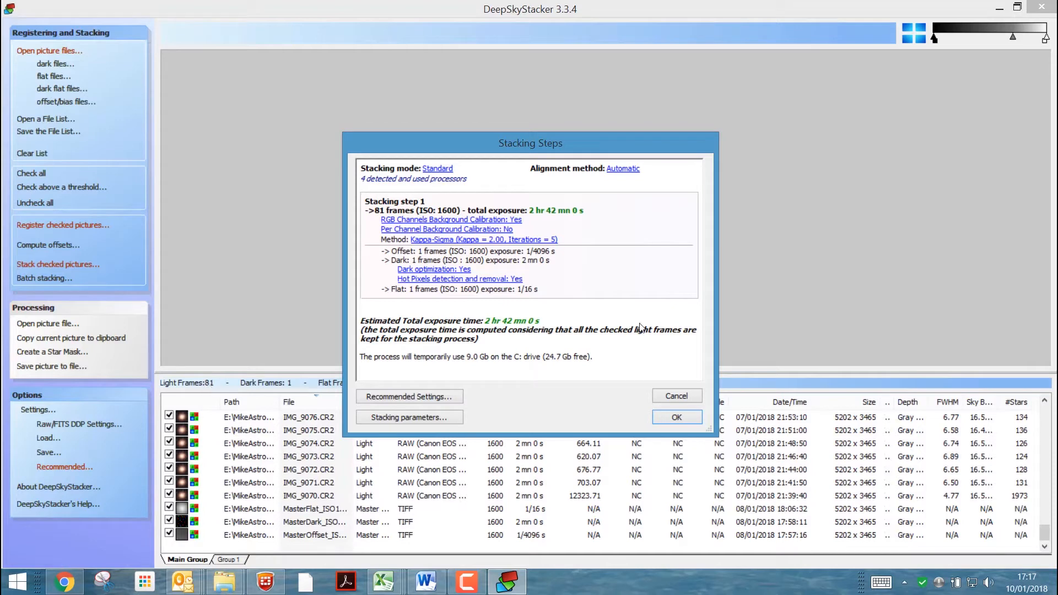
{"action": "mouse_move", "coordinate": [604, 344]}
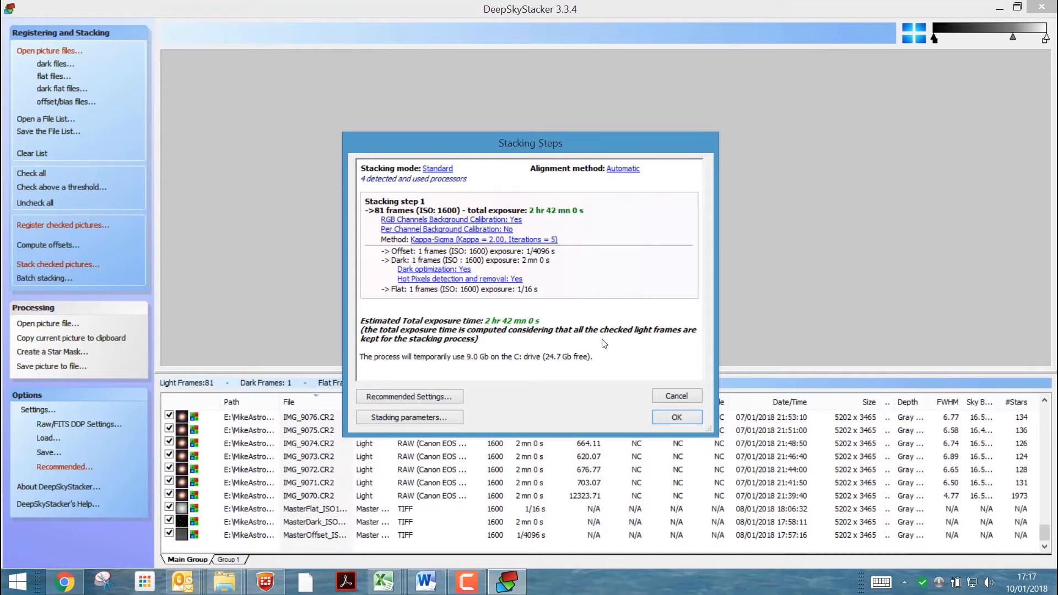
{"action": "mouse_move", "coordinate": [658, 417]}
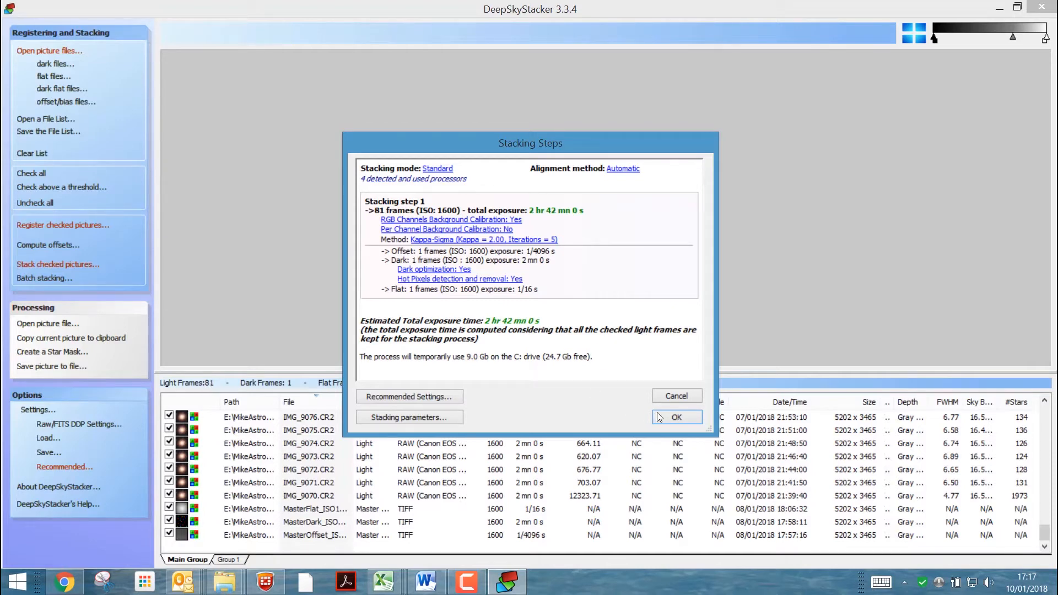
Confirm the 81-frame Kappa-Sigma stacking plan and begin stacking
{"action": "left_click", "coordinate": [675, 417]}
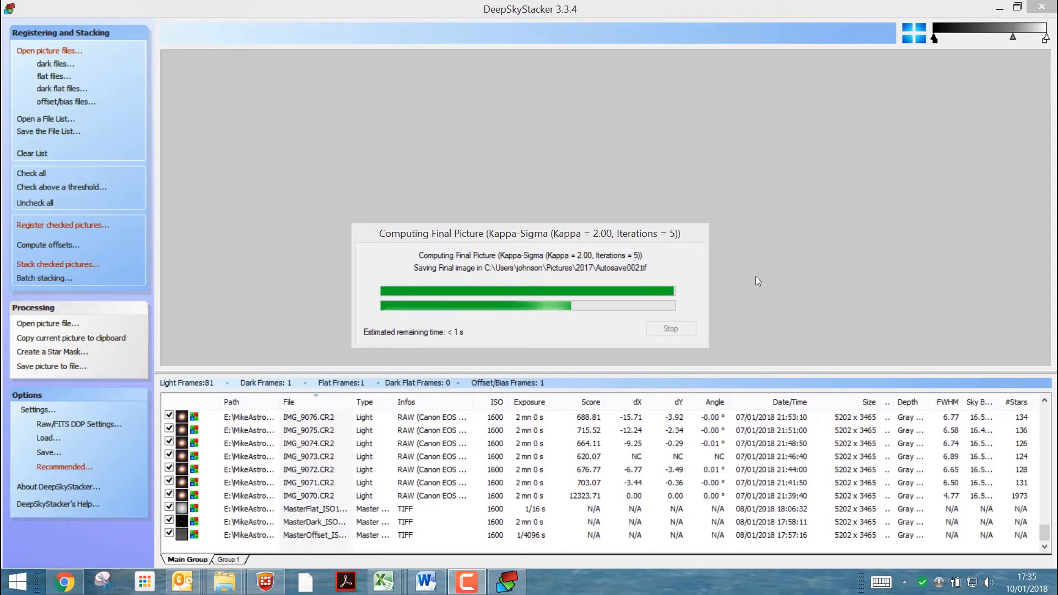
{"action": "mouse_move", "coordinate": [829, 347]}
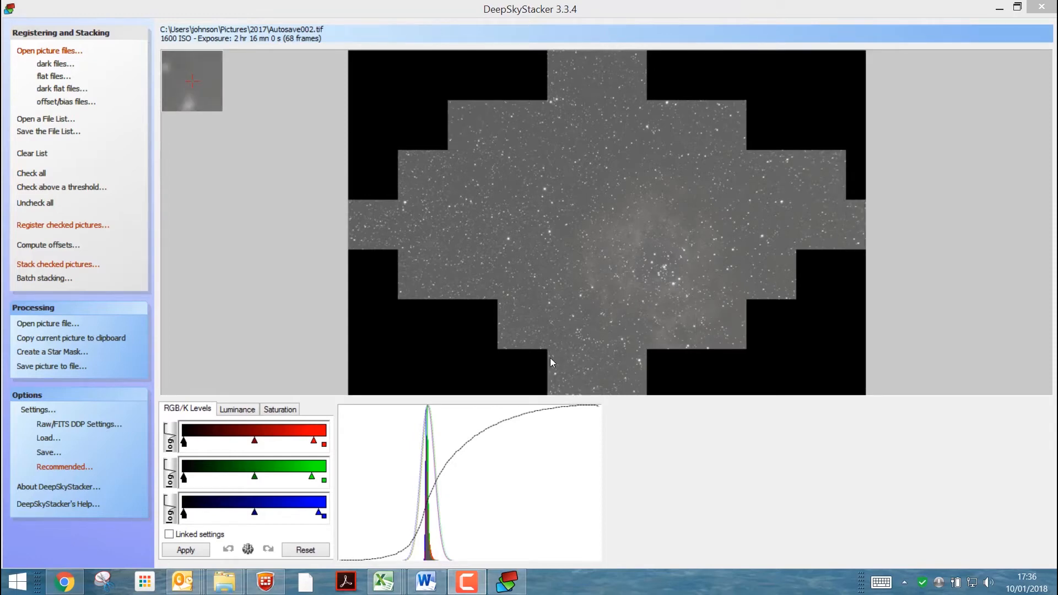
Apply linked RGB levels to darken the stacked image, then show the Start screen
{"action": "left_click", "coordinate": [168, 534]}
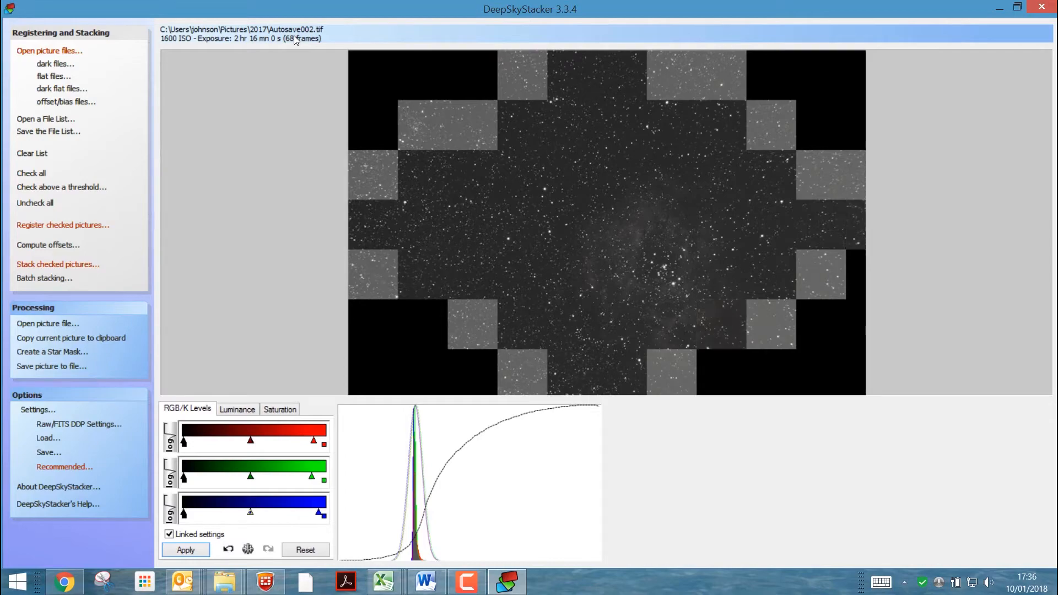
{"action": "left_click", "coordinate": [16, 581]}
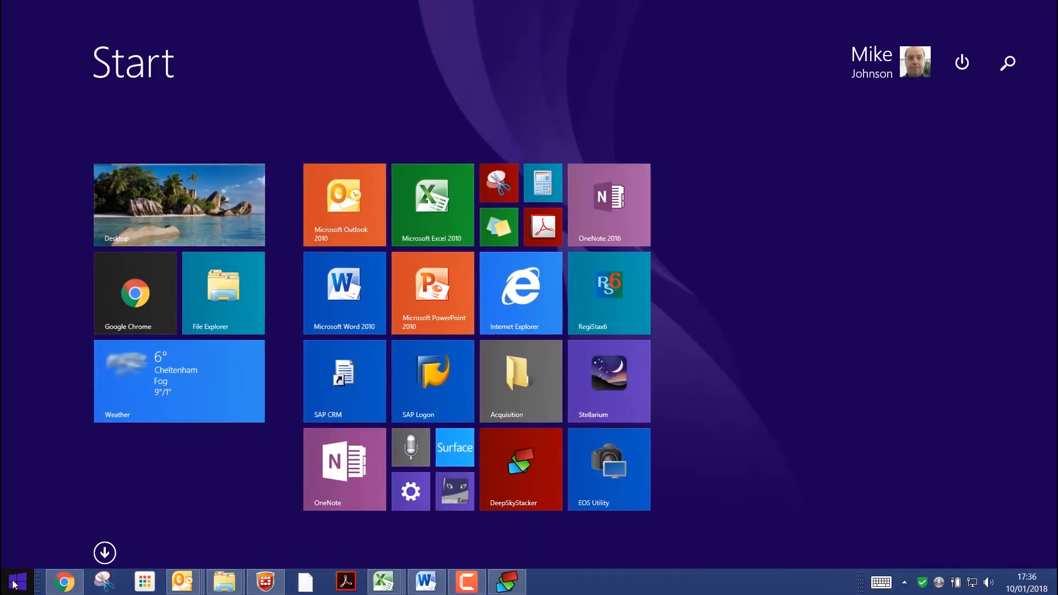
Search 'light' and launch Adobe Photoshop Lightroom 5.7.1 64-bit
{"action": "type", "text": "light"}
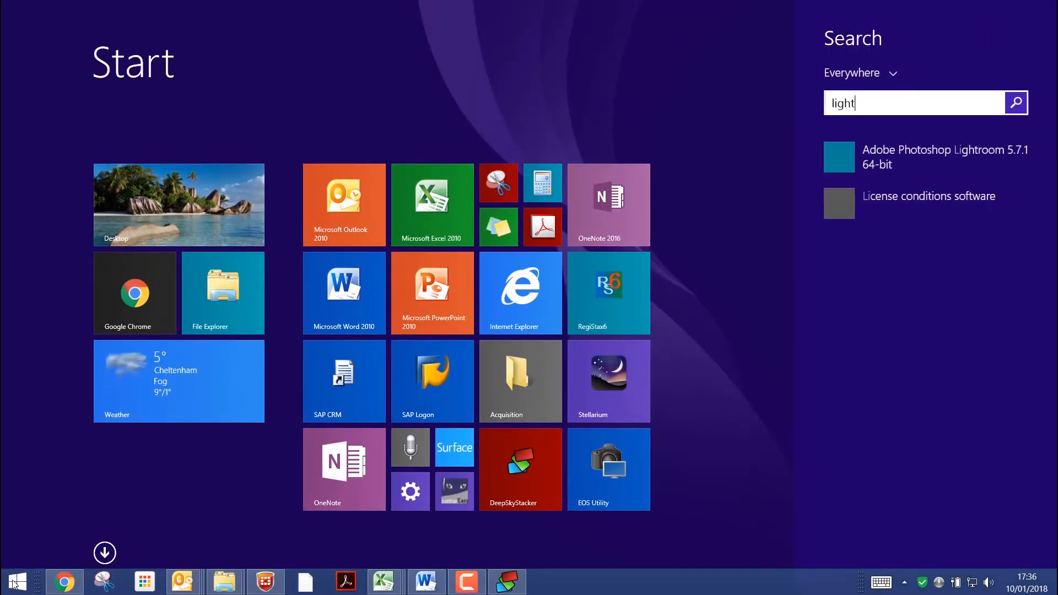
{"action": "left_click", "coordinate": [505, 581]}
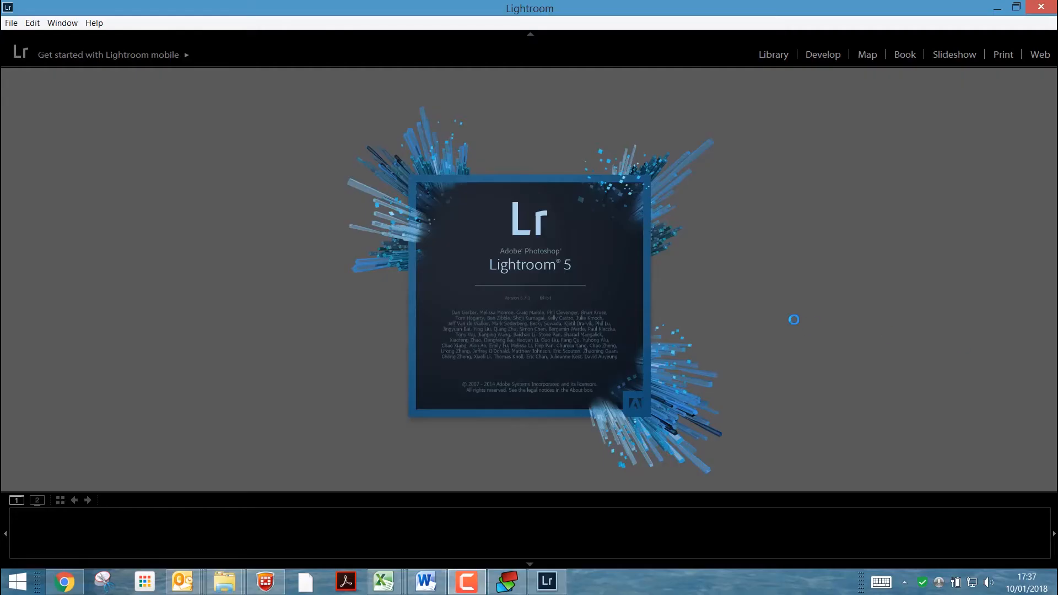
{"action": "mouse_move", "coordinate": [523, 154]}
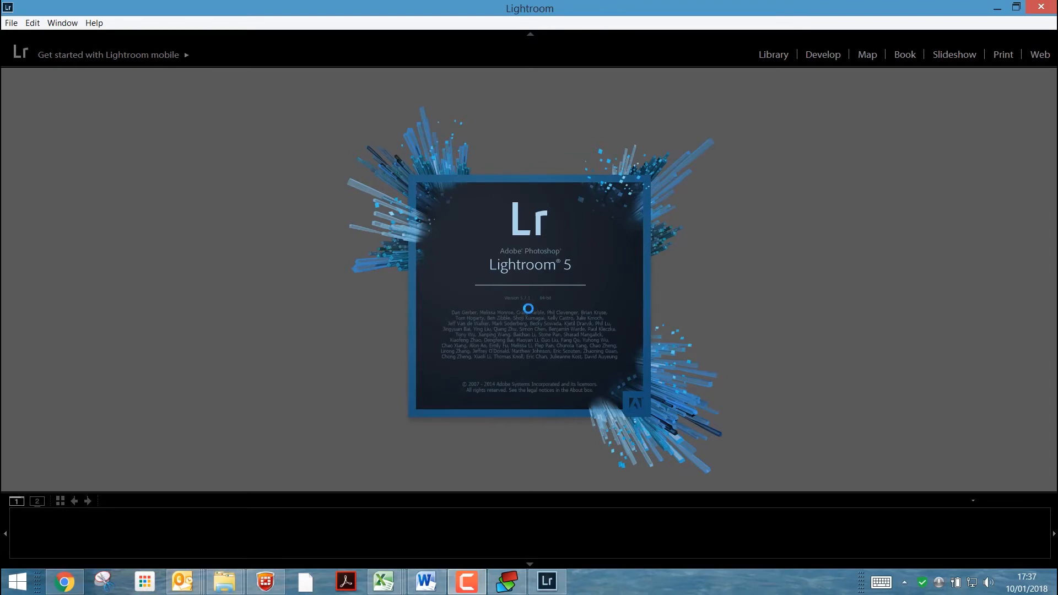
{"action": "mouse_move", "coordinate": [739, 295]}
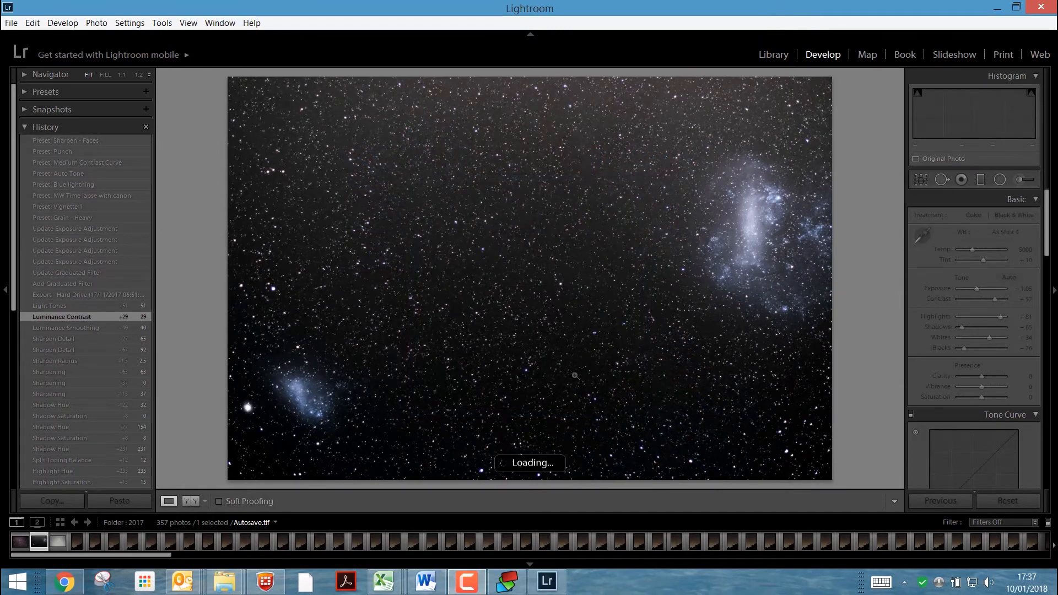
{"action": "mouse_move", "coordinate": [471, 300]}
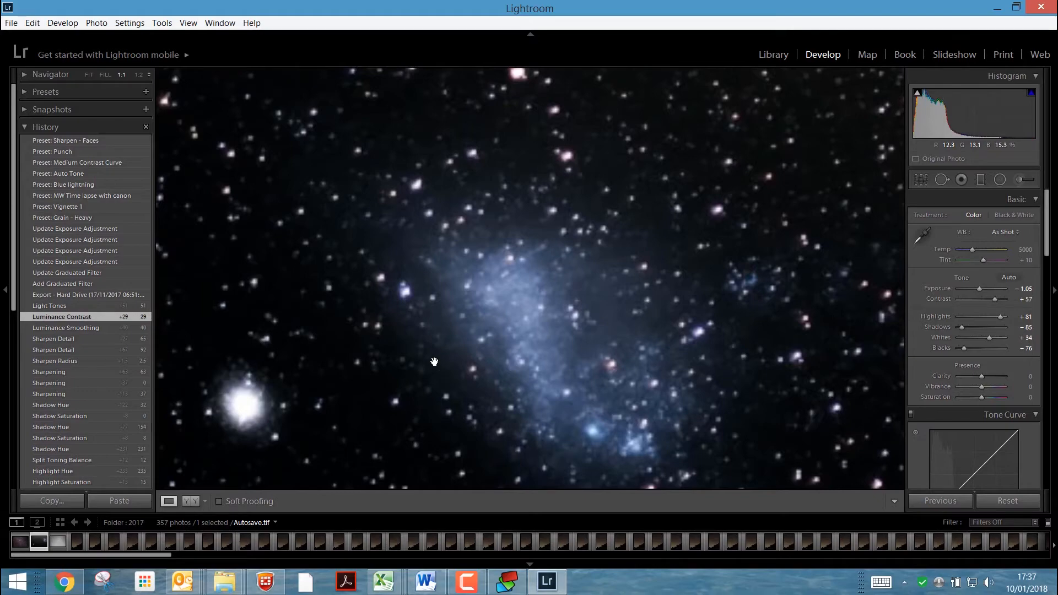
{"action": "mouse_move", "coordinate": [393, 369]}
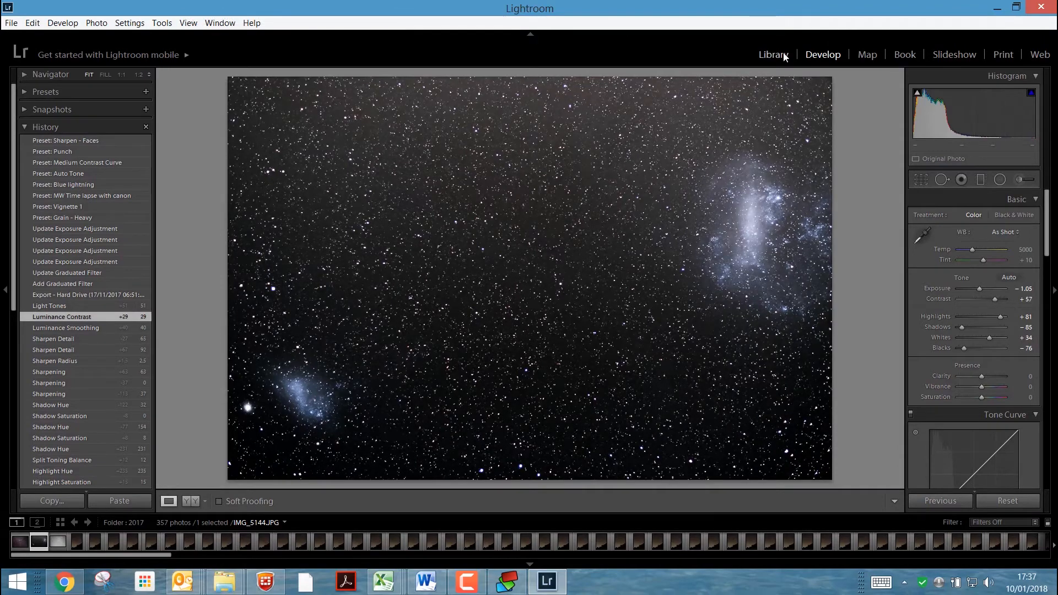
Switch from the Magellanic Clouds photo in Develop to the Library module
{"action": "left_click", "coordinate": [772, 55]}
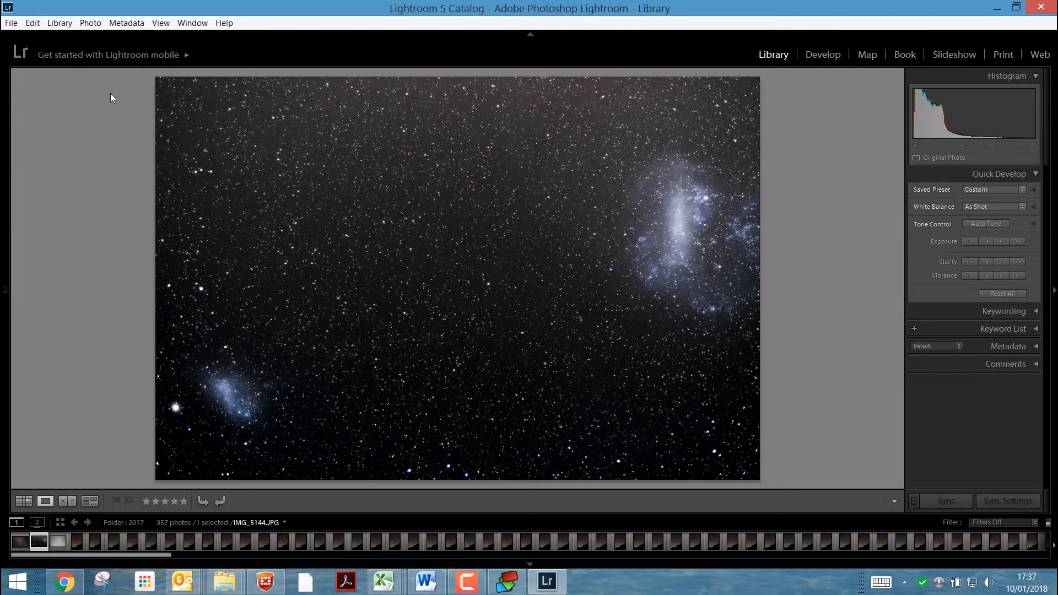
{"action": "mouse_move", "coordinate": [6, 288]}
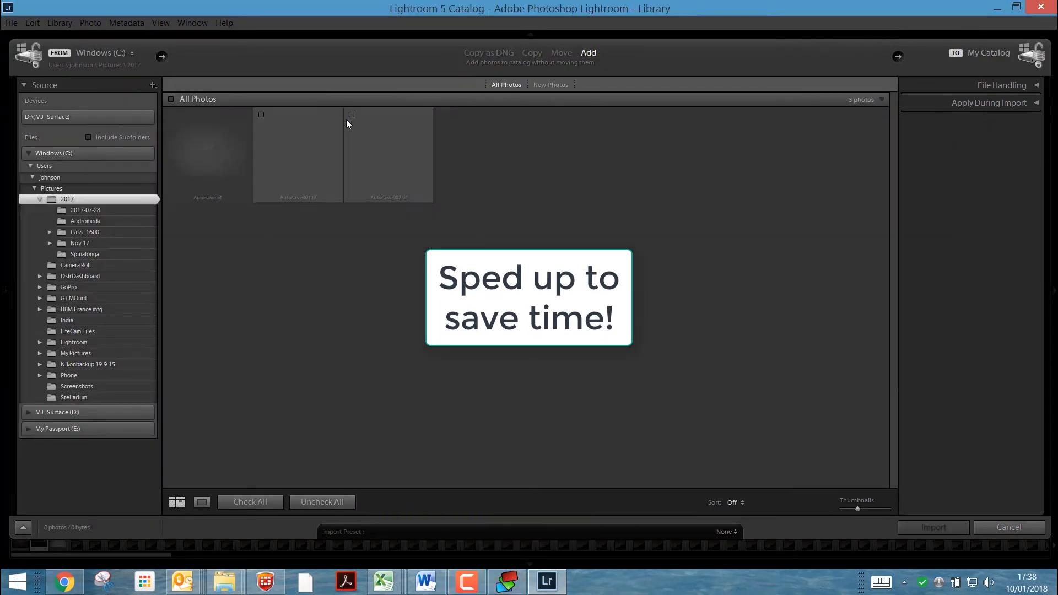
Import Autosave002.tif from the 2017 folder and open it in Develop
{"action": "left_click", "coordinate": [932, 527]}
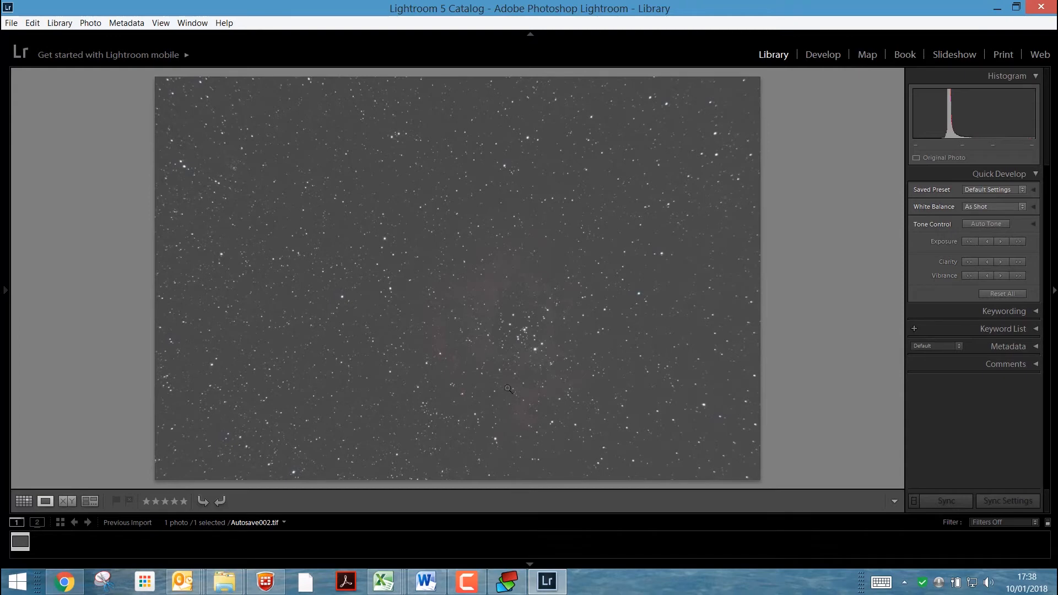
{"action": "mouse_move", "coordinate": [477, 311]}
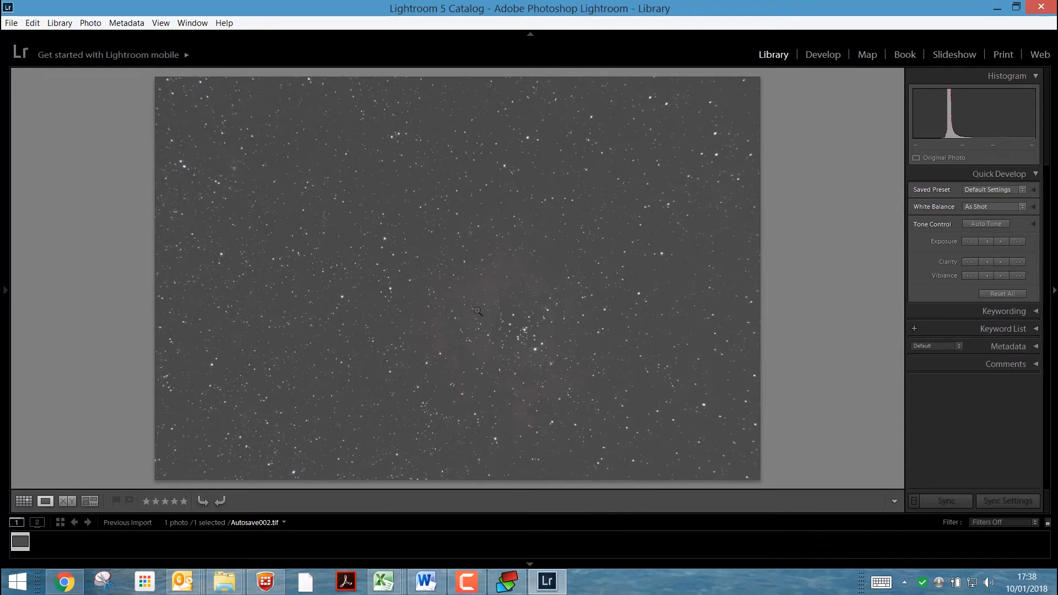
{"action": "mouse_move", "coordinate": [668, 169]}
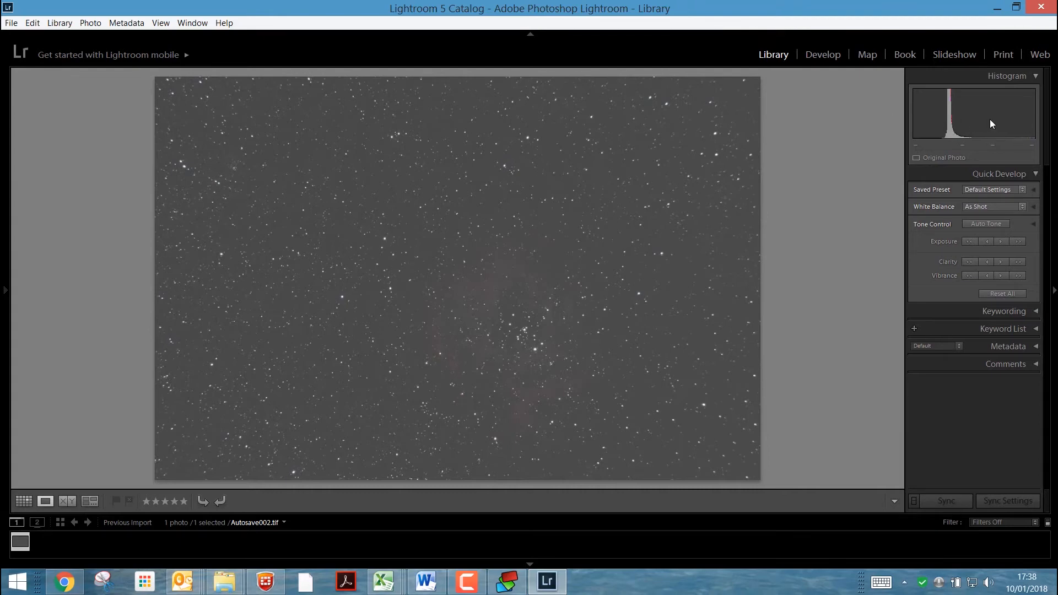
{"action": "mouse_move", "coordinate": [908, 123]}
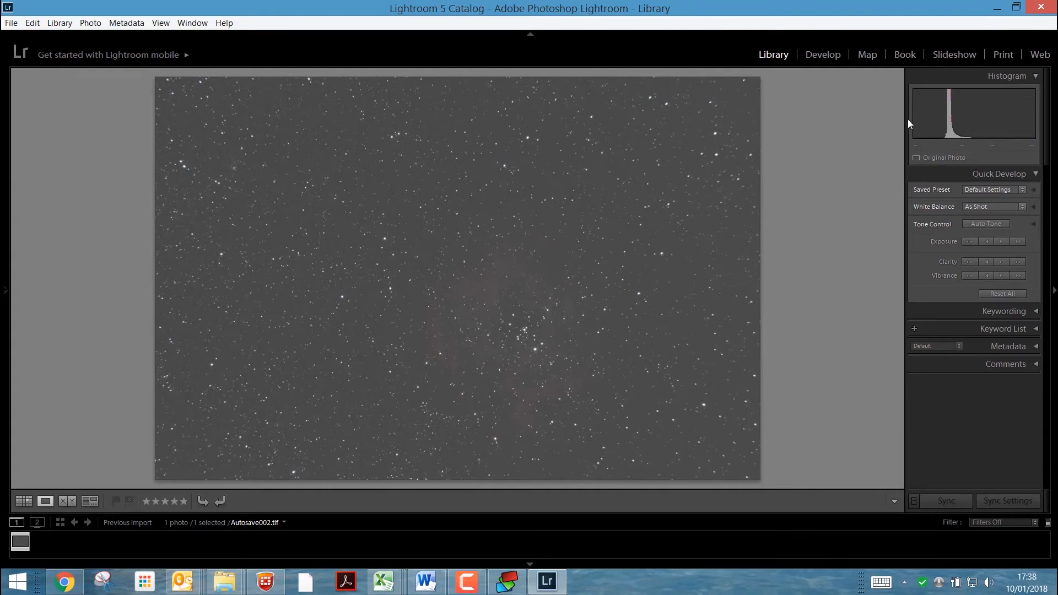
{"action": "mouse_move", "coordinate": [872, 221]}
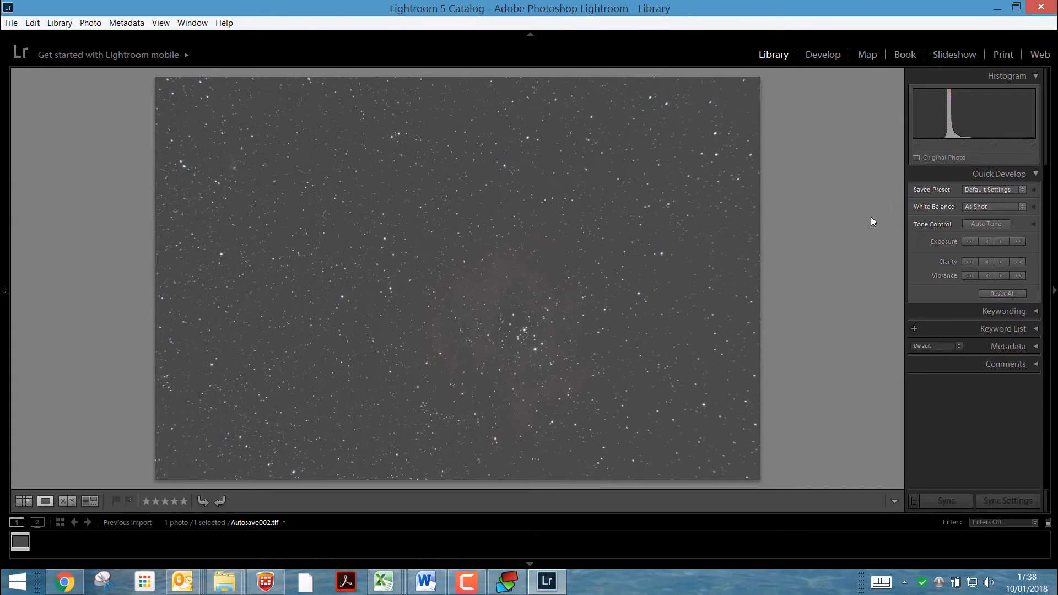
{"action": "mouse_move", "coordinate": [829, 73]}
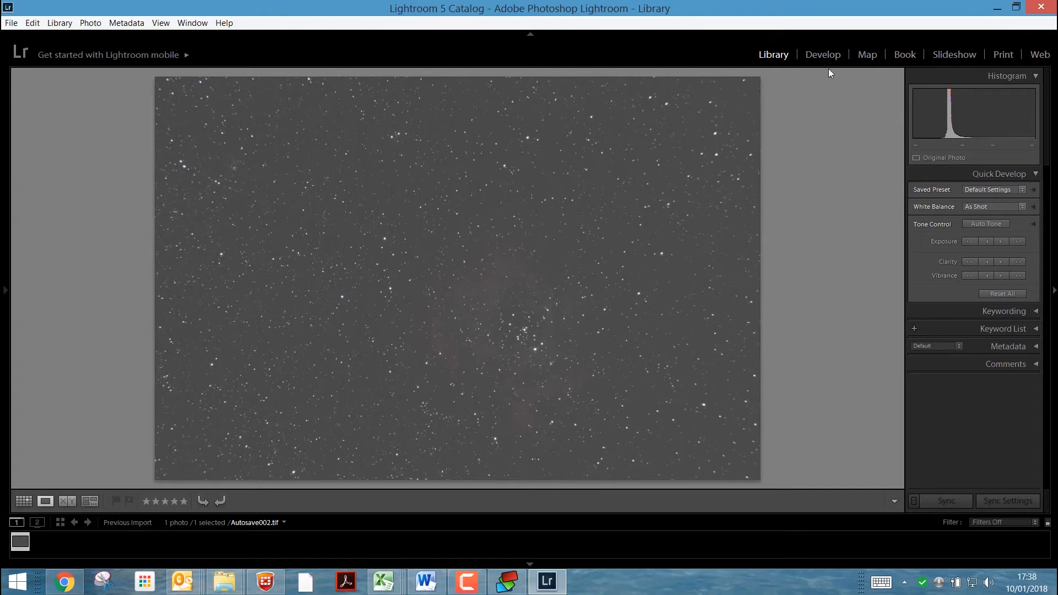
{"action": "left_click", "coordinate": [823, 55]}
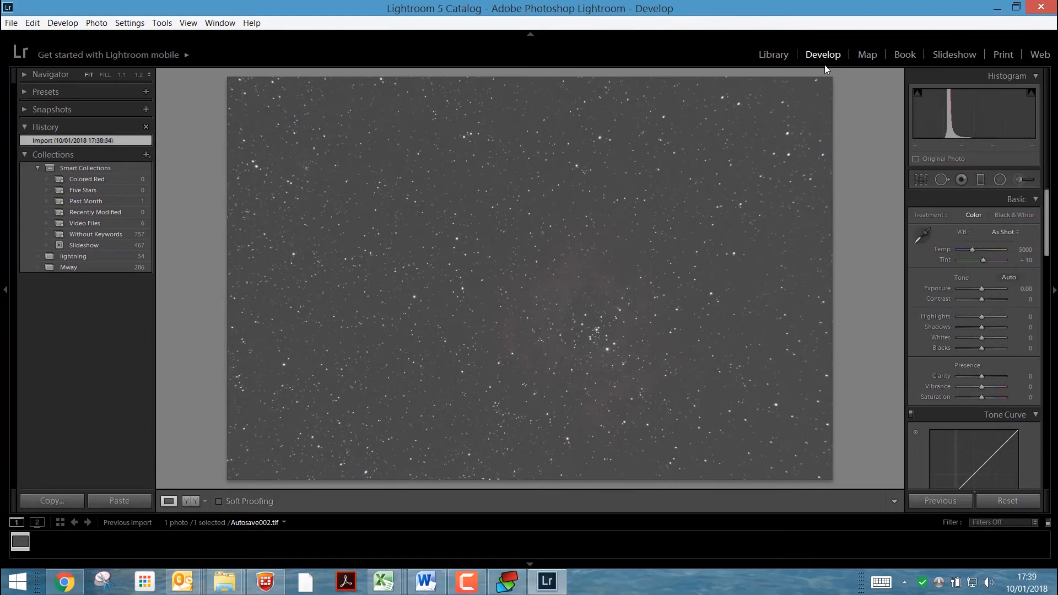
{"action": "mouse_move", "coordinate": [872, 231]}
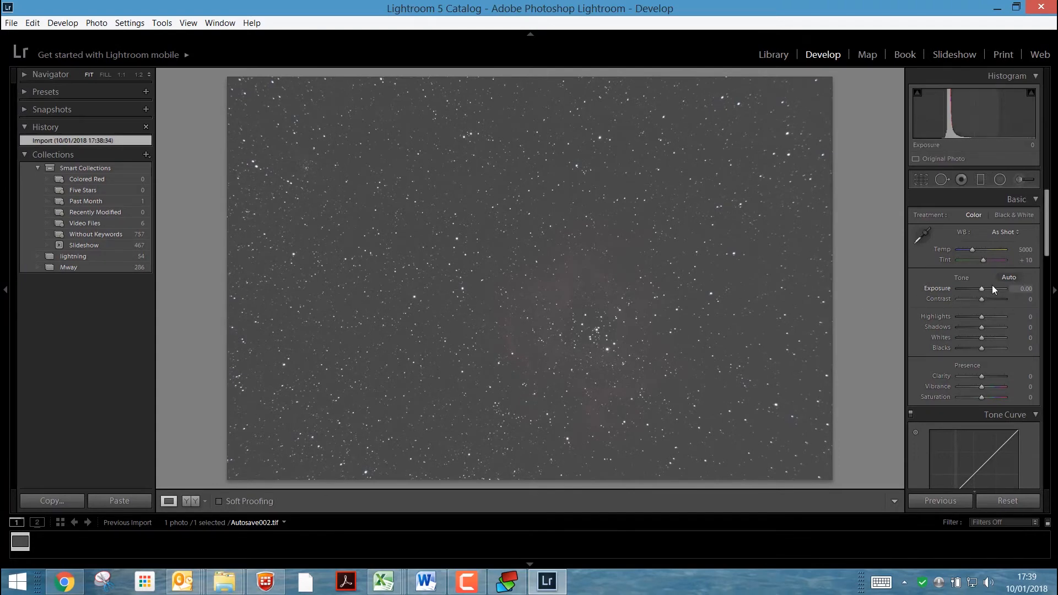
Apply Auto Tone, lifting exposure to +1.20, then zoom in on the nebula
{"action": "left_click", "coordinate": [1007, 277]}
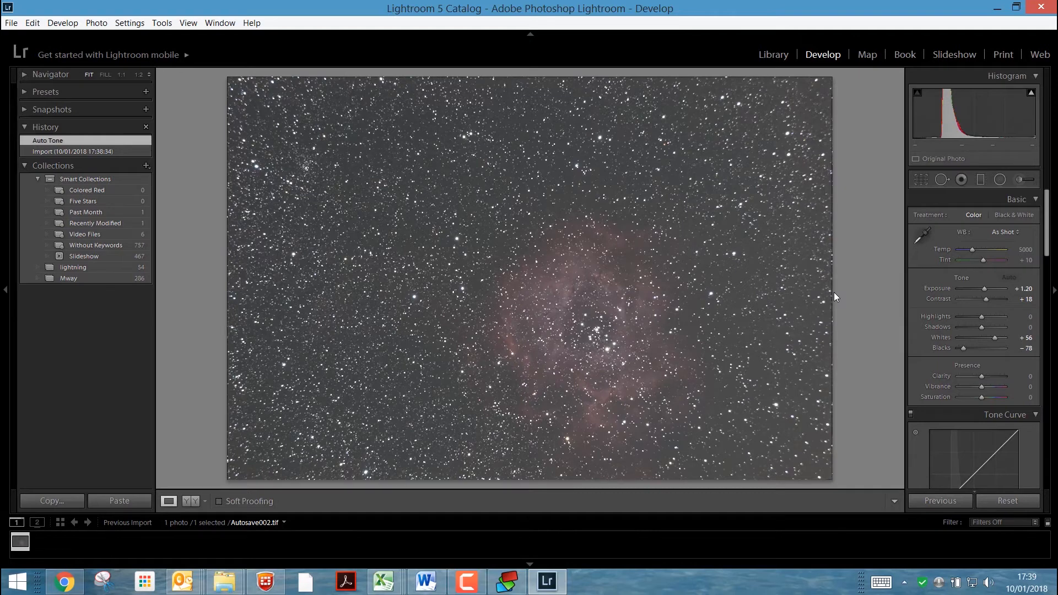
{"action": "mouse_move", "coordinate": [981, 348]}
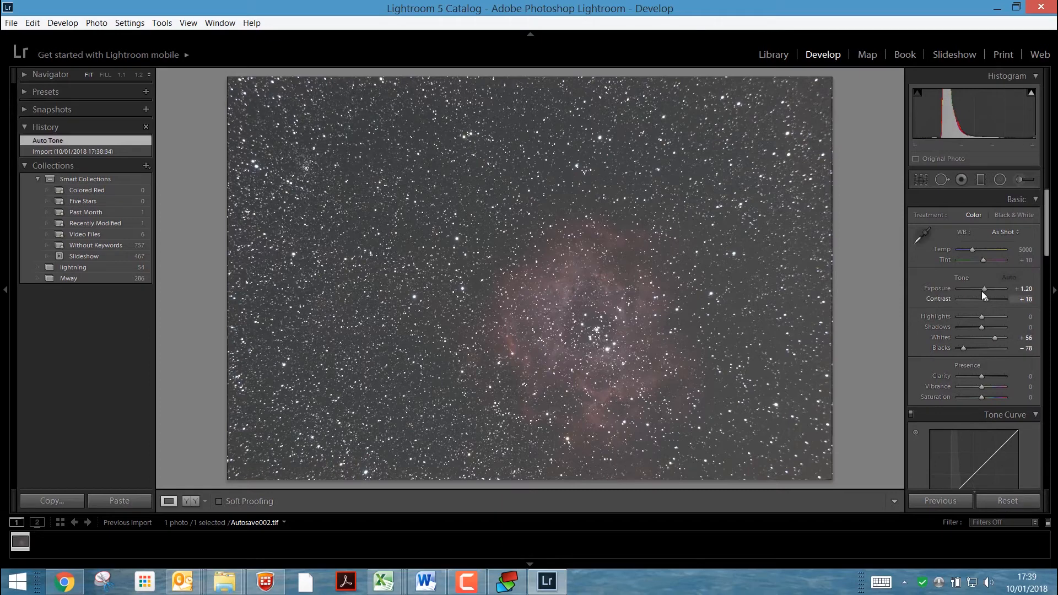
{"action": "mouse_move", "coordinate": [997, 304]}
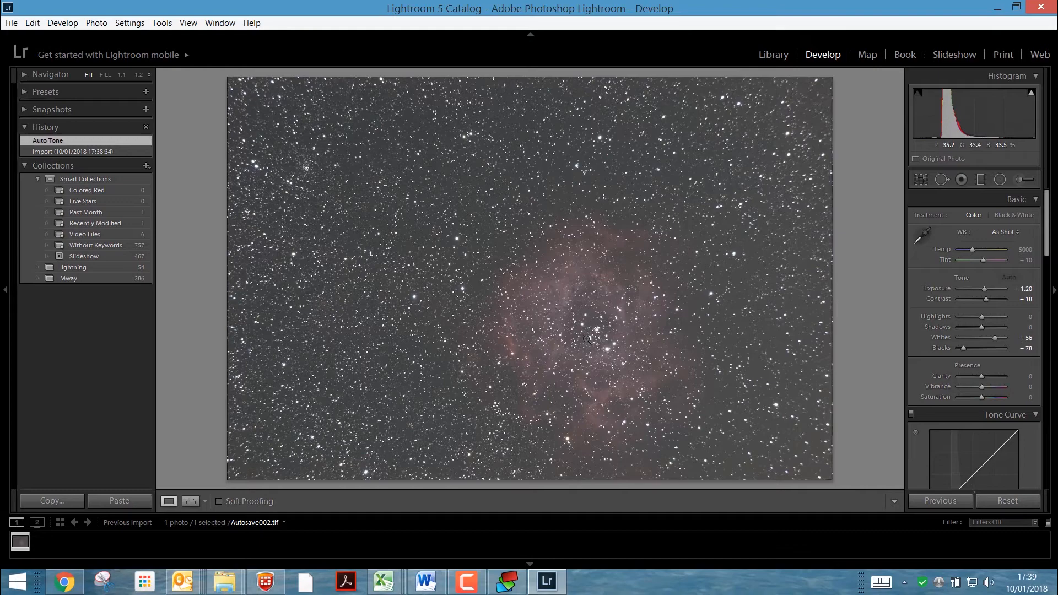
{"action": "left_click", "coordinate": [587, 340]}
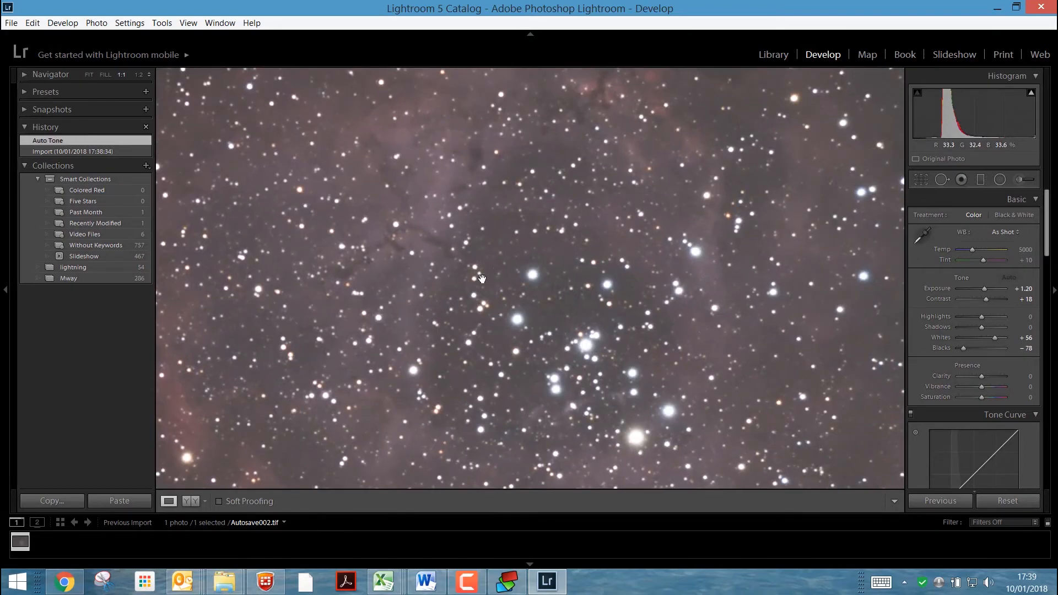
{"action": "mouse_move", "coordinate": [493, 216]}
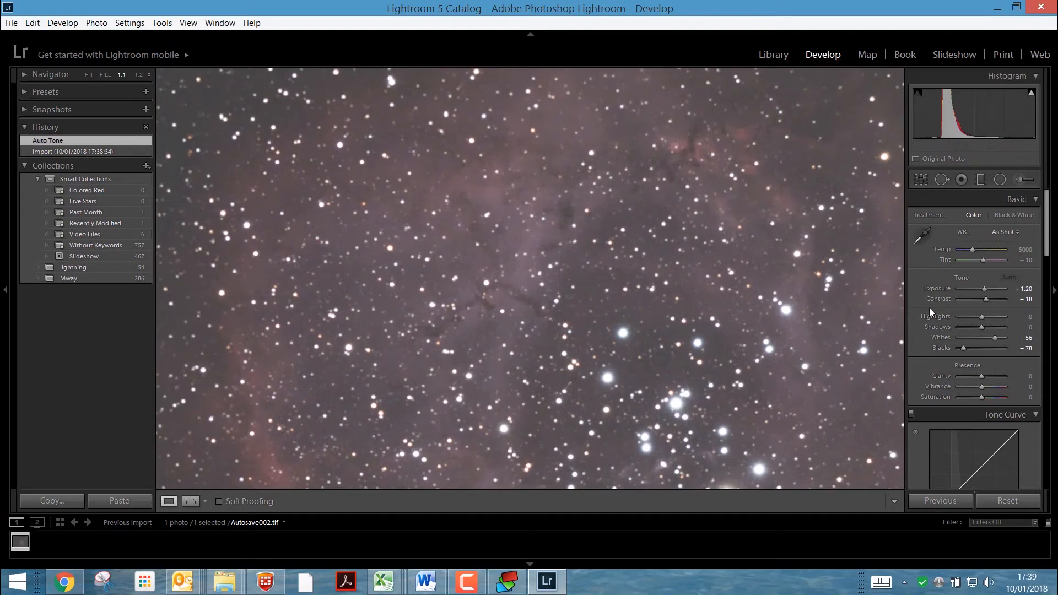
{"action": "mouse_move", "coordinate": [986, 243]}
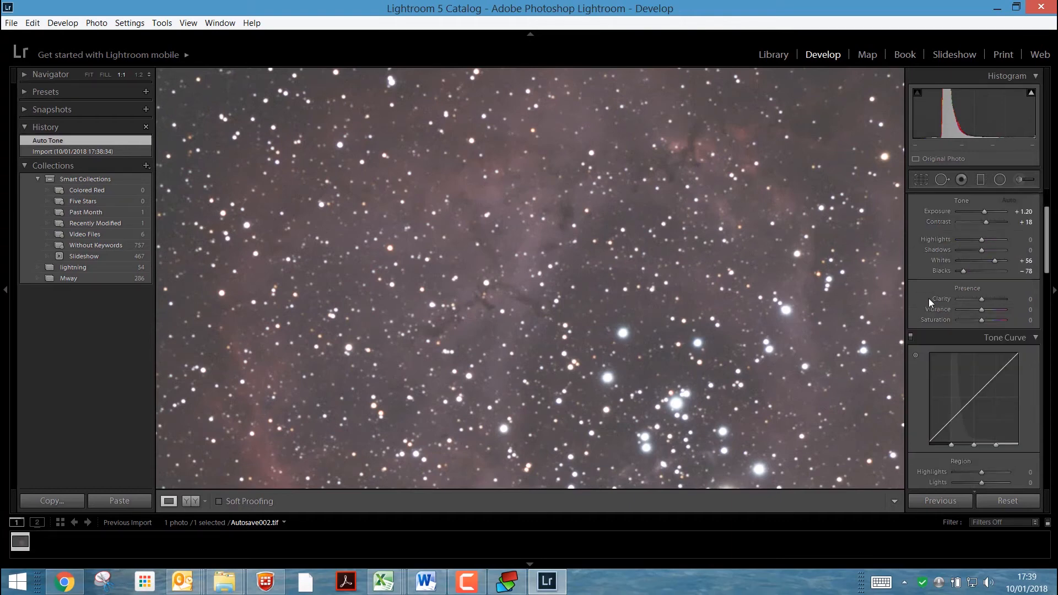
{"action": "mouse_move", "coordinate": [981, 302]}
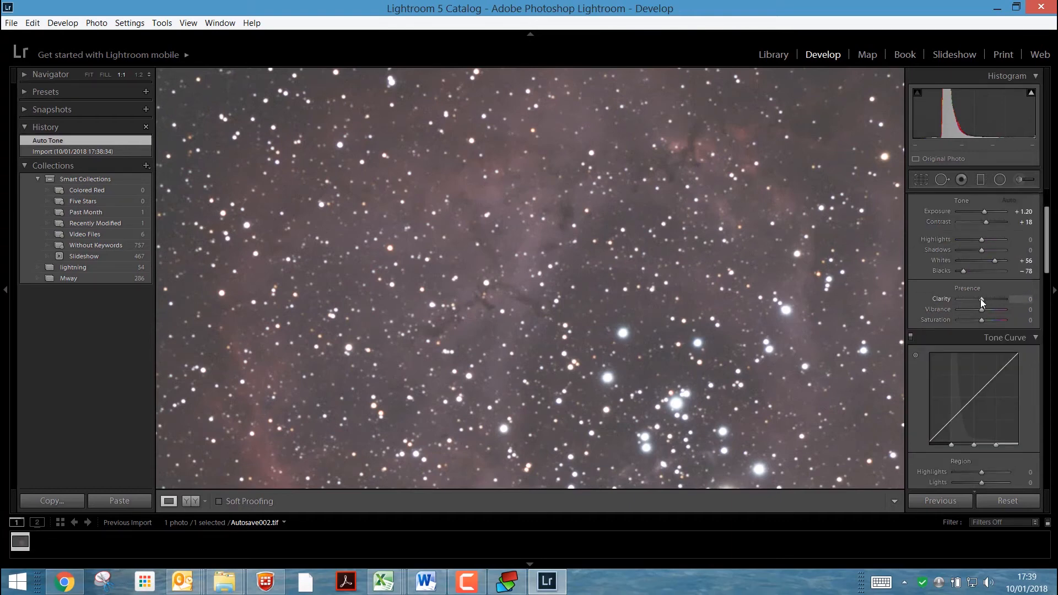
Set Presence sliders to Clarity +24, Saturation +52 and Vibrance +50
{"action": "left_click_drag", "start_coordinate": [971, 299], "coordinate": [989, 298]}
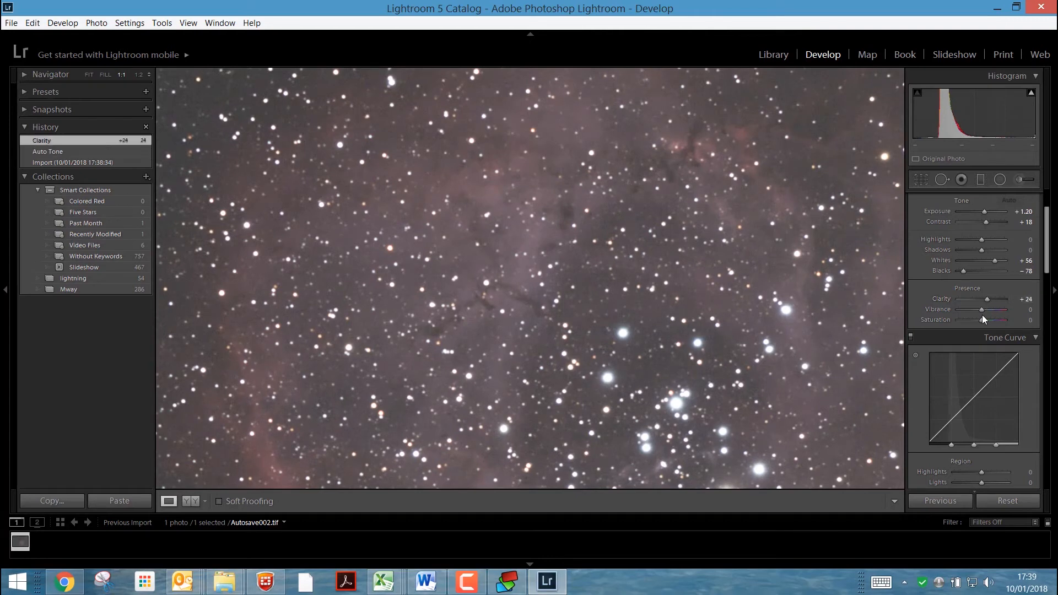
{"action": "left_click_drag", "start_coordinate": [981, 319], "coordinate": [992, 319]}
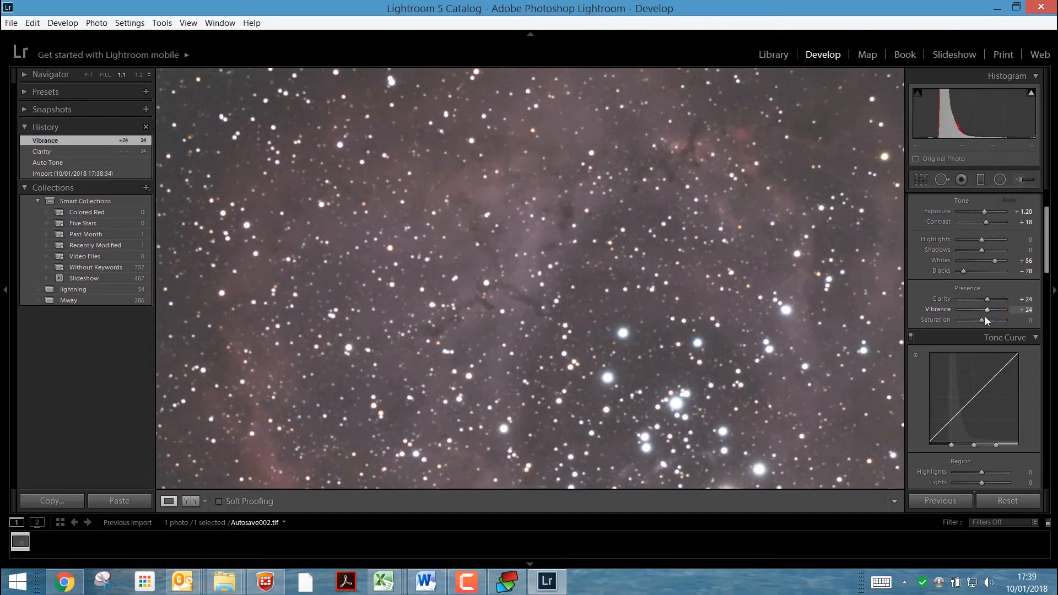
{"action": "left_click_drag", "start_coordinate": [980, 320], "coordinate": [1005, 319]}
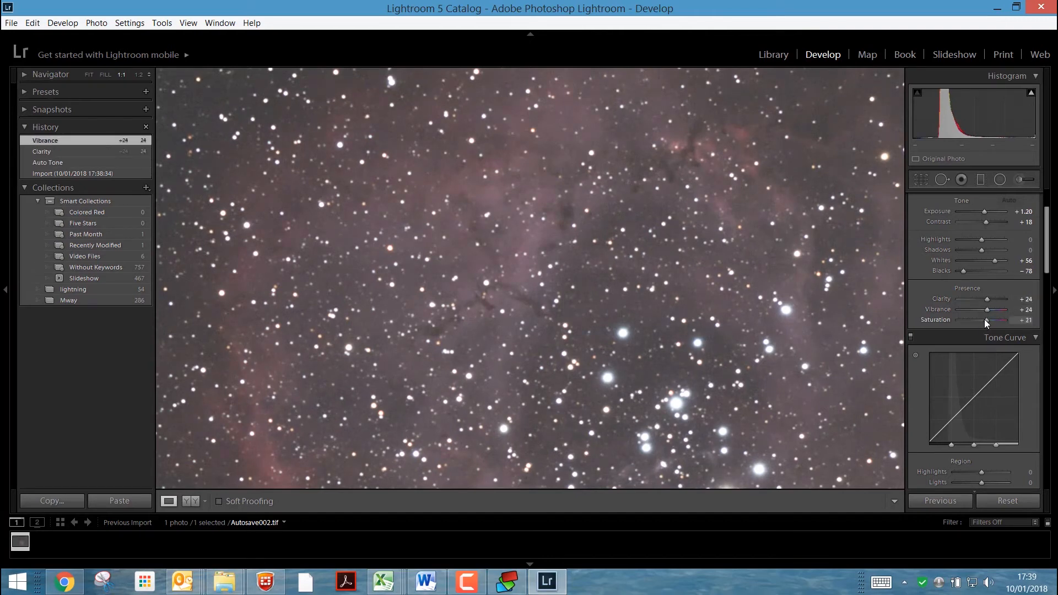
{"action": "left_click_drag", "start_coordinate": [985, 319], "coordinate": [994, 319]}
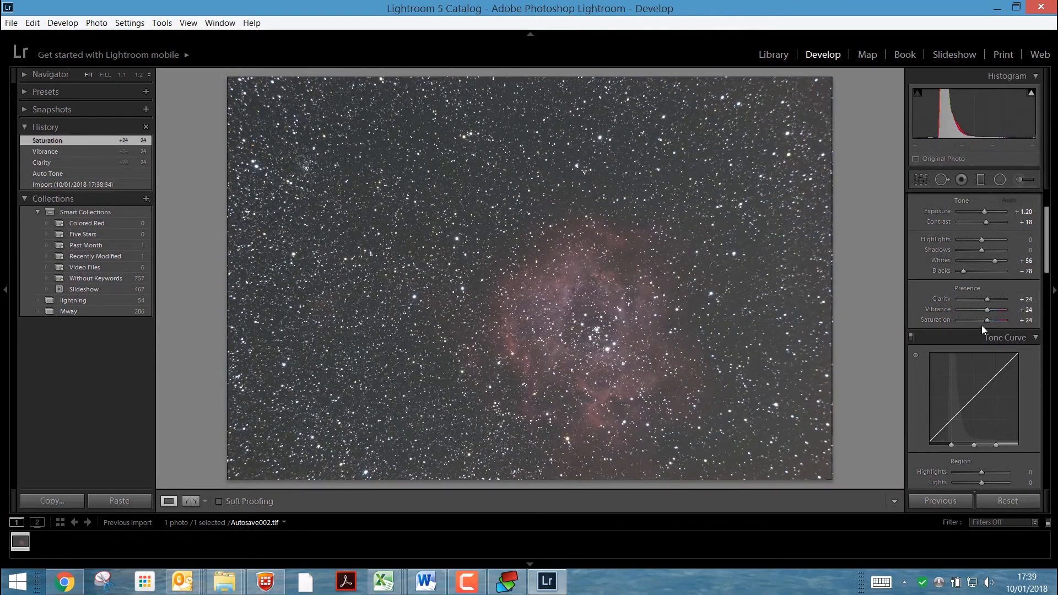
{"action": "left_click_drag", "start_coordinate": [989, 319], "coordinate": [1022, 319]}
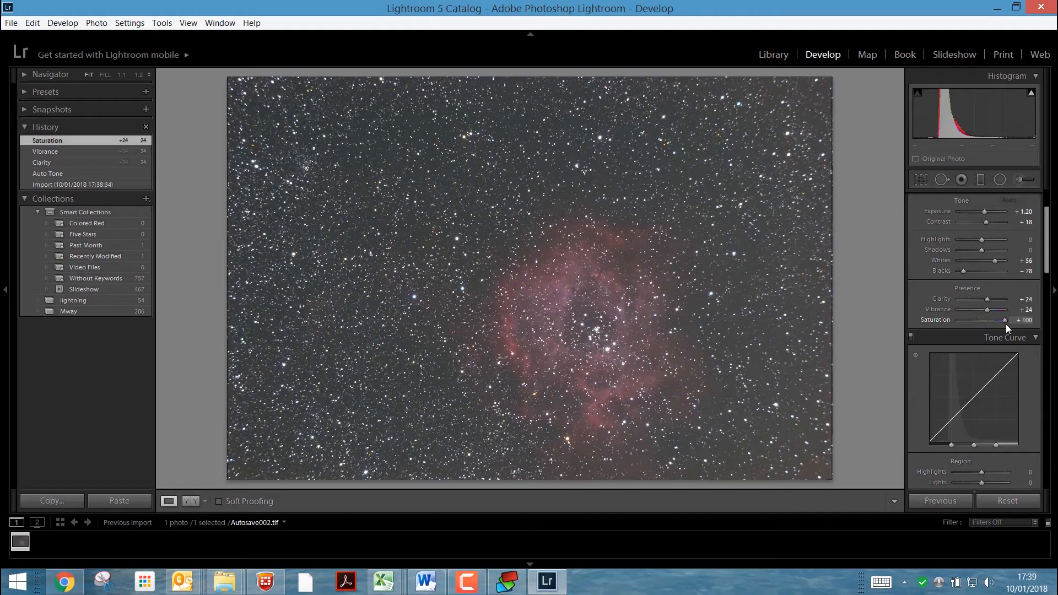
{"action": "left_click_drag", "start_coordinate": [1019, 319], "coordinate": [993, 319]}
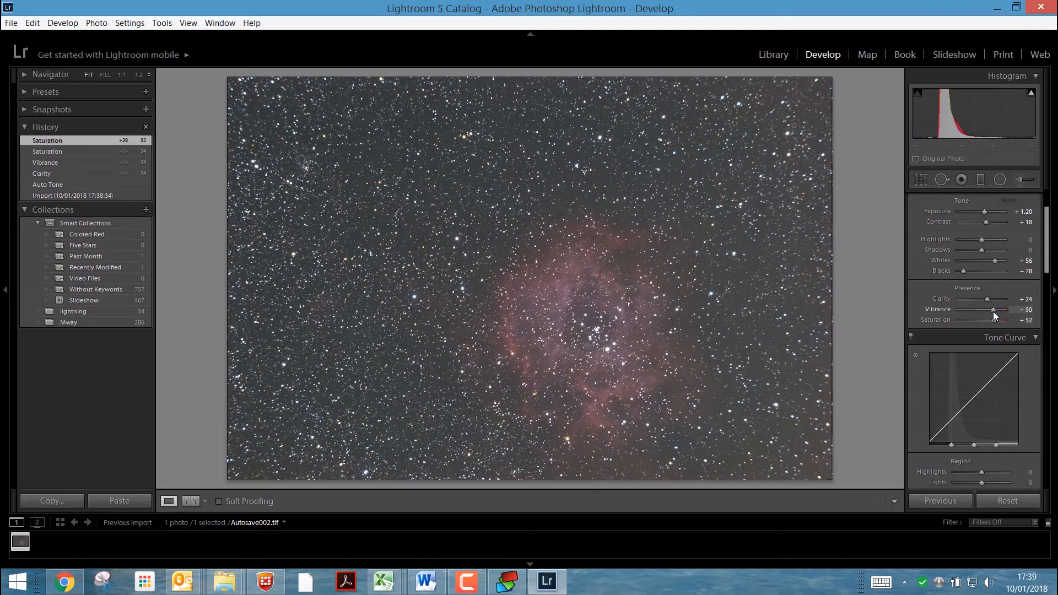
{"action": "left_click_drag", "start_coordinate": [994, 309], "coordinate": [991, 309]}
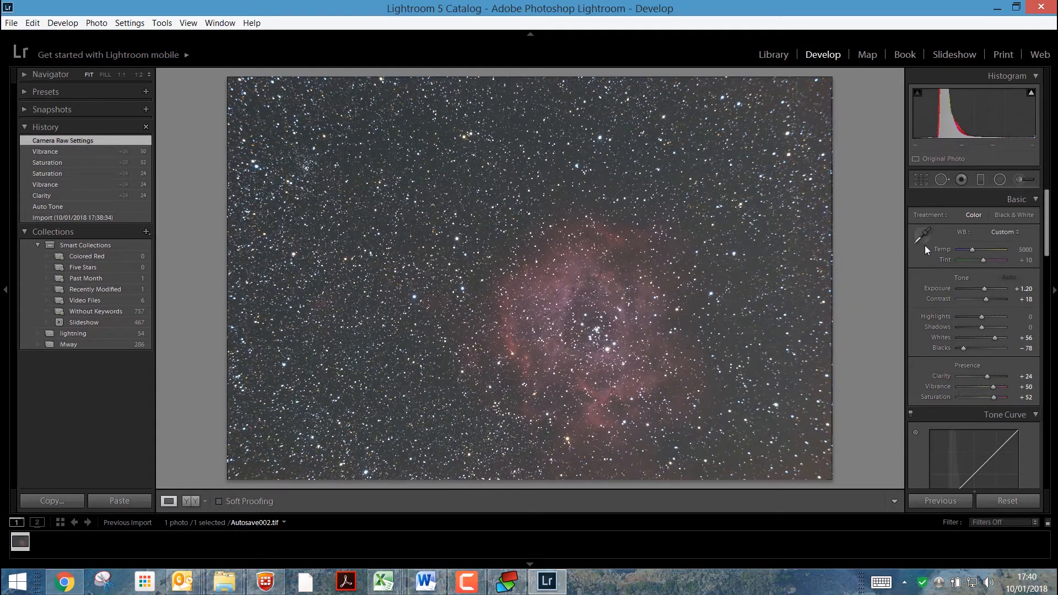
Sample a neutral sky patch and warm the Temp slider for a custom white balance
{"action": "left_click", "coordinate": [924, 236]}
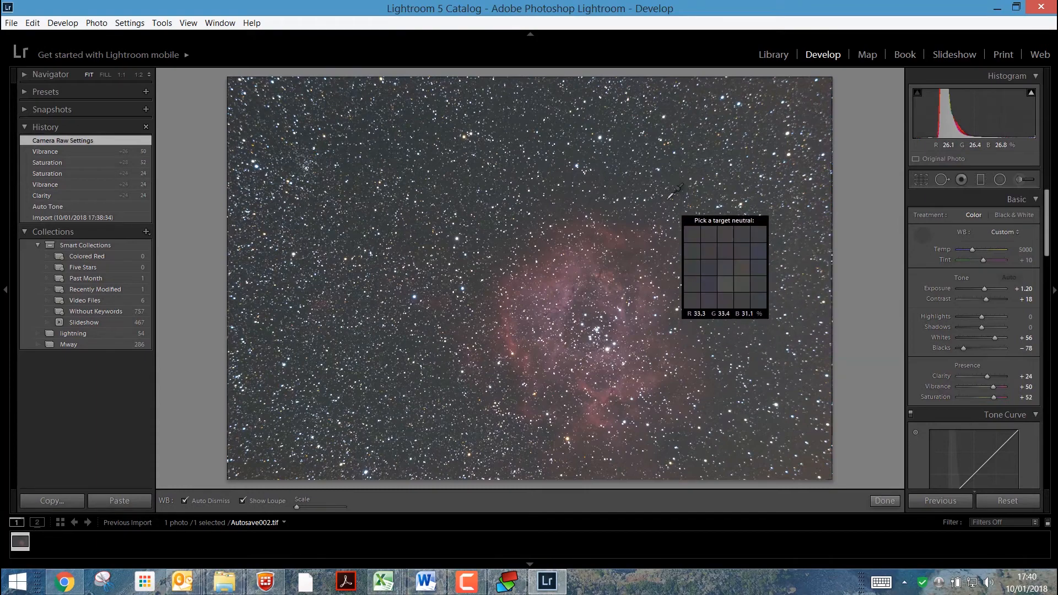
{"action": "mouse_move", "coordinate": [664, 168]}
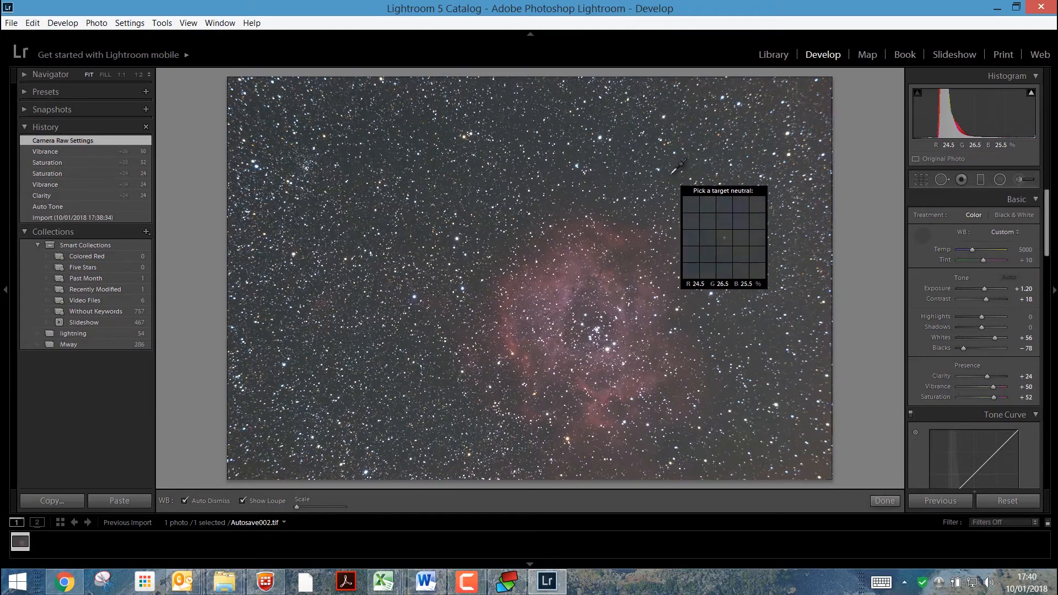
{"action": "left_click", "coordinate": [723, 237]}
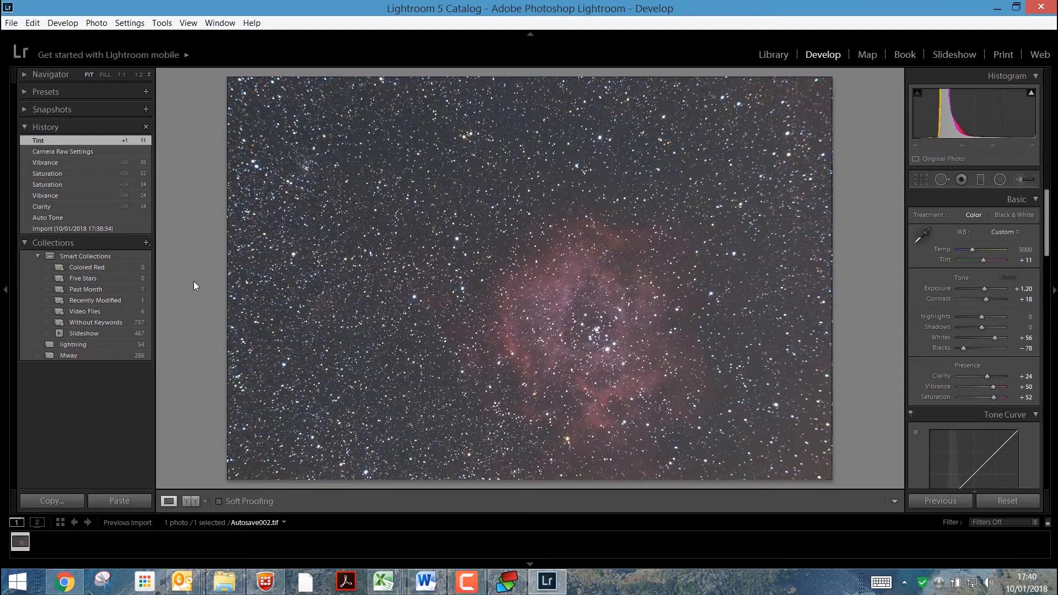
{"action": "mouse_move", "coordinate": [637, 219]}
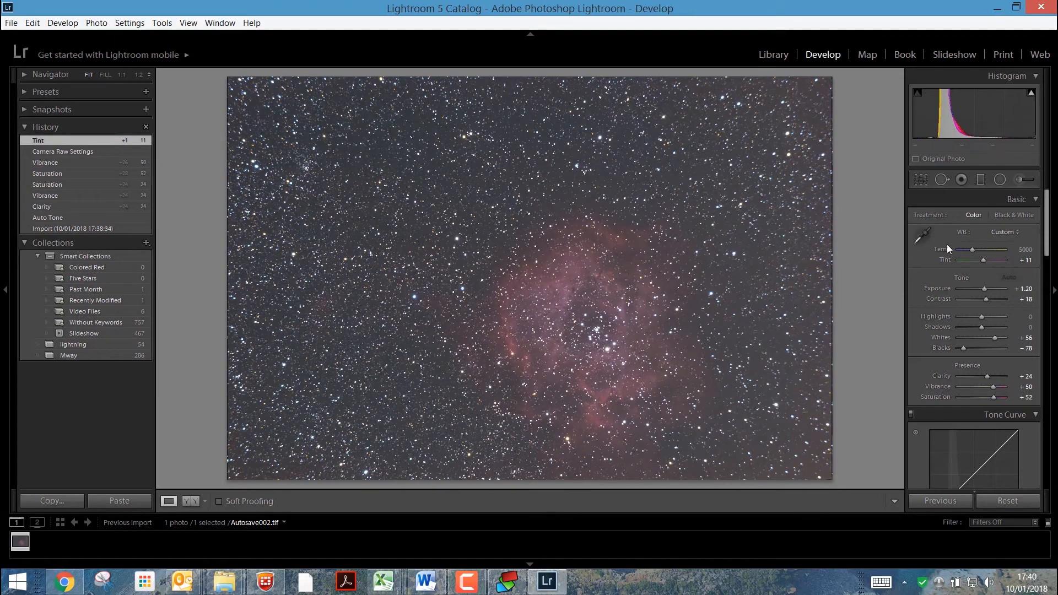
{"action": "mouse_move", "coordinate": [1008, 292]}
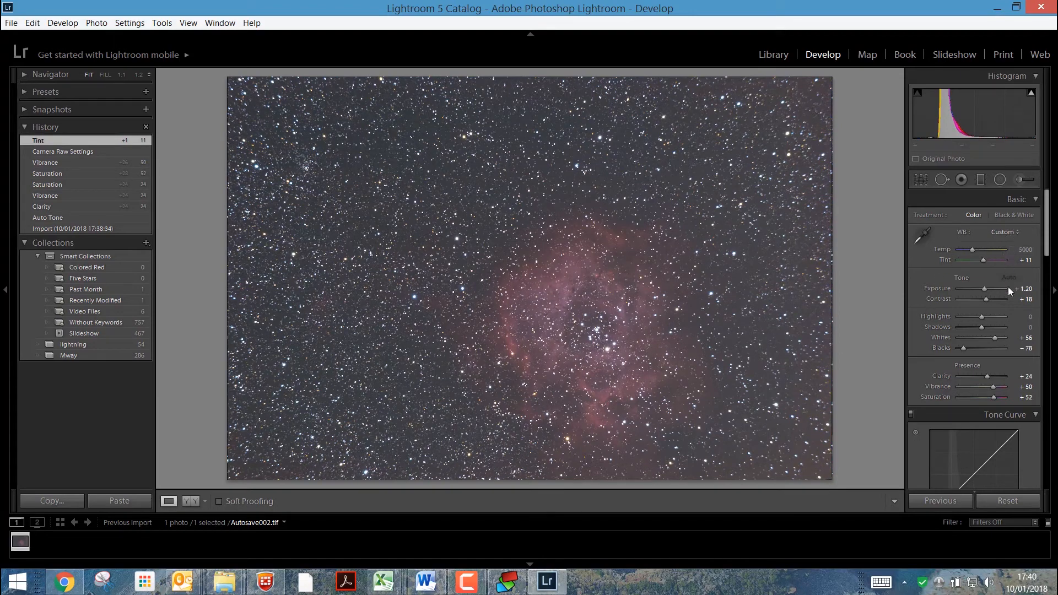
{"action": "mouse_move", "coordinate": [979, 263]}
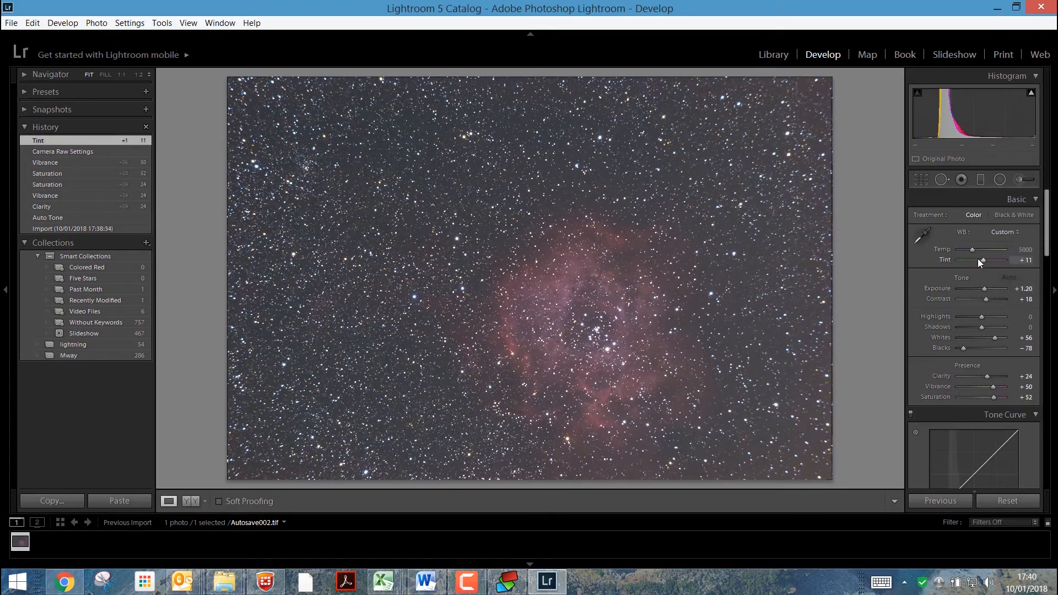
{"action": "left_click_drag", "start_coordinate": [971, 249], "coordinate": [992, 249]}
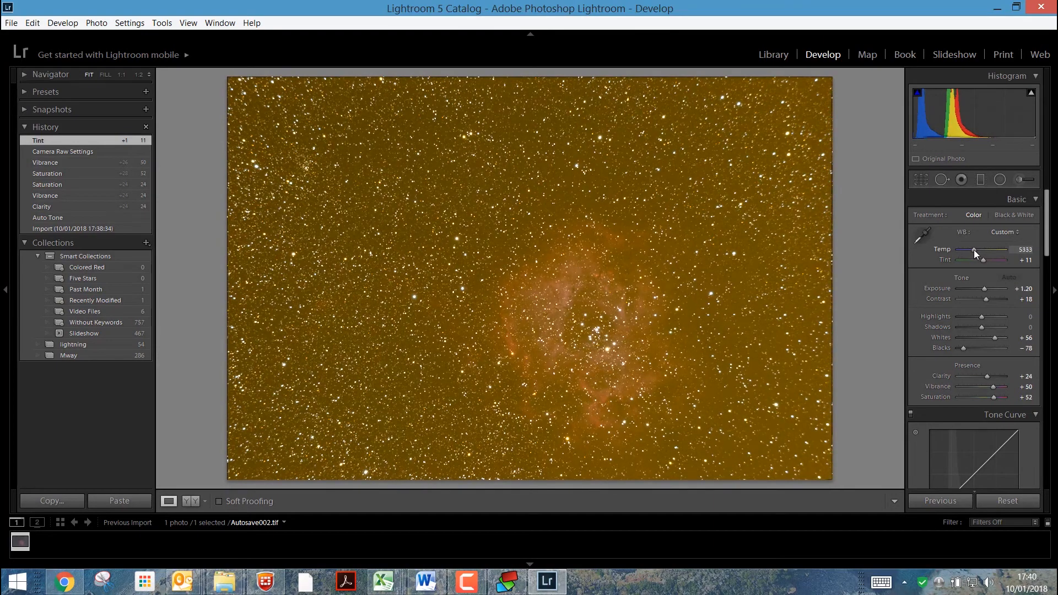
{"action": "left_click_drag", "start_coordinate": [991, 250], "coordinate": [971, 250]}
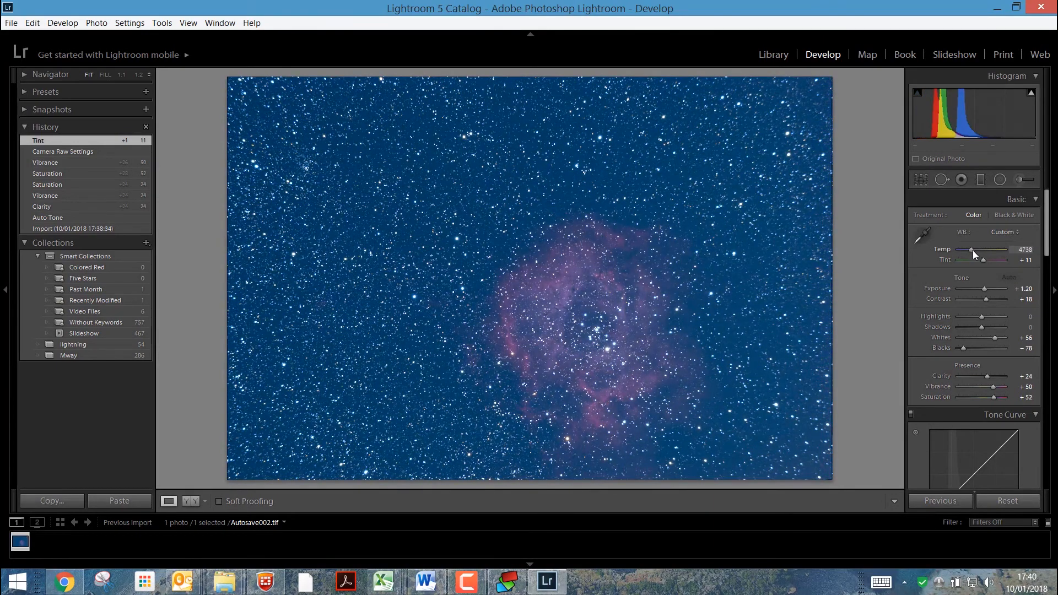
{"action": "left_click", "coordinate": [926, 238]}
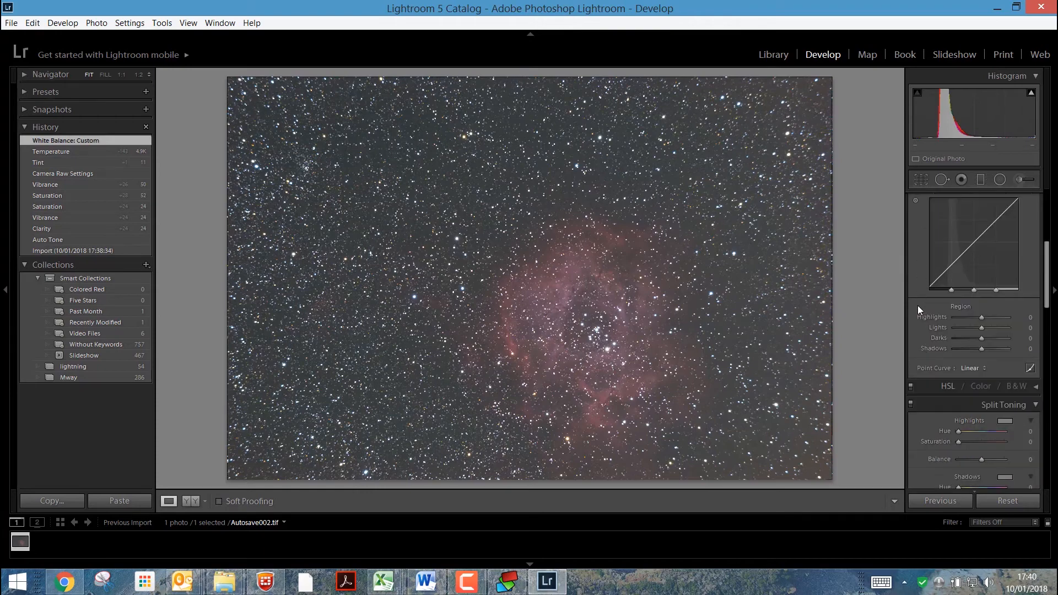
Set tone curve Shadows -28, Darks -22, Lights +30 and Highlights +9
{"action": "left_click_drag", "start_coordinate": [964, 348], "coordinate": [985, 348]}
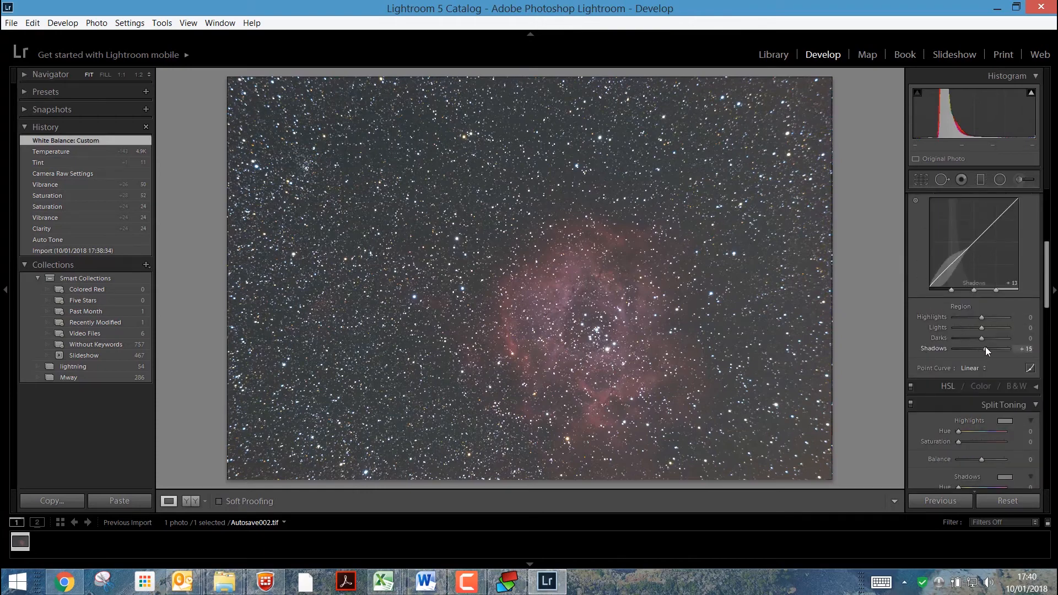
{"action": "left_click_drag", "start_coordinate": [1003, 349], "coordinate": [971, 348]}
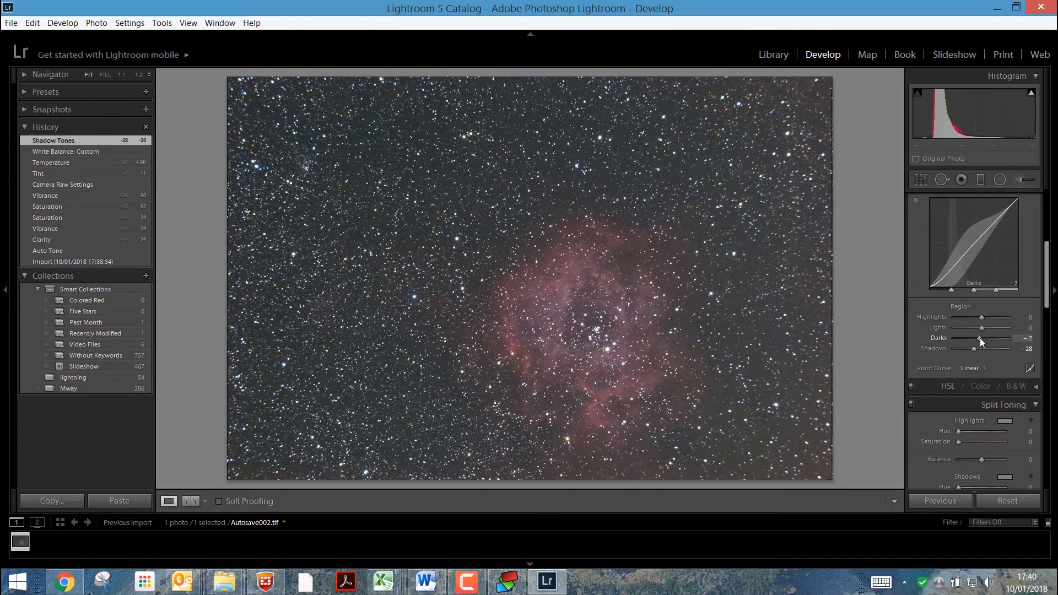
{"action": "left_click_drag", "start_coordinate": [980, 338], "coordinate": [974, 338]}
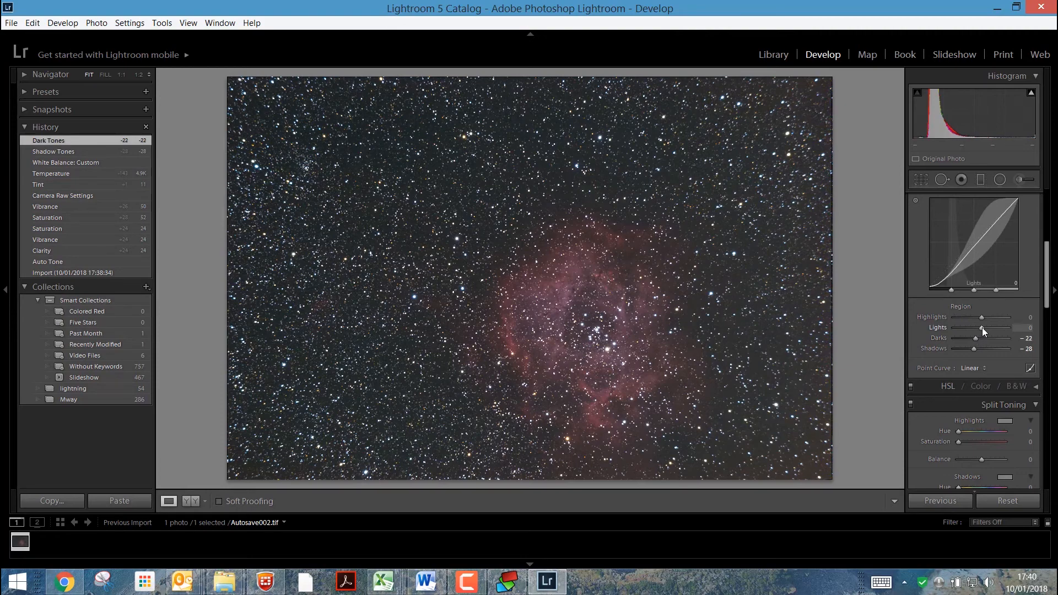
{"action": "left_click_drag", "start_coordinate": [982, 328], "coordinate": [990, 328]}
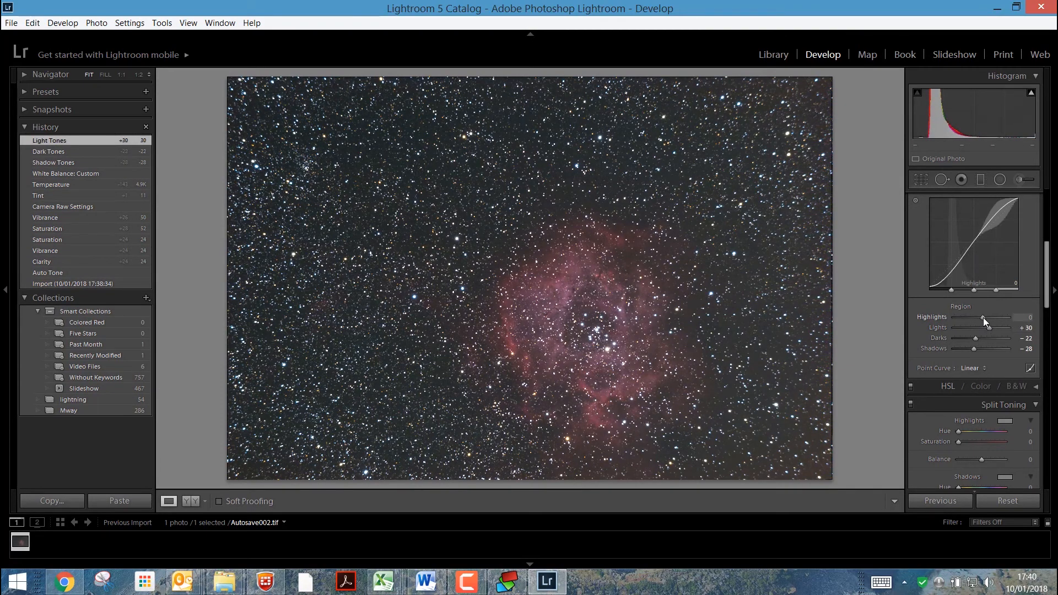
{"action": "left_click_drag", "start_coordinate": [983, 317], "coordinate": [982, 317]}
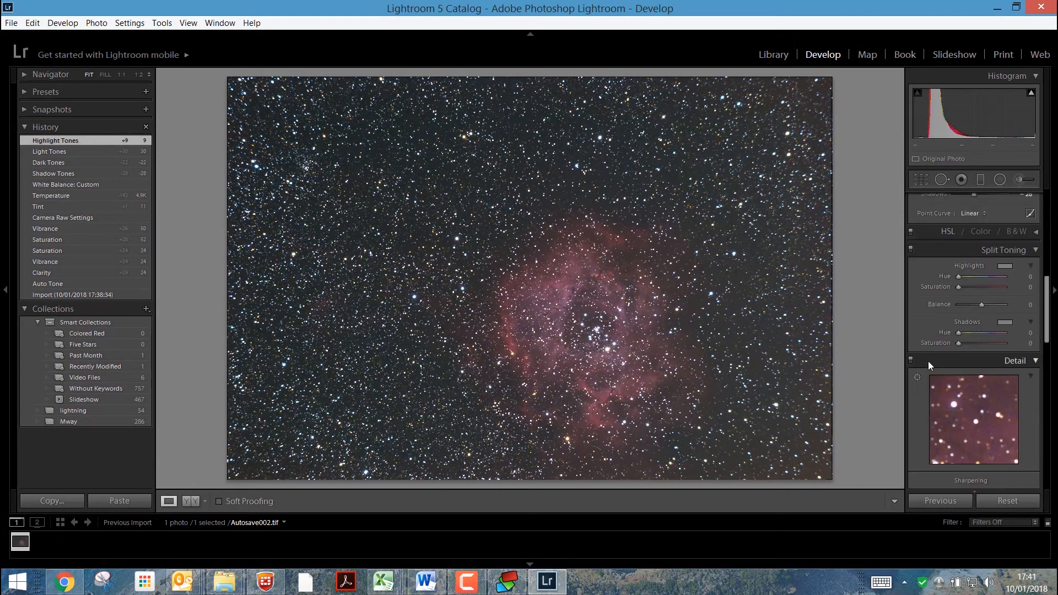
{"action": "mouse_move", "coordinate": [932, 272]}
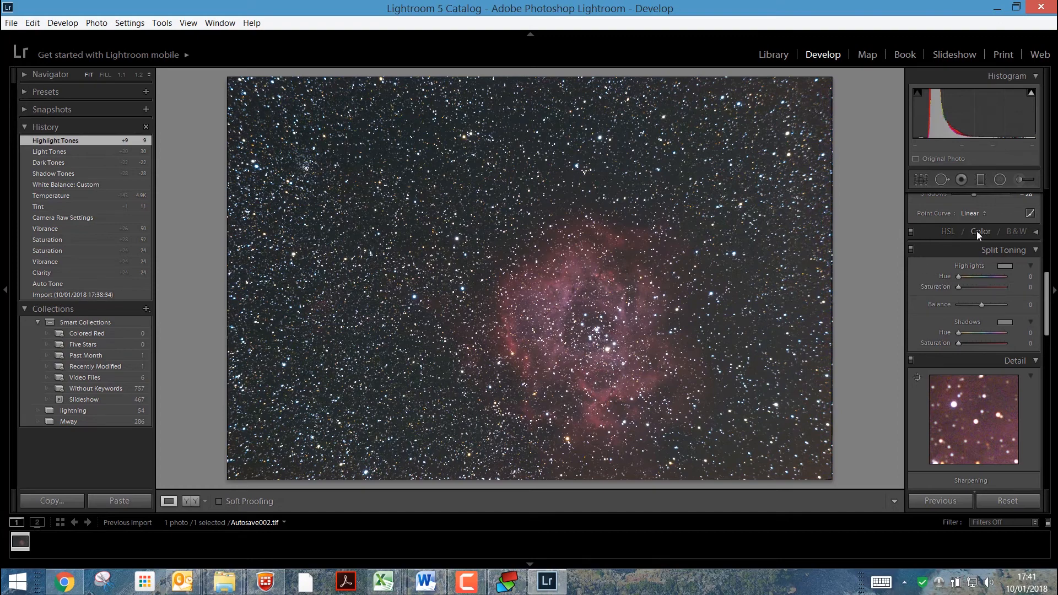
In HSL, set Red saturation +40, luminance +42 and hue -22
{"action": "left_click", "coordinate": [980, 231]}
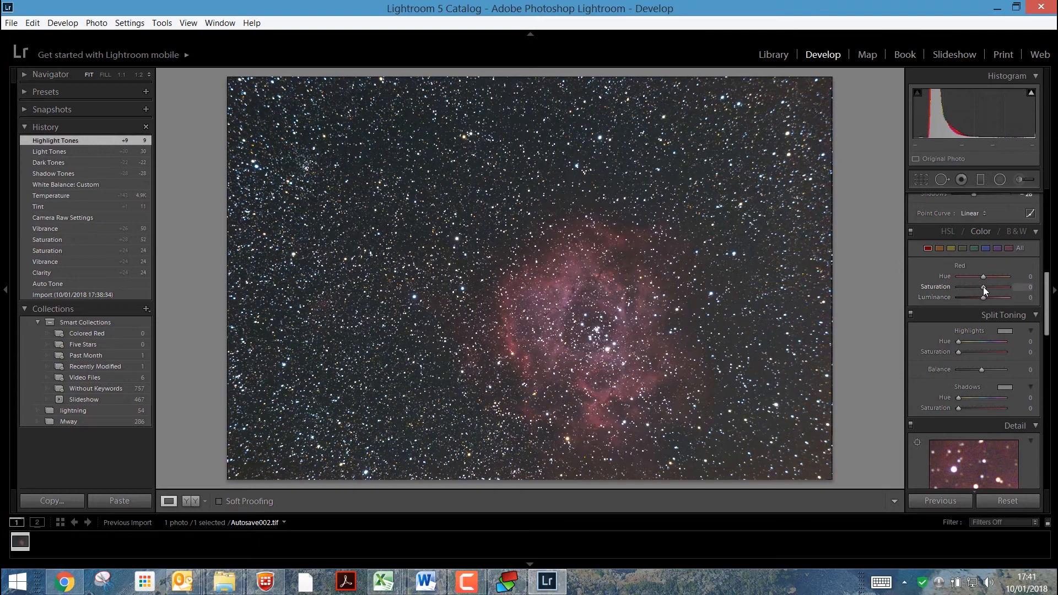
{"action": "left_click_drag", "start_coordinate": [984, 287], "coordinate": [1000, 287]}
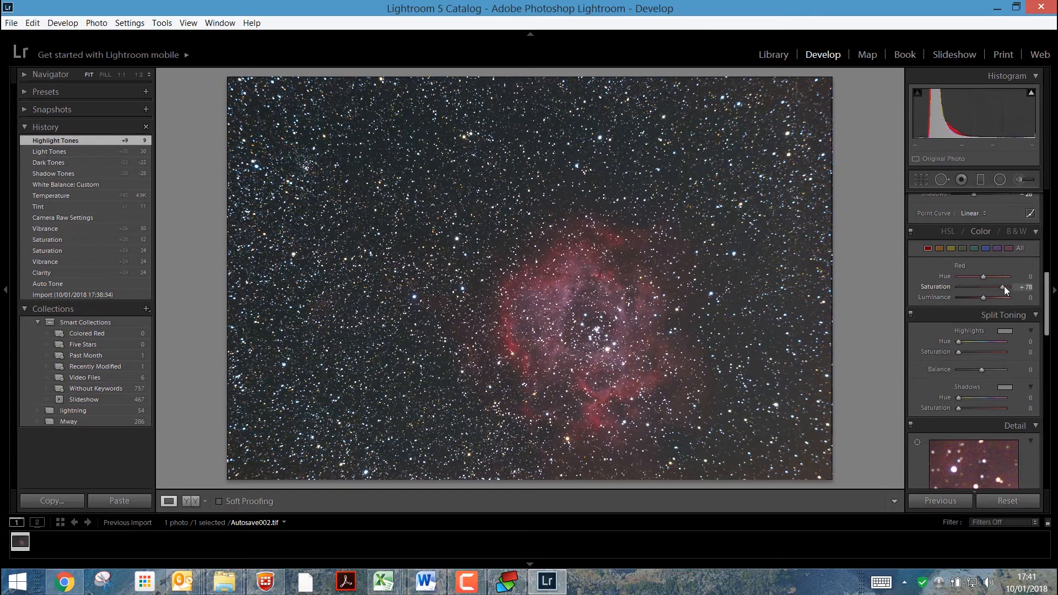
{"action": "left_click_drag", "start_coordinate": [991, 286], "coordinate": [1005, 287]}
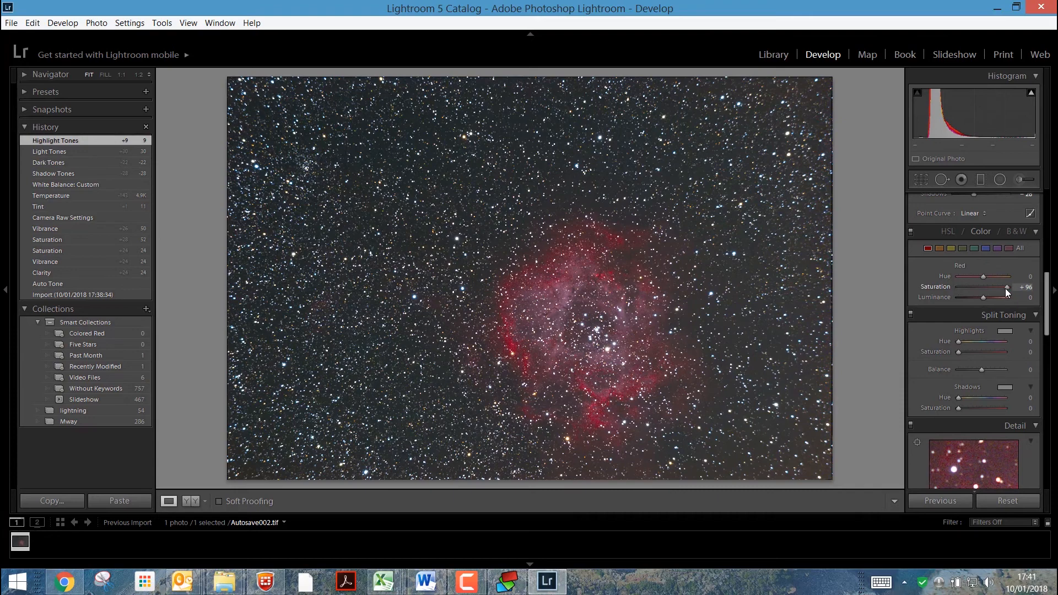
{"action": "left_click_drag", "start_coordinate": [1004, 286], "coordinate": [991, 286]}
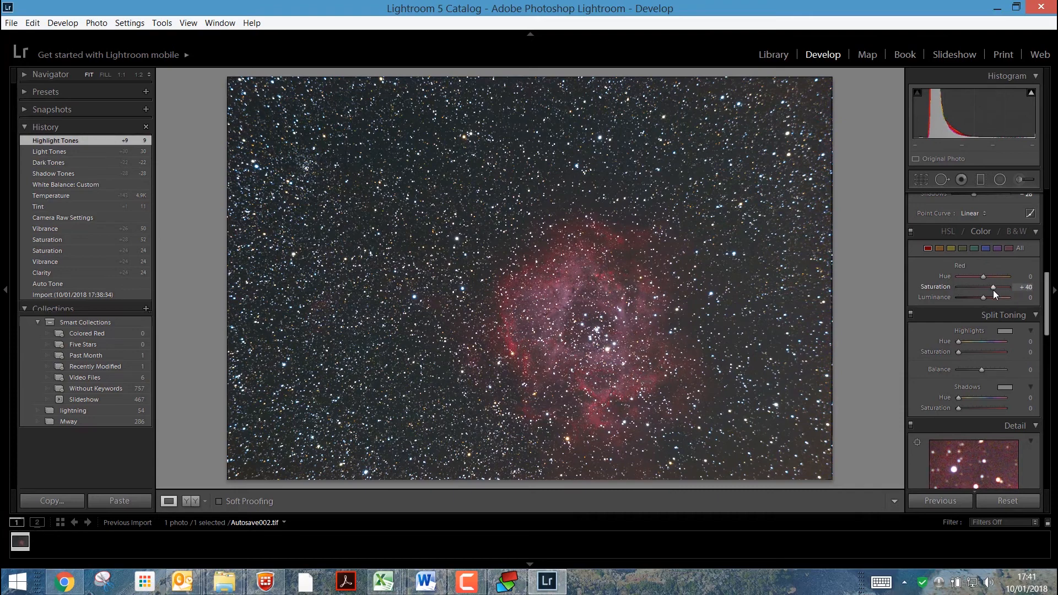
{"action": "left_click_drag", "start_coordinate": [982, 297], "coordinate": [990, 298]}
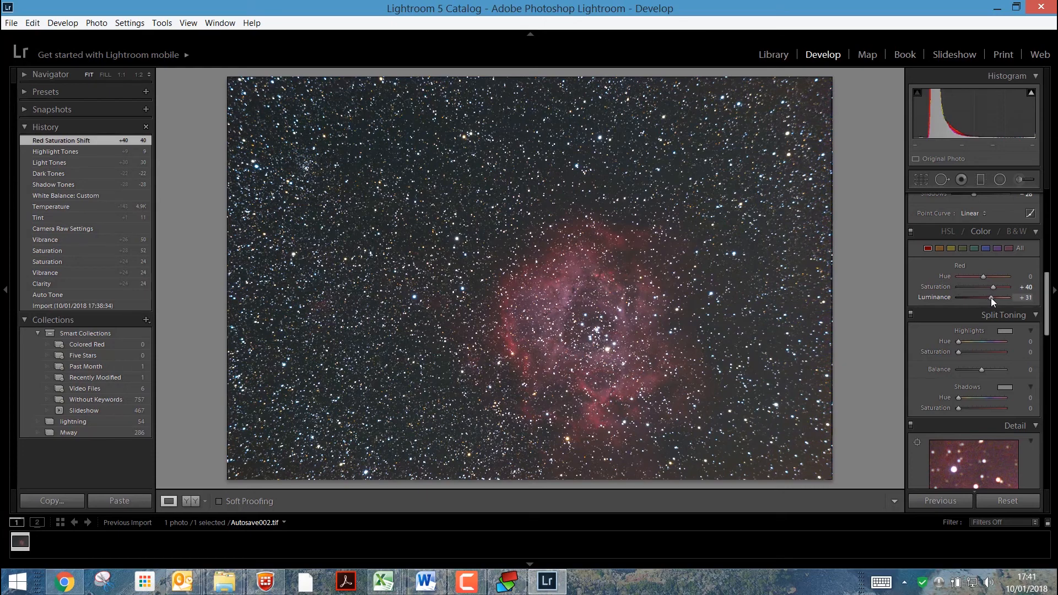
{"action": "left_click_drag", "start_coordinate": [989, 297], "coordinate": [991, 297]}
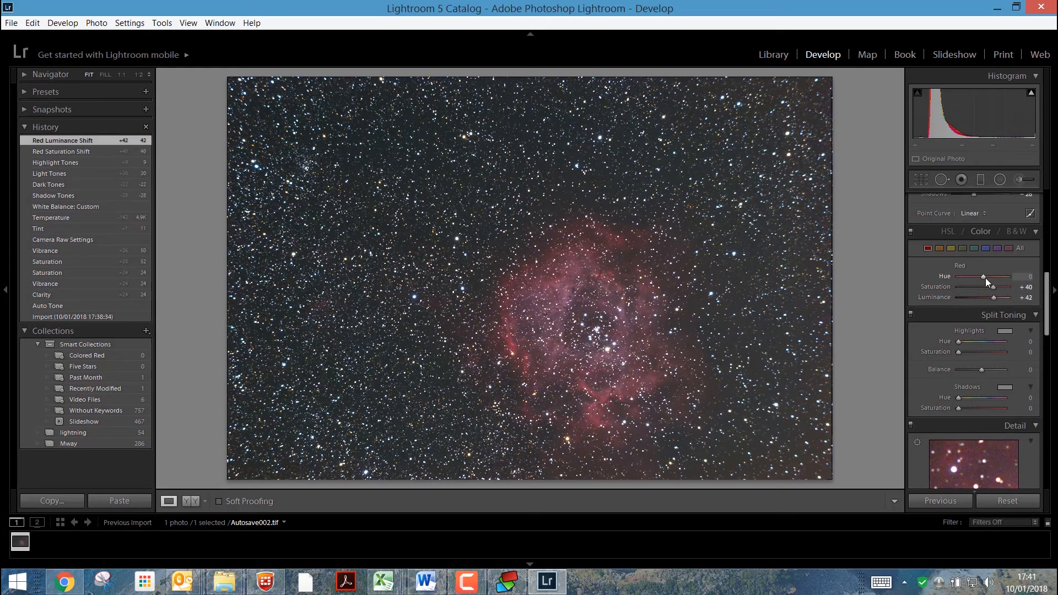
{"action": "left_click_drag", "start_coordinate": [1004, 276], "coordinate": [979, 276]}
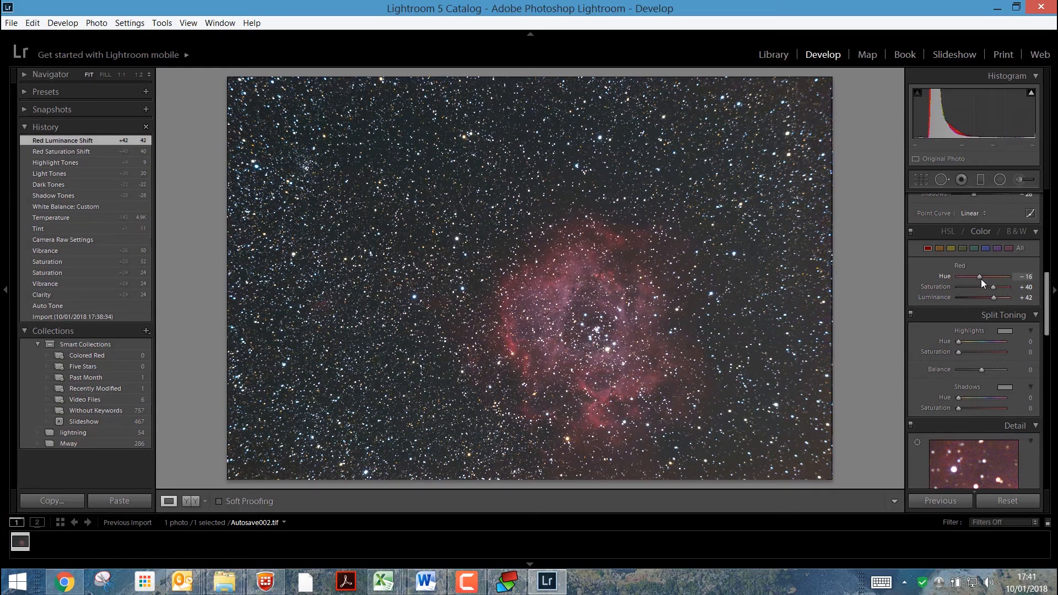
{"action": "left_click_drag", "start_coordinate": [998, 276], "coordinate": [981, 276]}
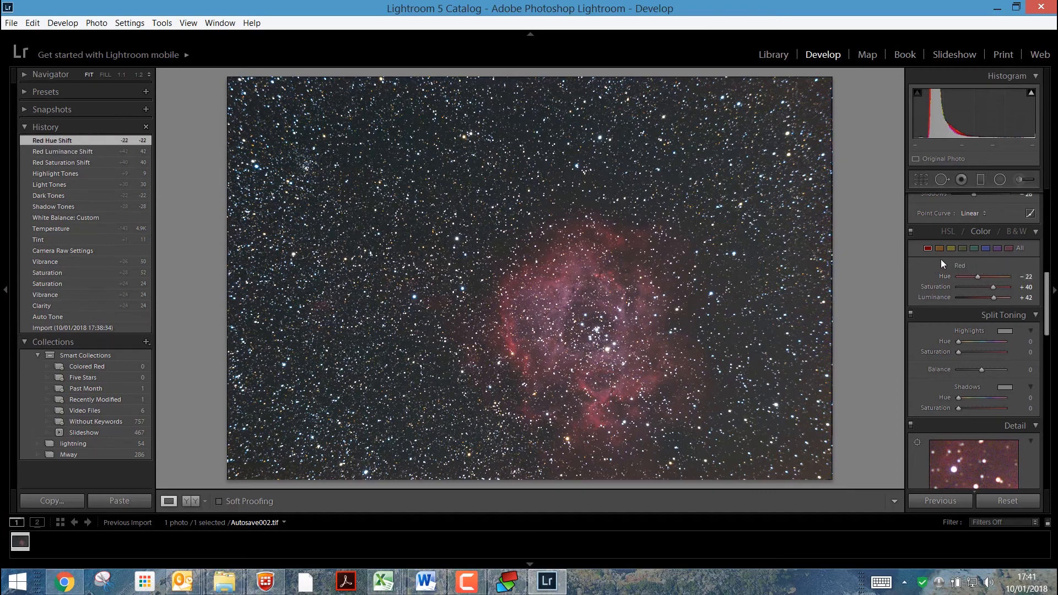
Set Magenta luminance +69 and saturation +27
{"action": "left_click", "coordinate": [1003, 248]}
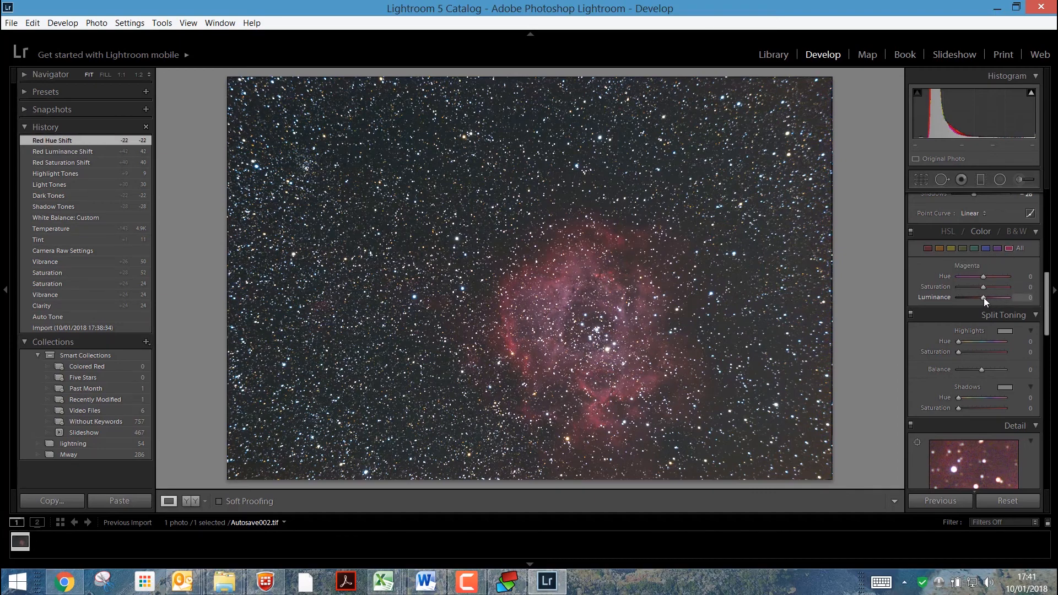
{"action": "left_click_drag", "start_coordinate": [984, 298], "coordinate": [1004, 298]}
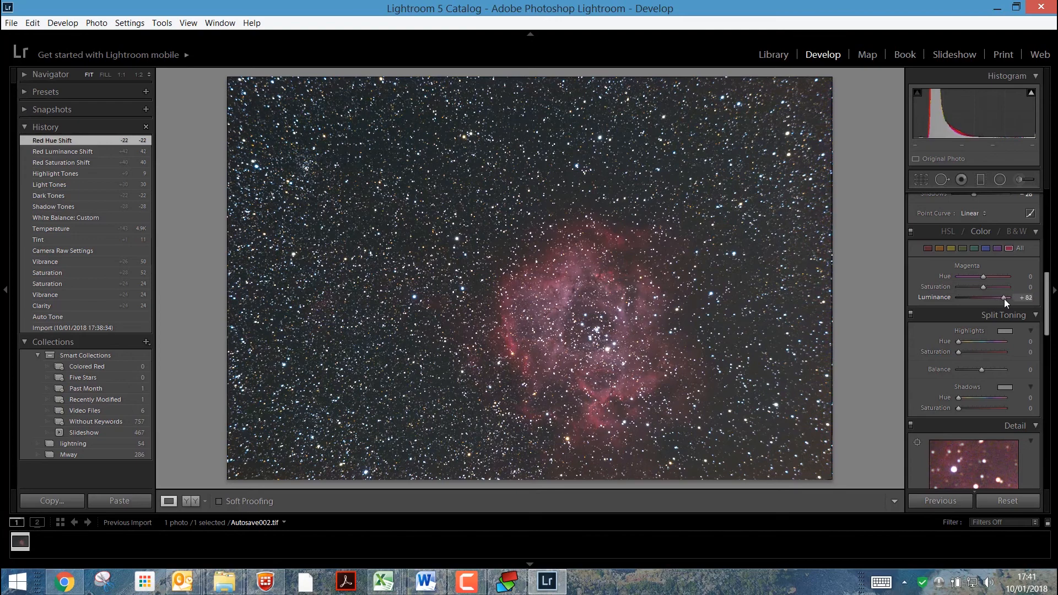
{"action": "left_click_drag", "start_coordinate": [1021, 298], "coordinate": [1000, 297]}
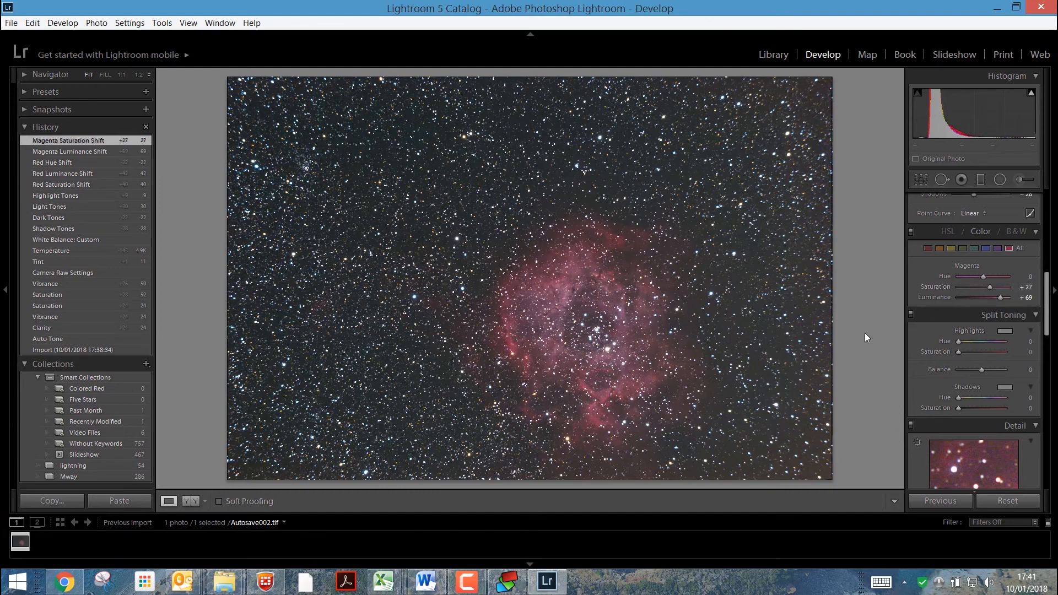
{"action": "mouse_move", "coordinate": [847, 422]}
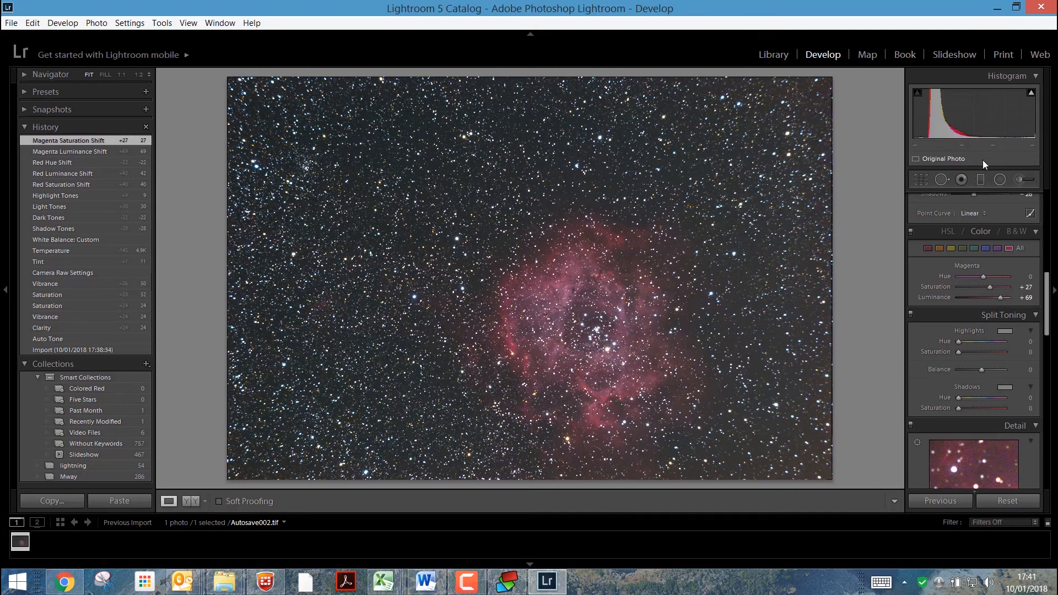
{"action": "mouse_move", "coordinate": [980, 179]}
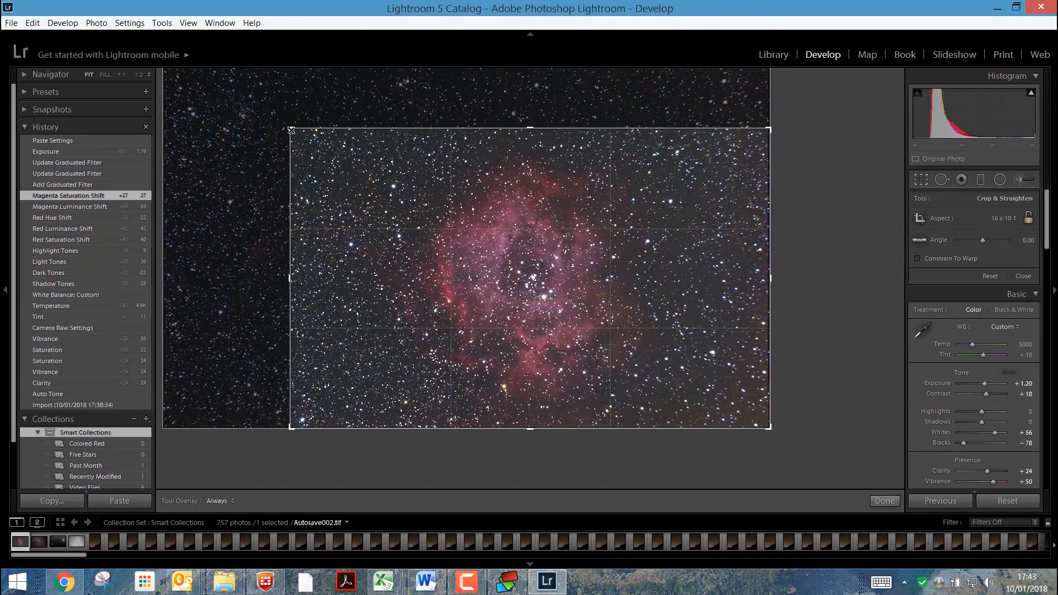
Crop tightly around the nebula with aspect set to Original, then apply
{"action": "left_click", "coordinate": [1003, 218]}
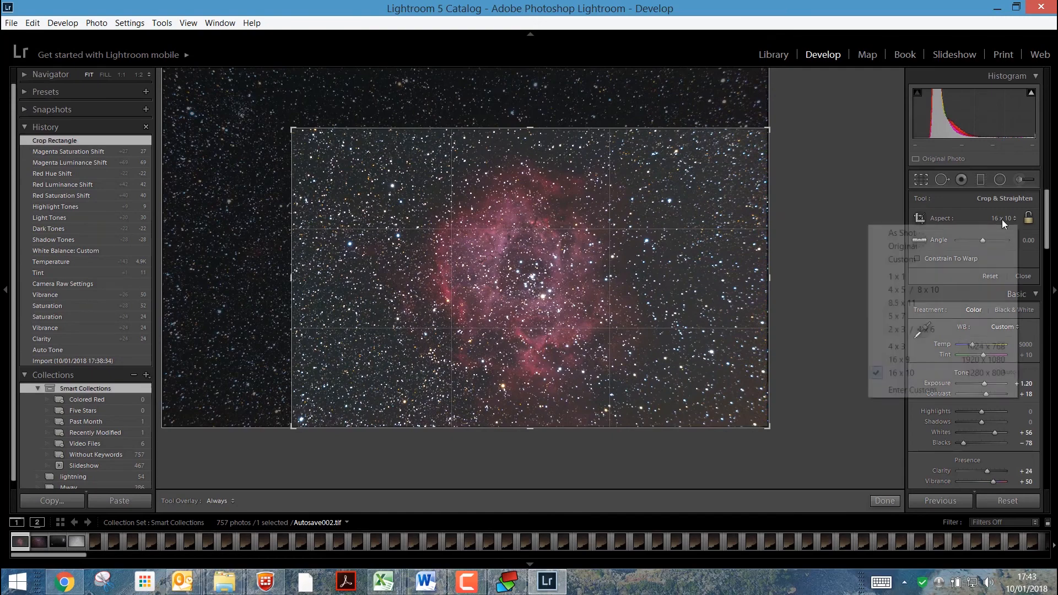
{"action": "left_click", "coordinate": [900, 246]}
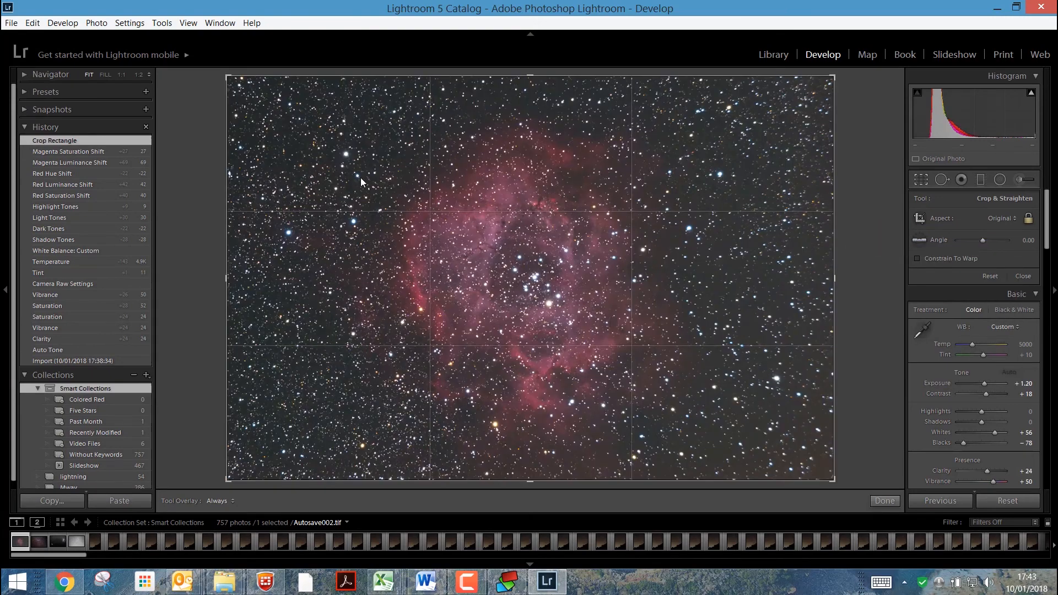
{"action": "left_click_drag", "start_coordinate": [227, 75], "coordinate": [307, 128]}
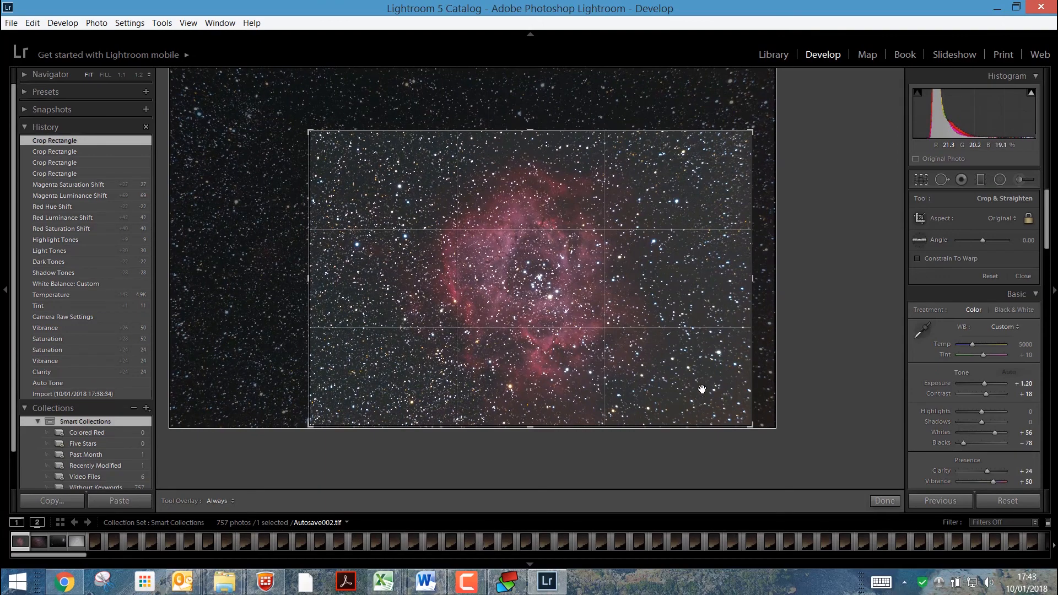
{"action": "mouse_move", "coordinate": [820, 437]}
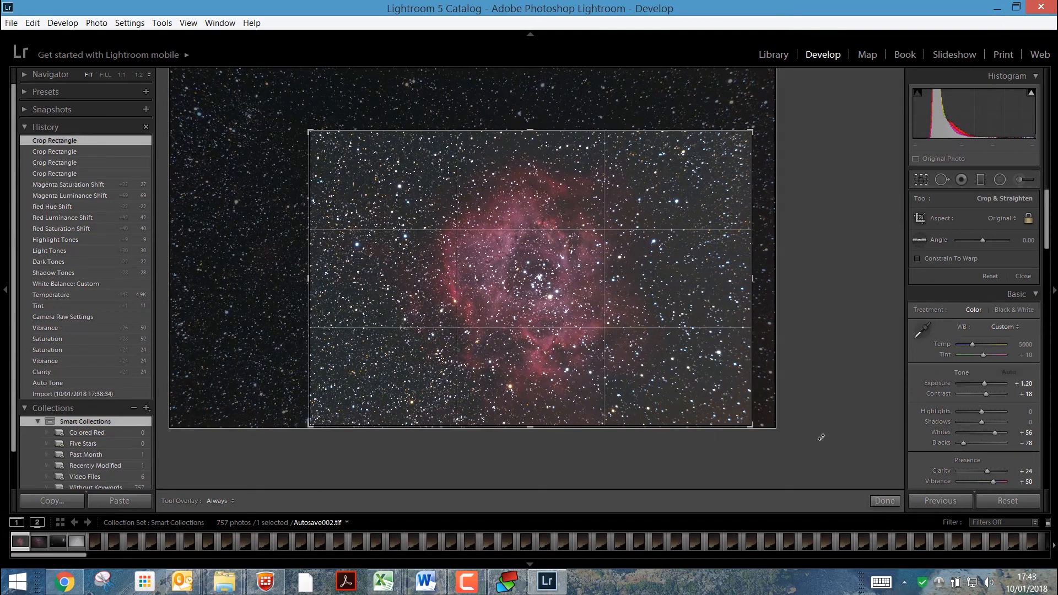
{"action": "left_click", "coordinate": [884, 501]}
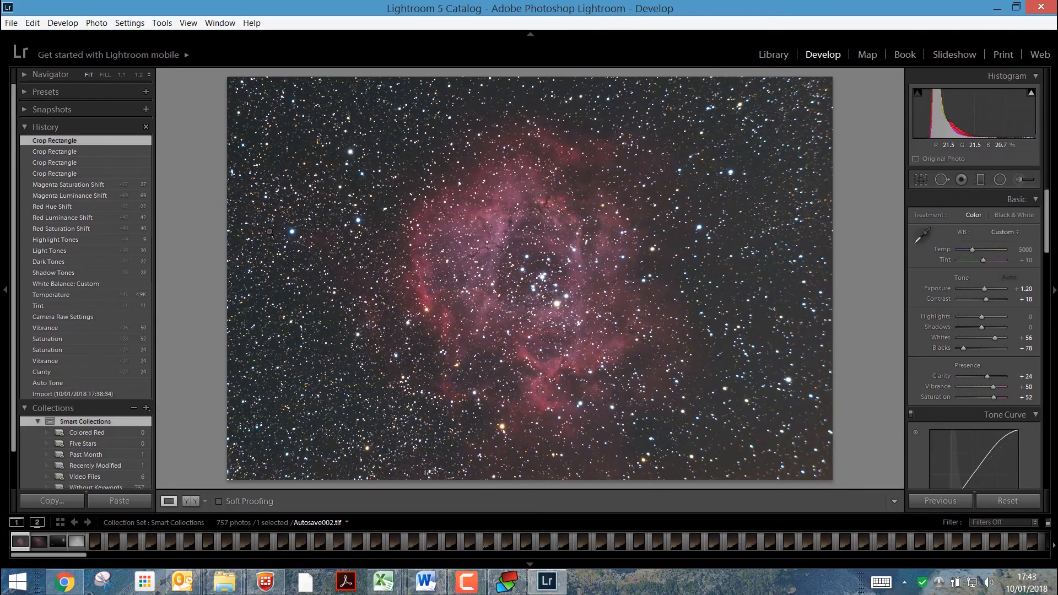
{"action": "left_click", "coordinate": [11, 22]}
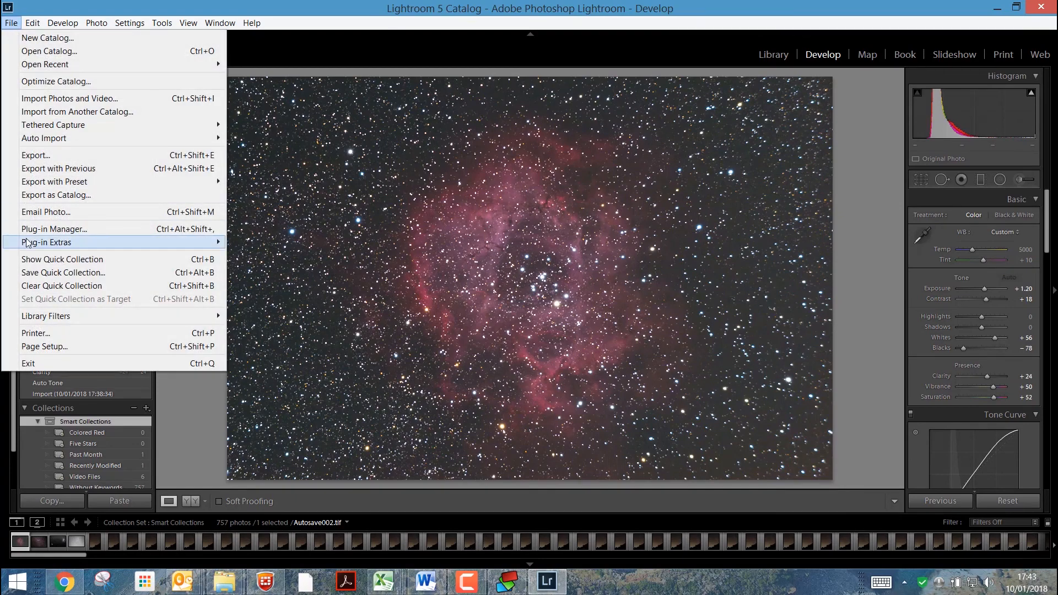
{"action": "left_click", "coordinate": [35, 156]}
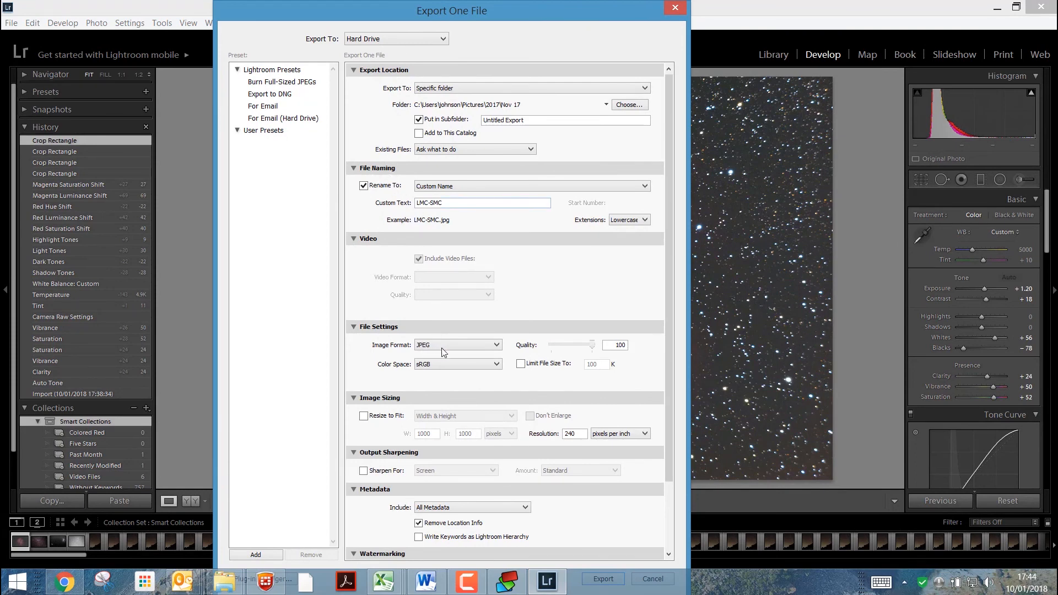
{"action": "mouse_move", "coordinate": [400, 499]}
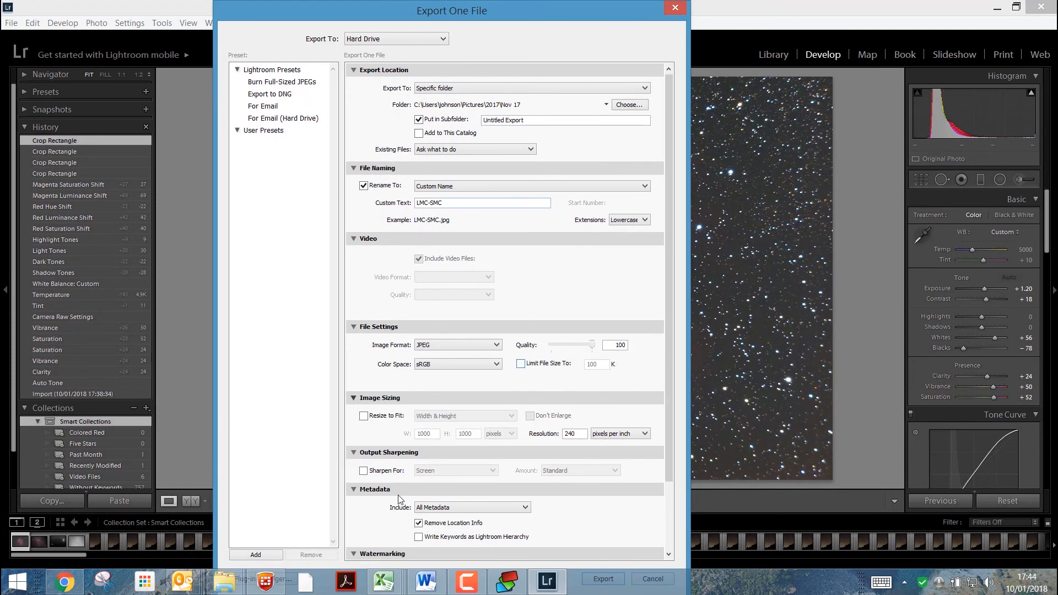
{"action": "scroll", "scroll_direction": "down", "scroll_amount": 3}
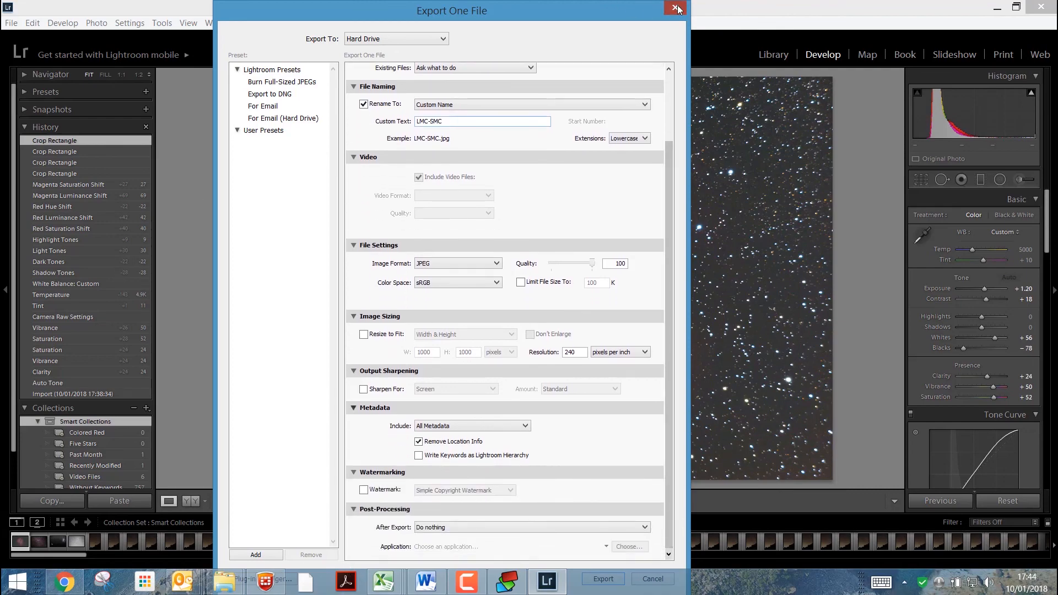
{"action": "left_click", "coordinate": [676, 9]}
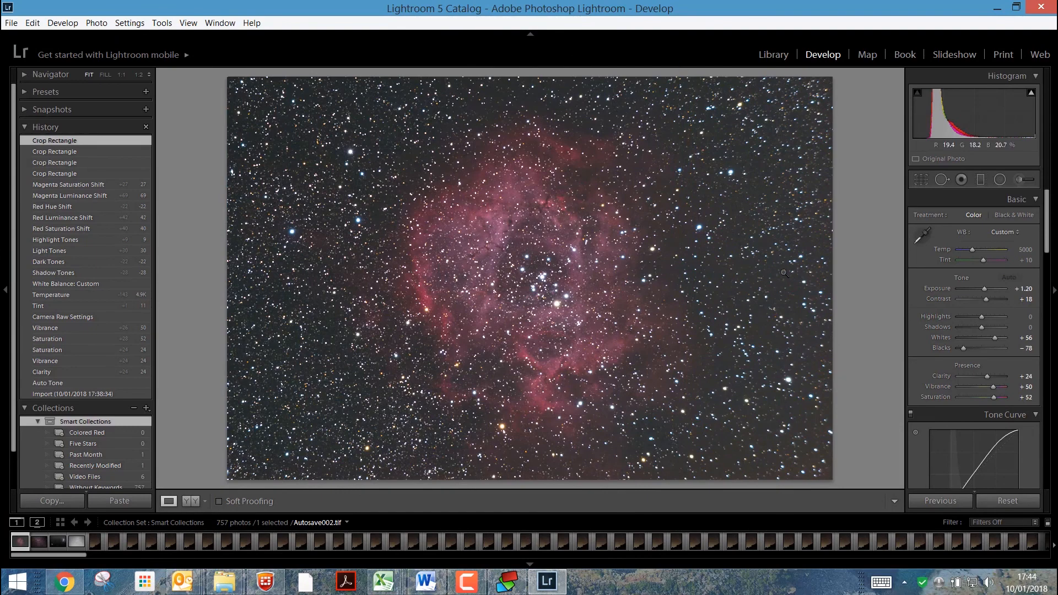